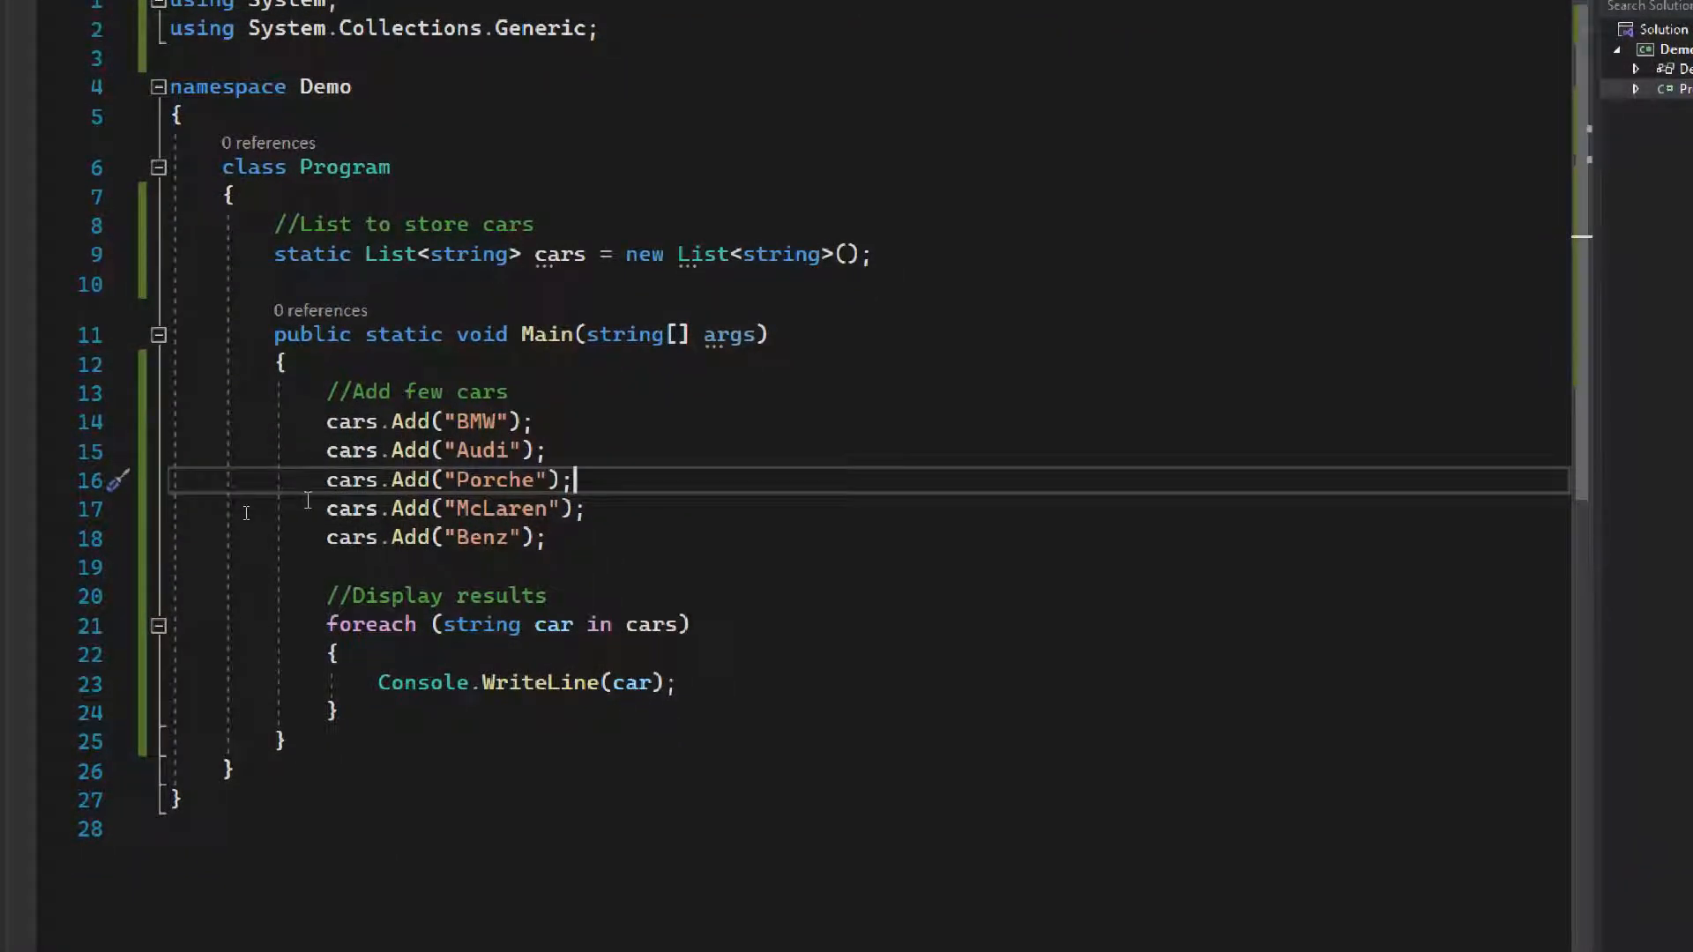
Declare public static IEnumerable<string> Filter() with a temp List<string> initialised to a new list.
{"action": "triple_click", "coordinate": [432, 536]}
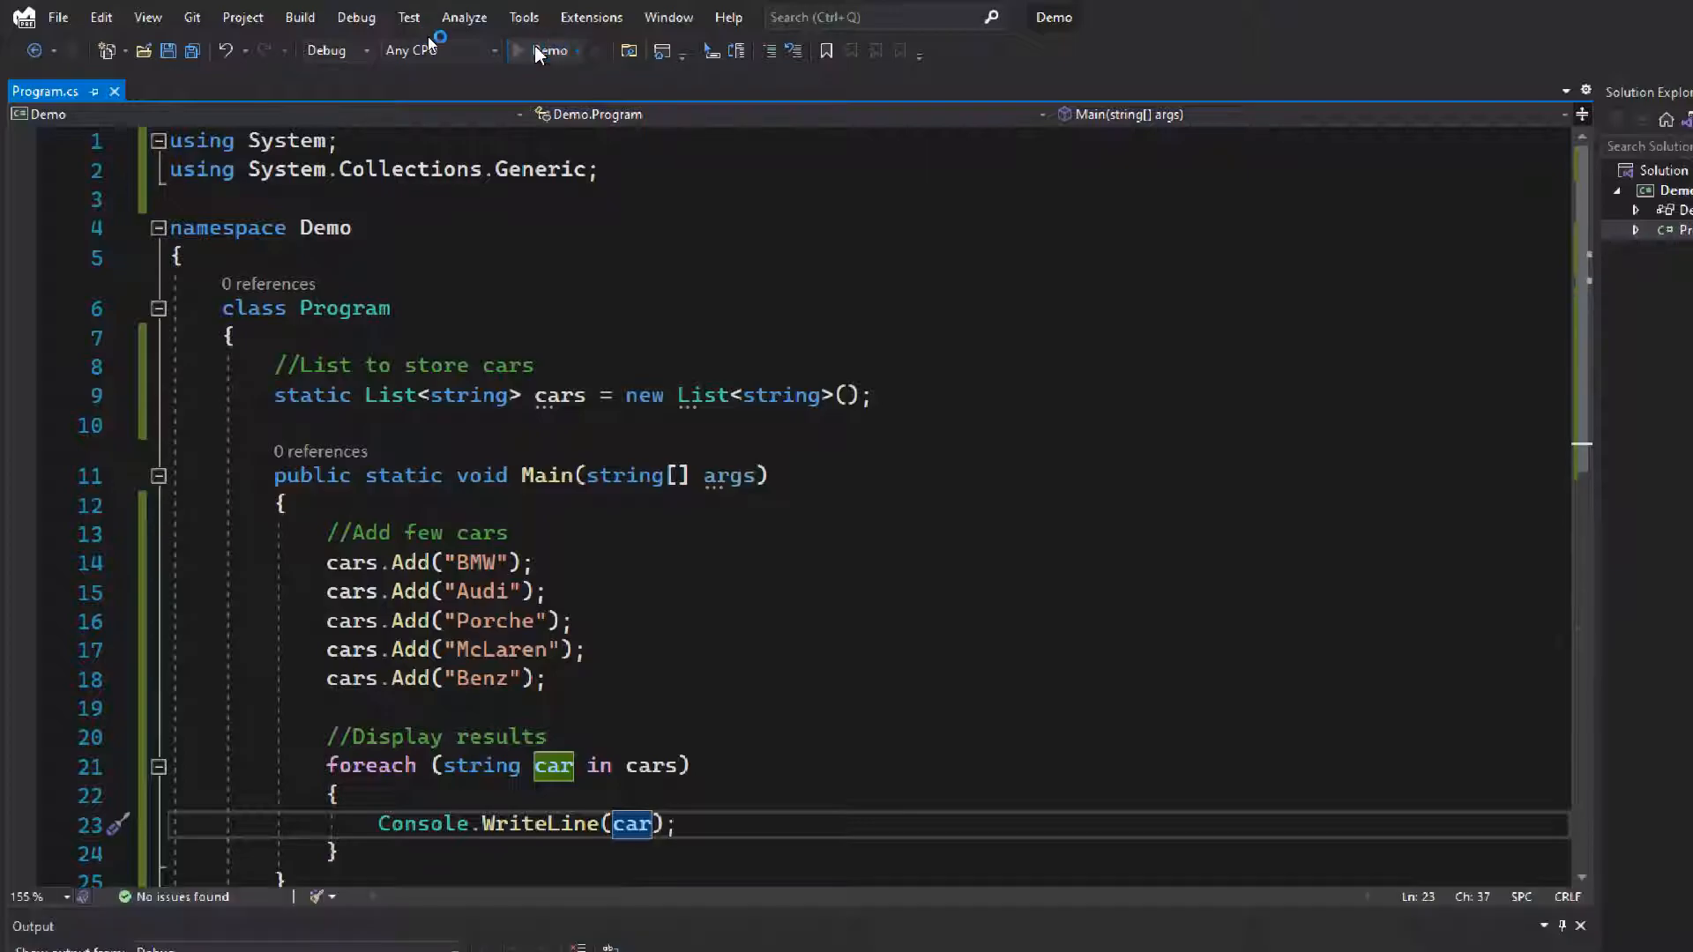
{"action": "left_click", "coordinate": [522, 51]}
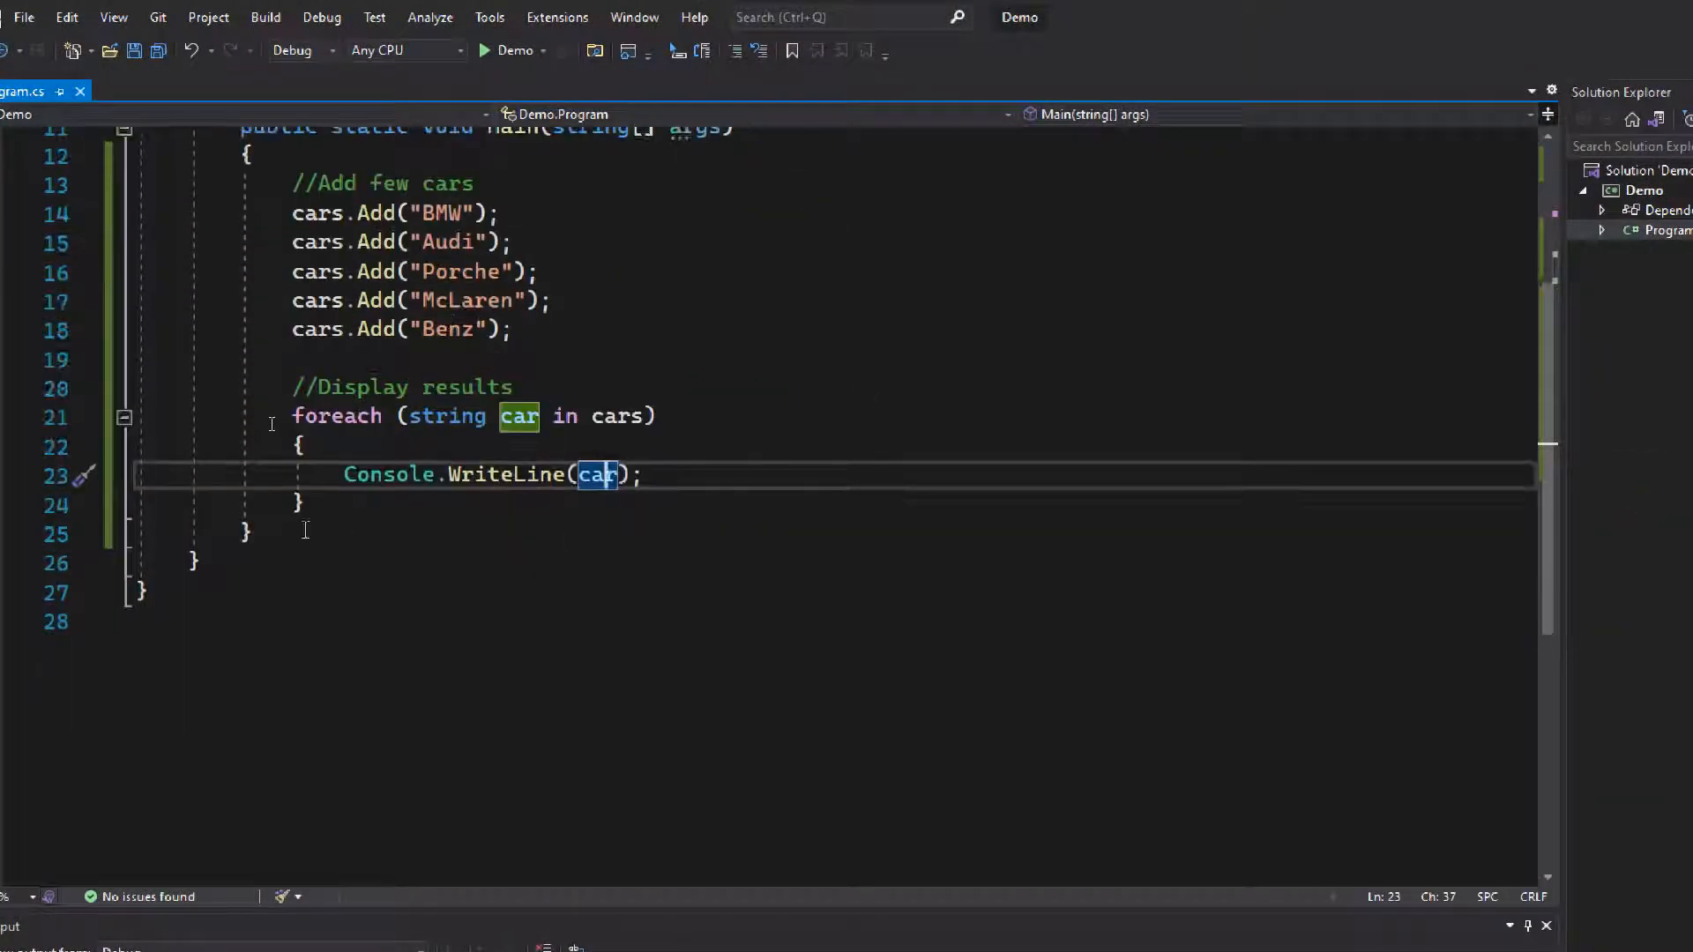
{"action": "type", "text": "public static IEnu"}
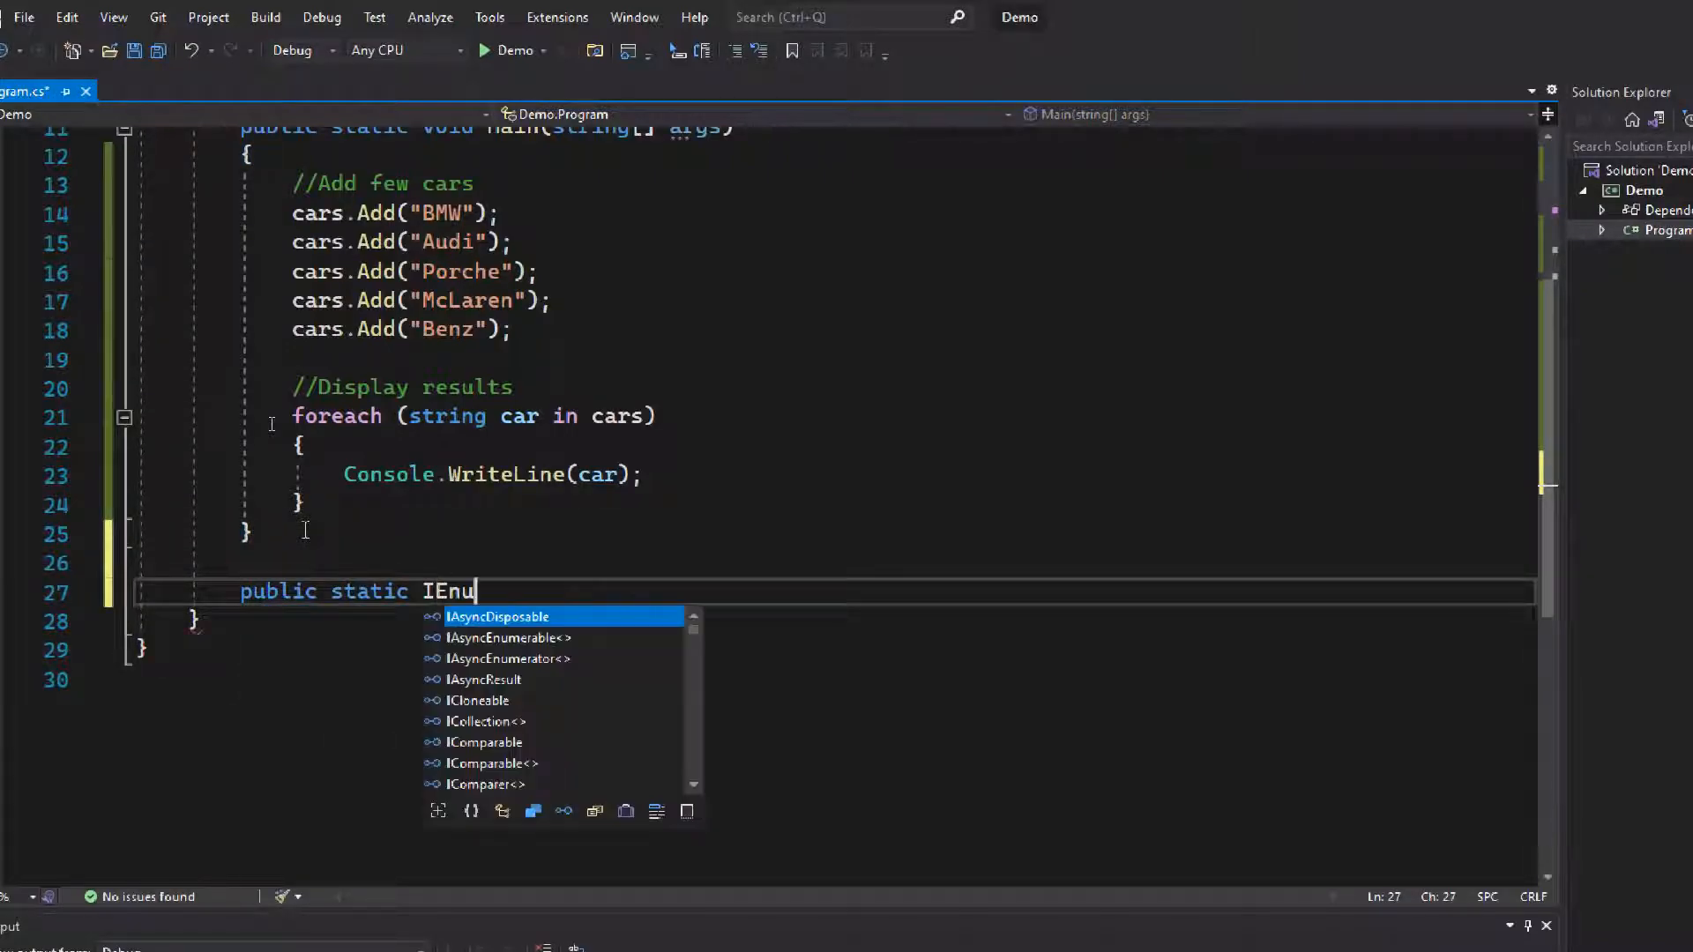
{"action": "type", "text": "merable<string> Fi"}
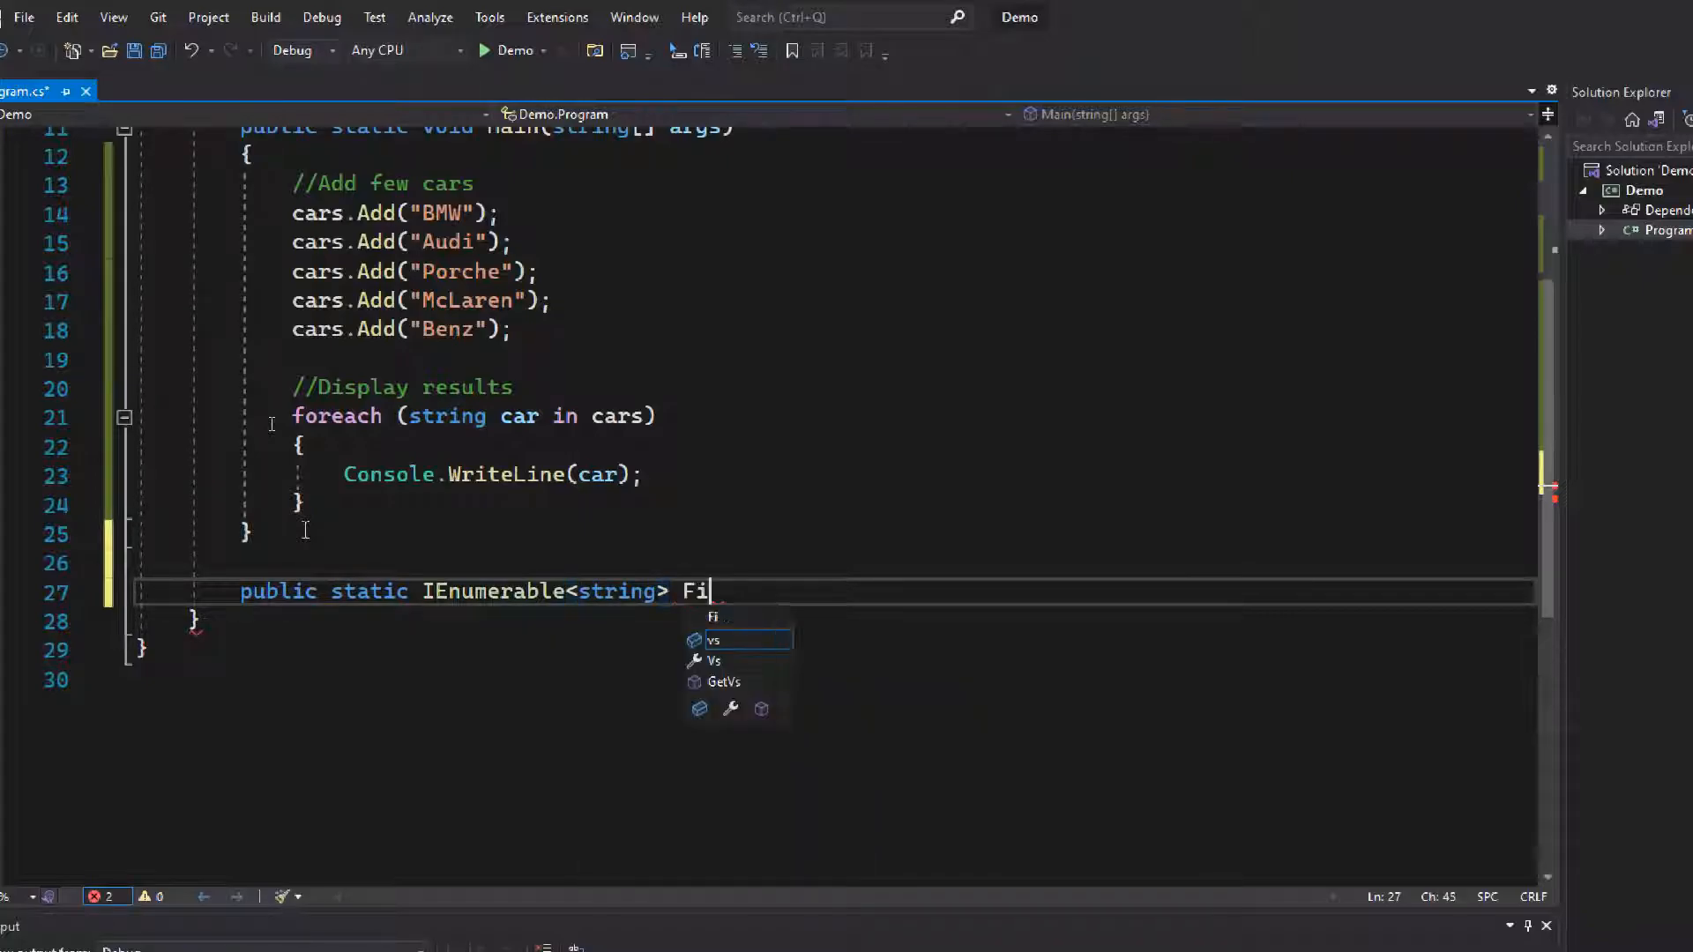
{"action": "type", "text": "lter()"}
{"action": "type", "text": "{"}
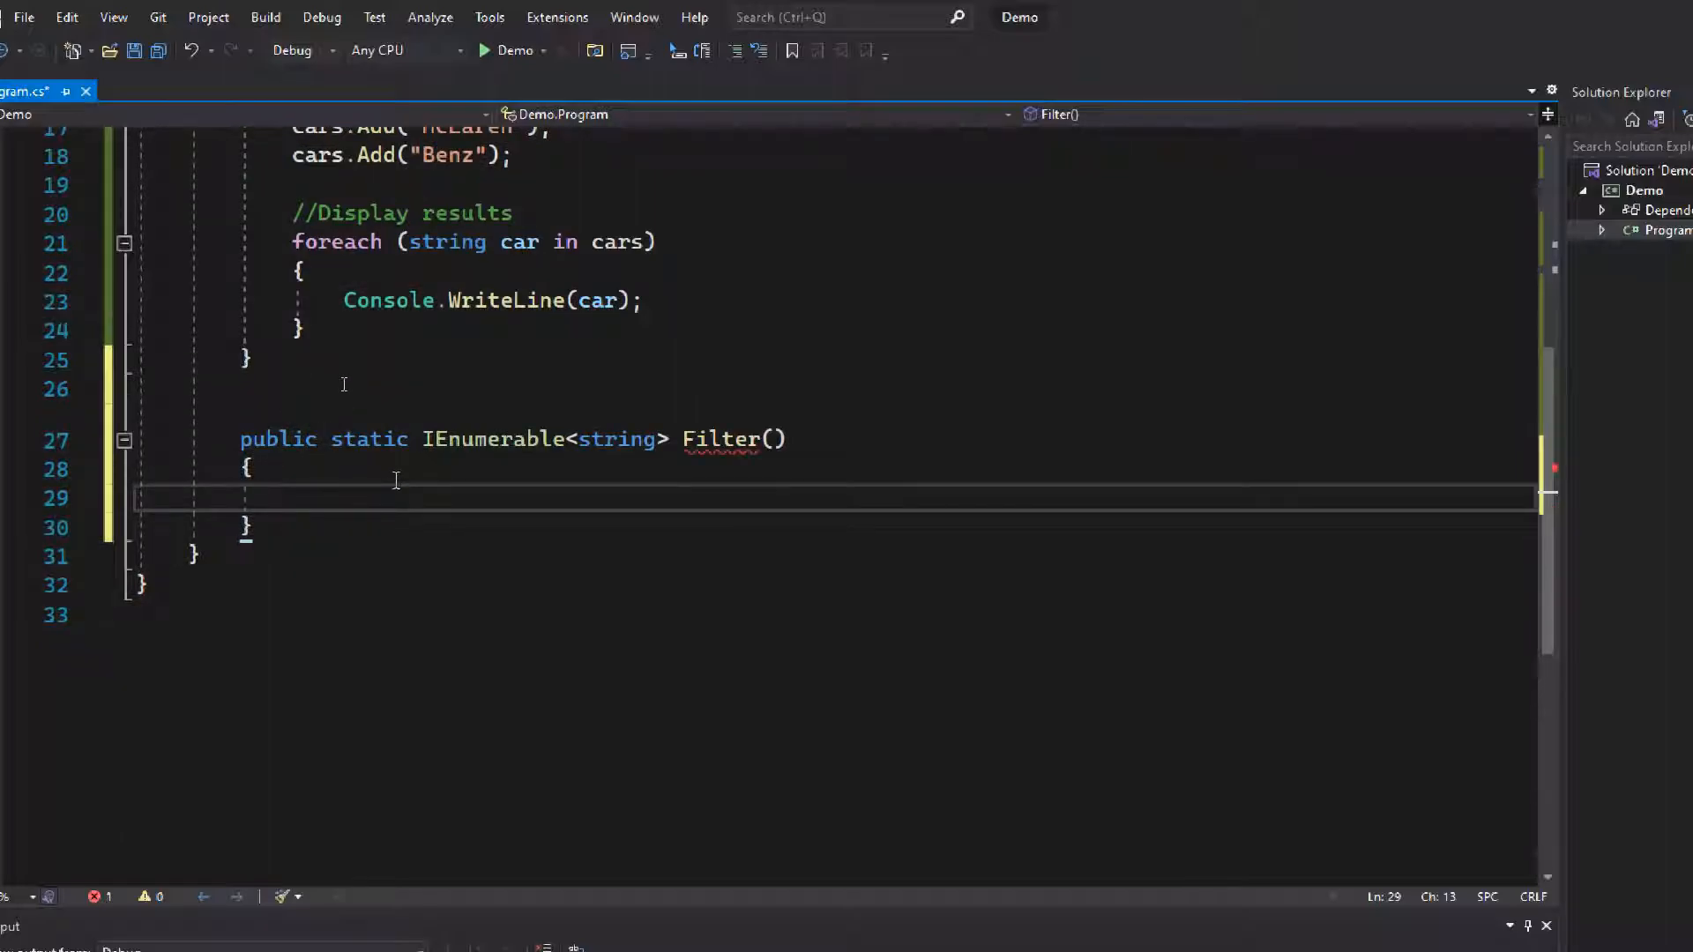
{"action": "type", "text": "List"}
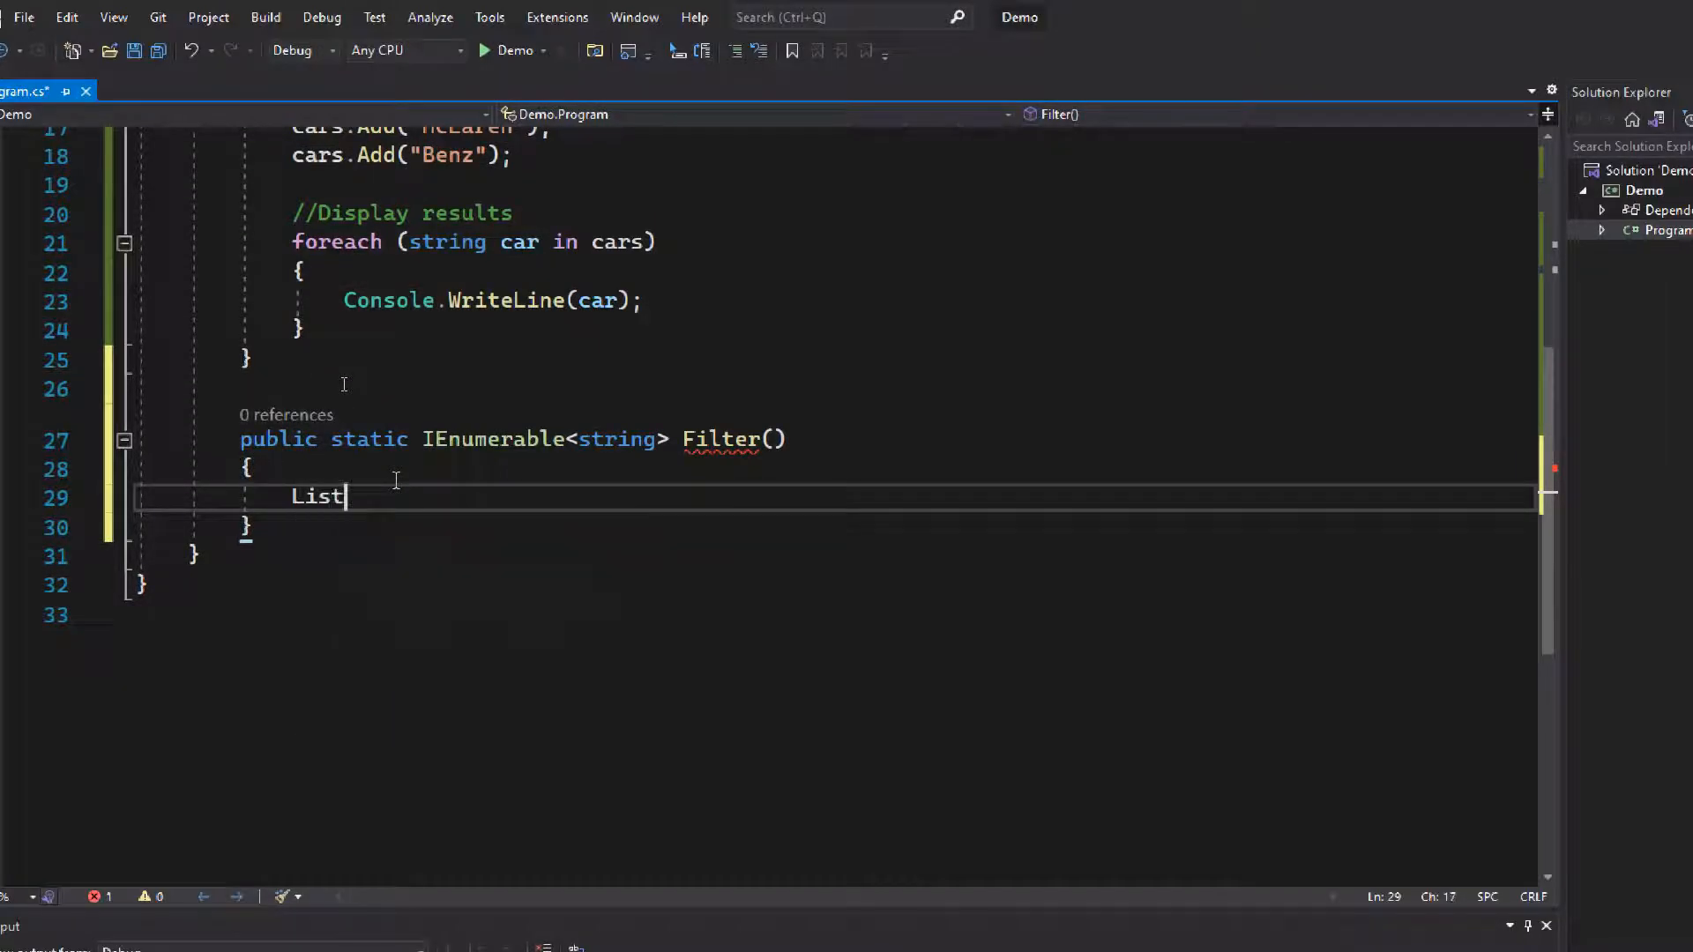
{"action": "type", "text": "<string>"}
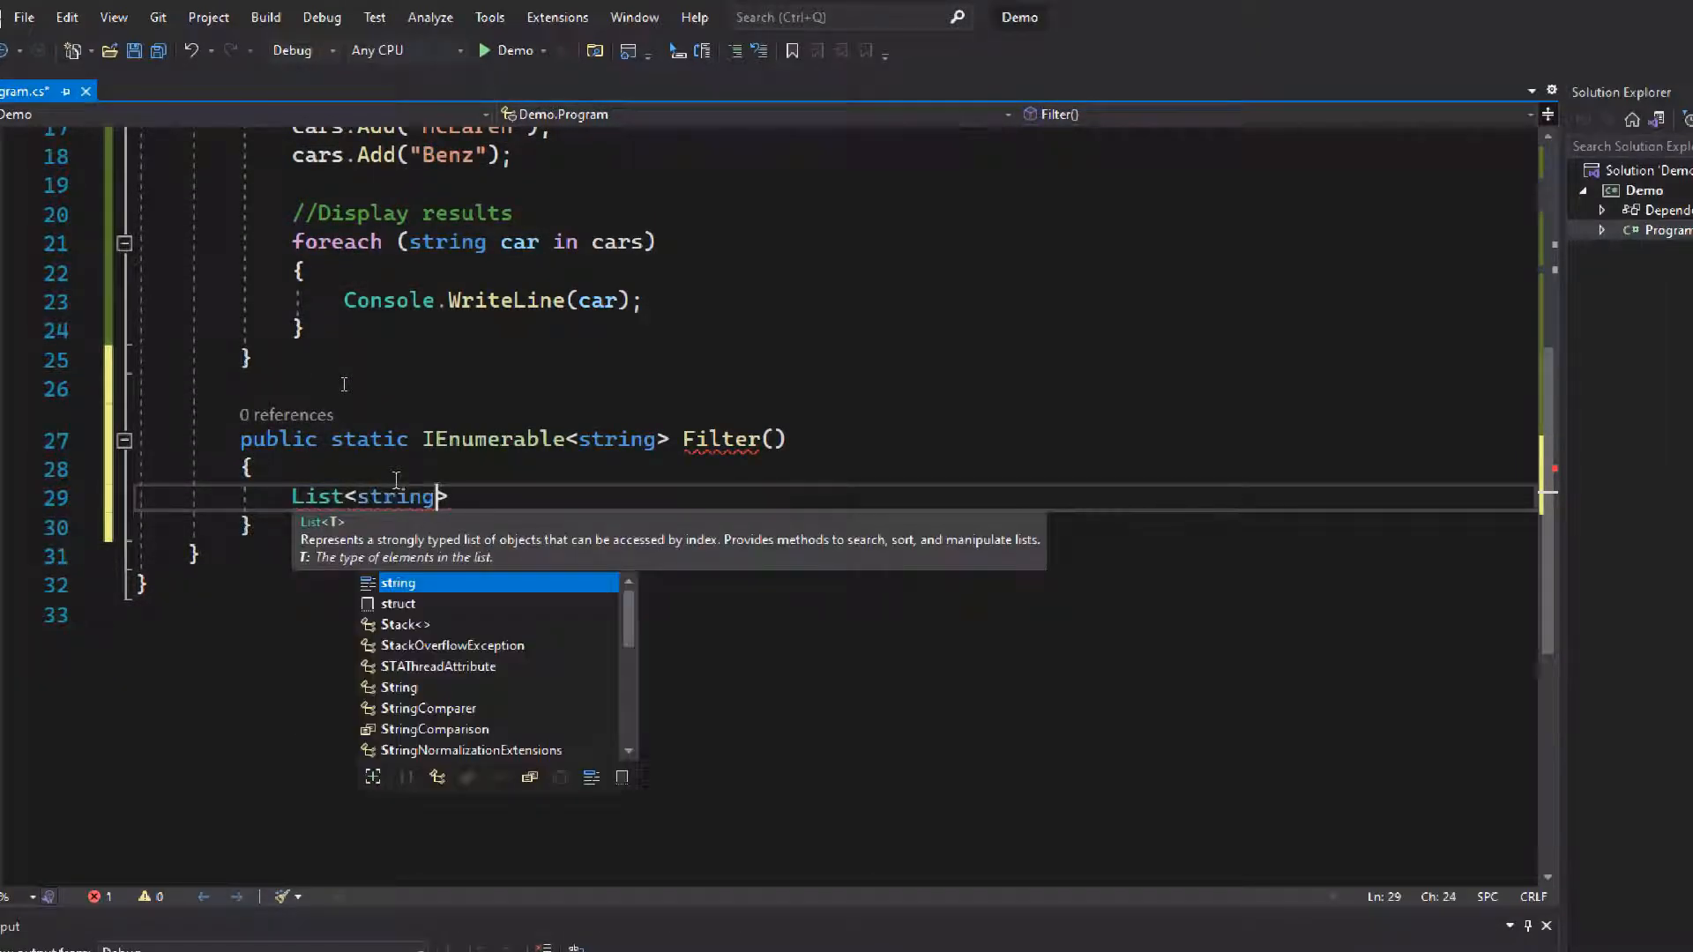
{"action": "type", "text": "temp ="}
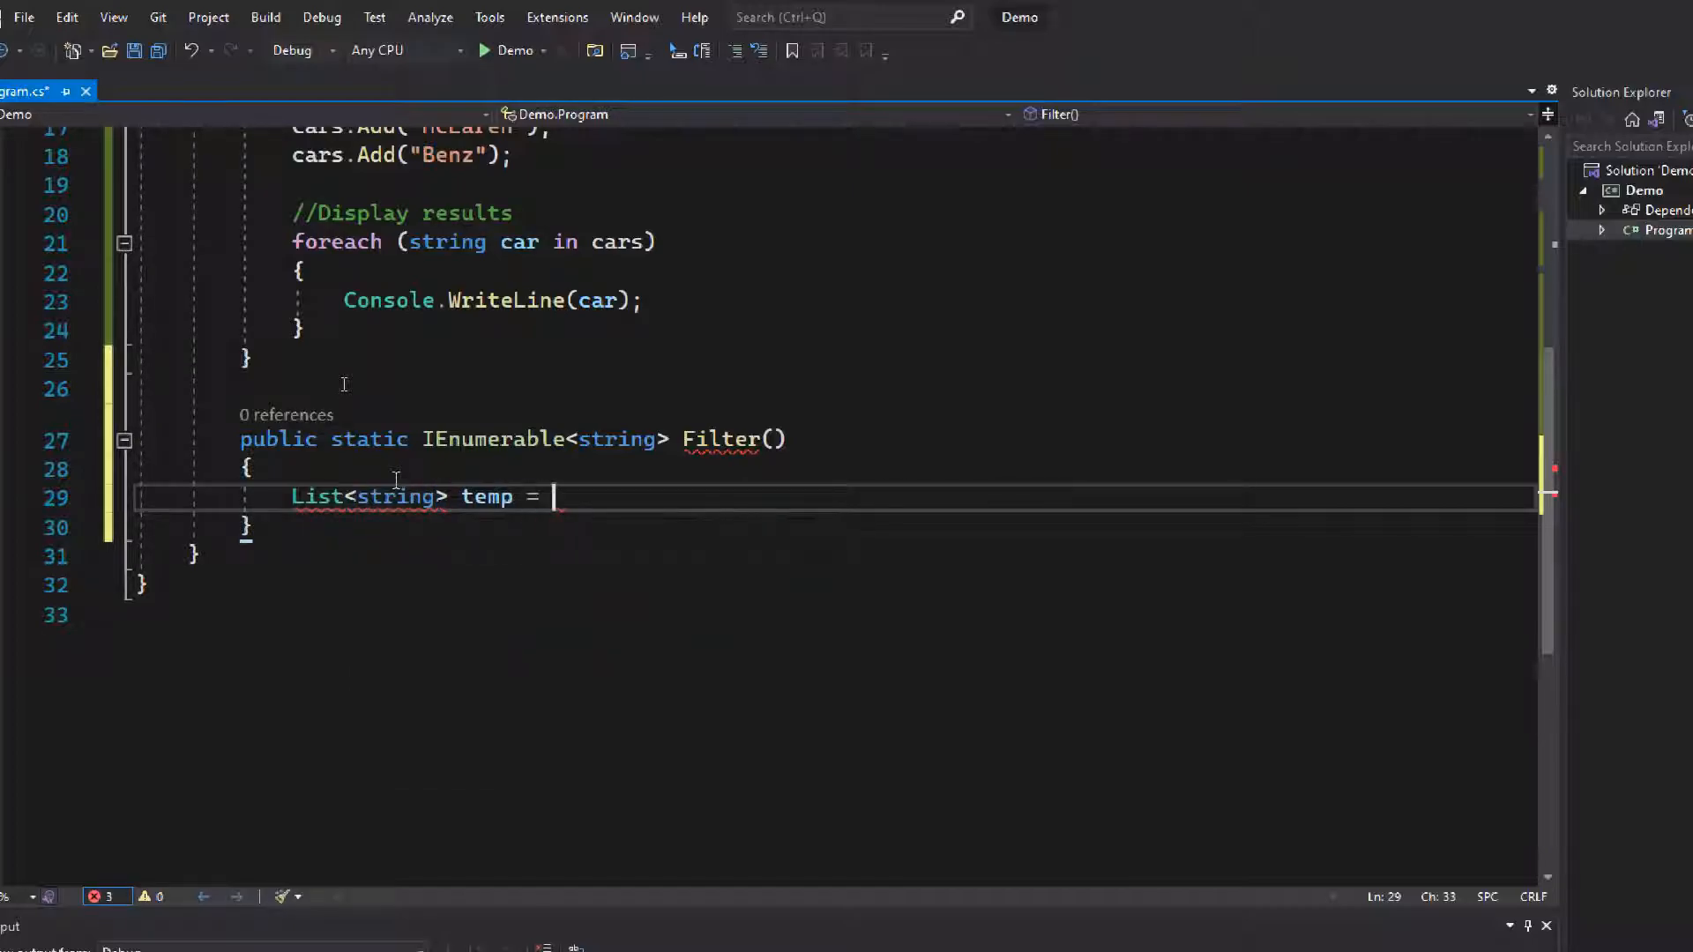
{"action": "type", "text": "new List<string>();"}
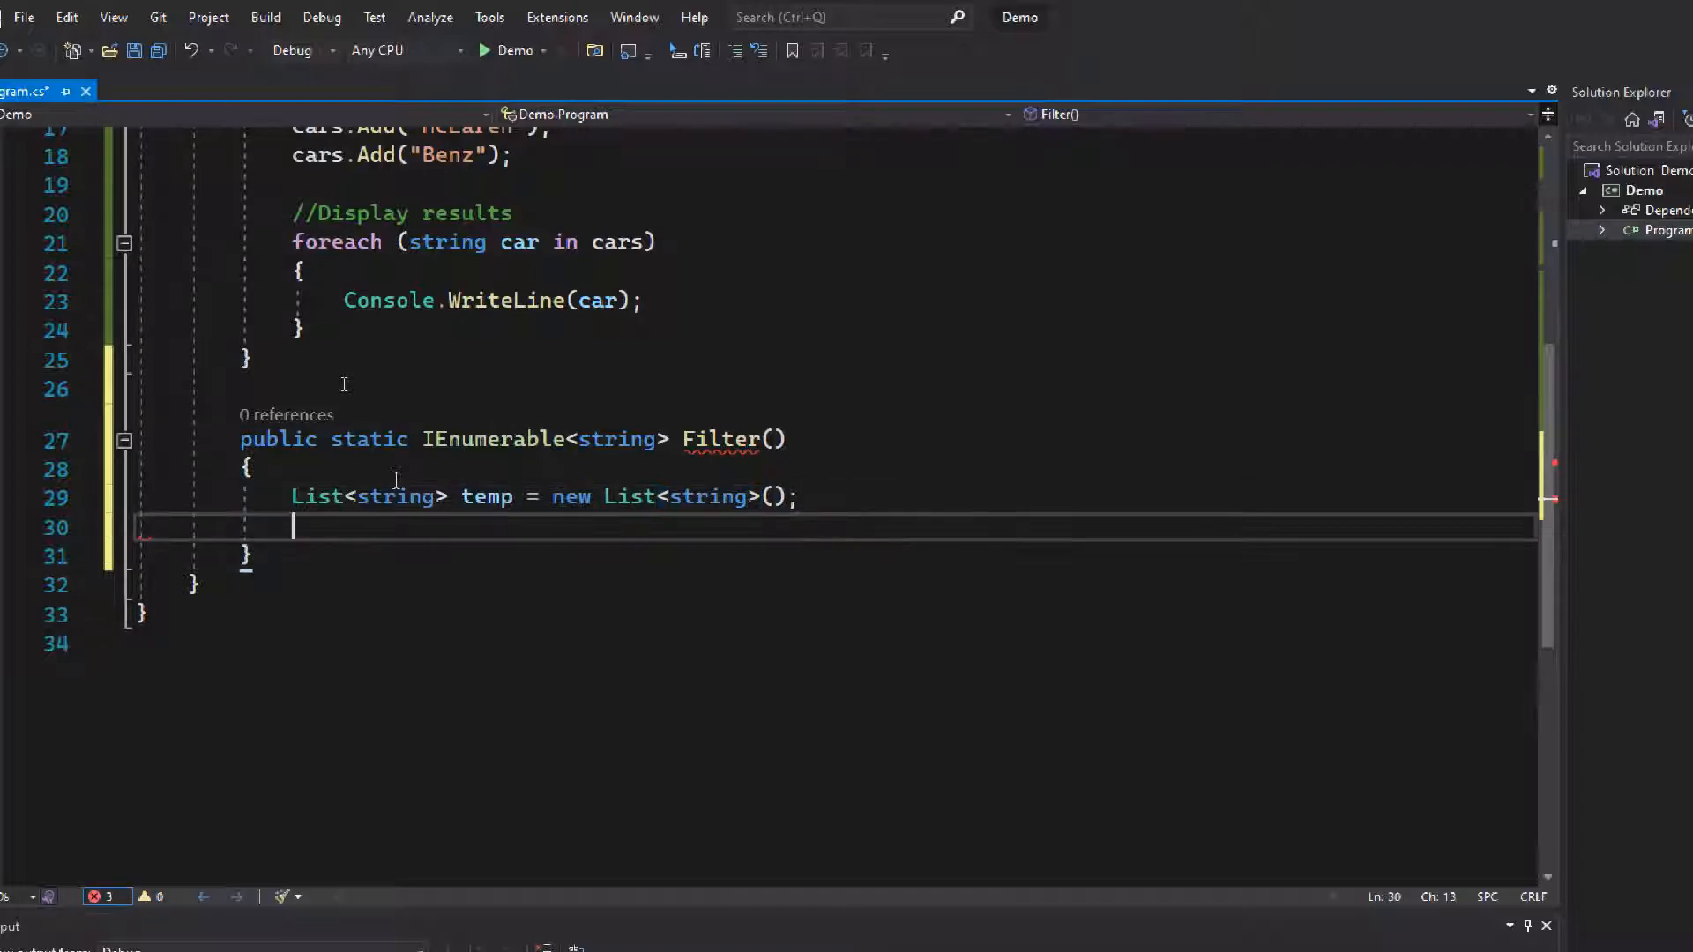
Loop over cars and add each name that StartsWith("B") to temp.
{"action": "type", "text": "foreach(c"}
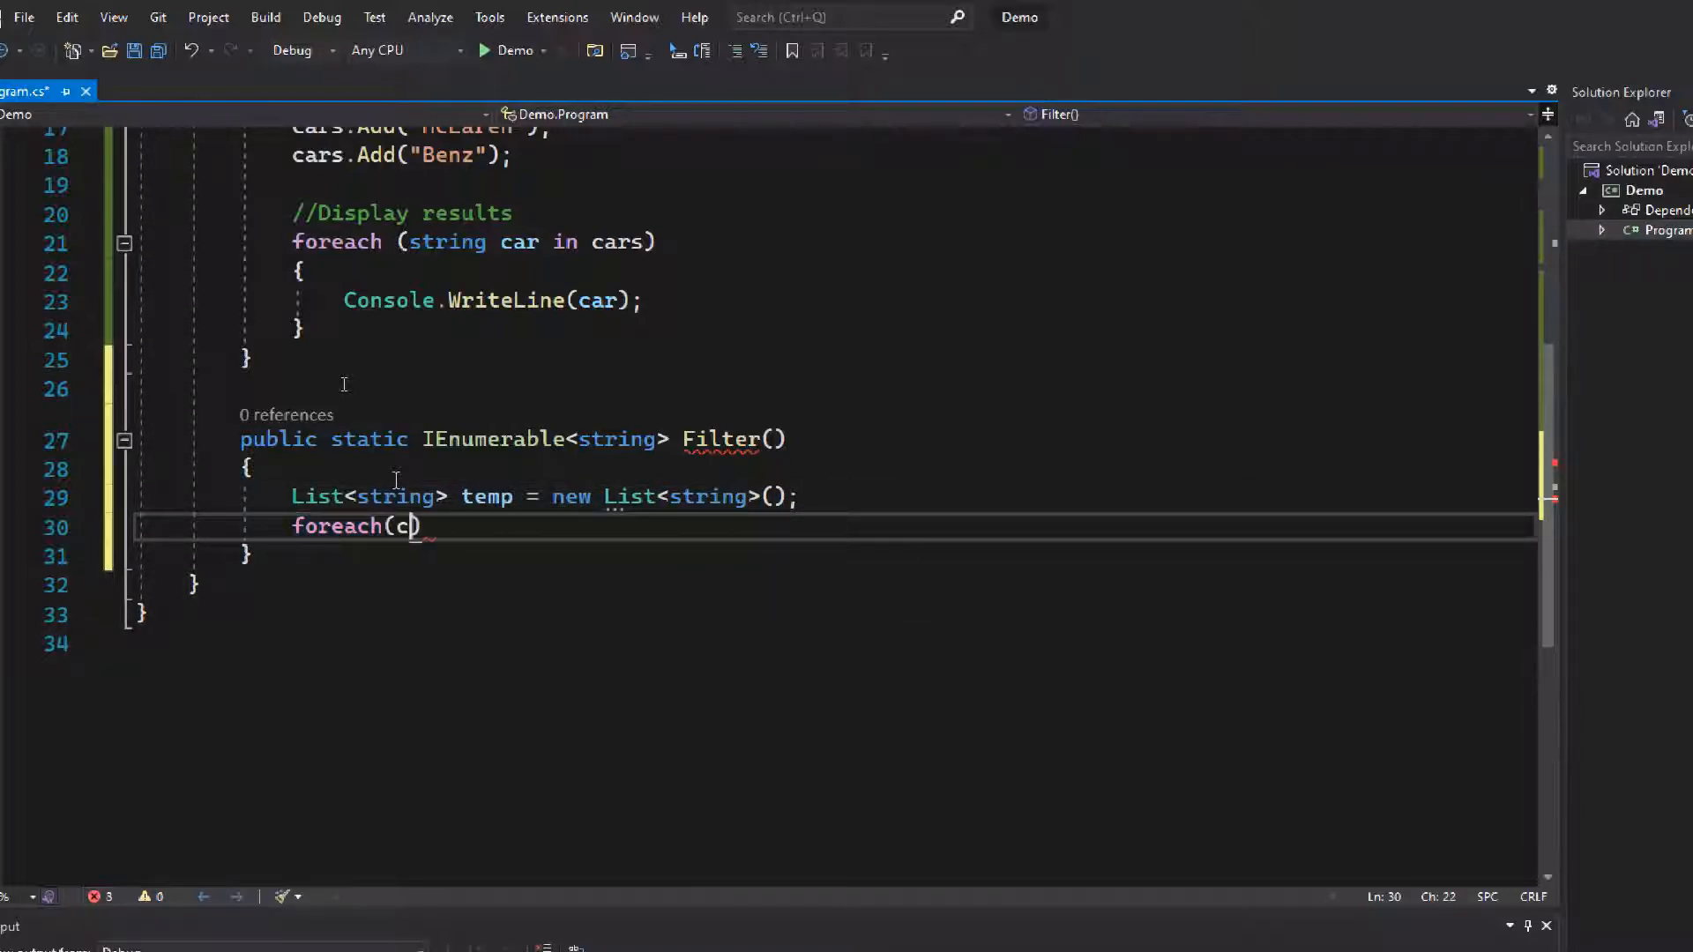
{"action": "type", "text": "ar car in cars"}
{"action": "type", "text": "if(ca"}
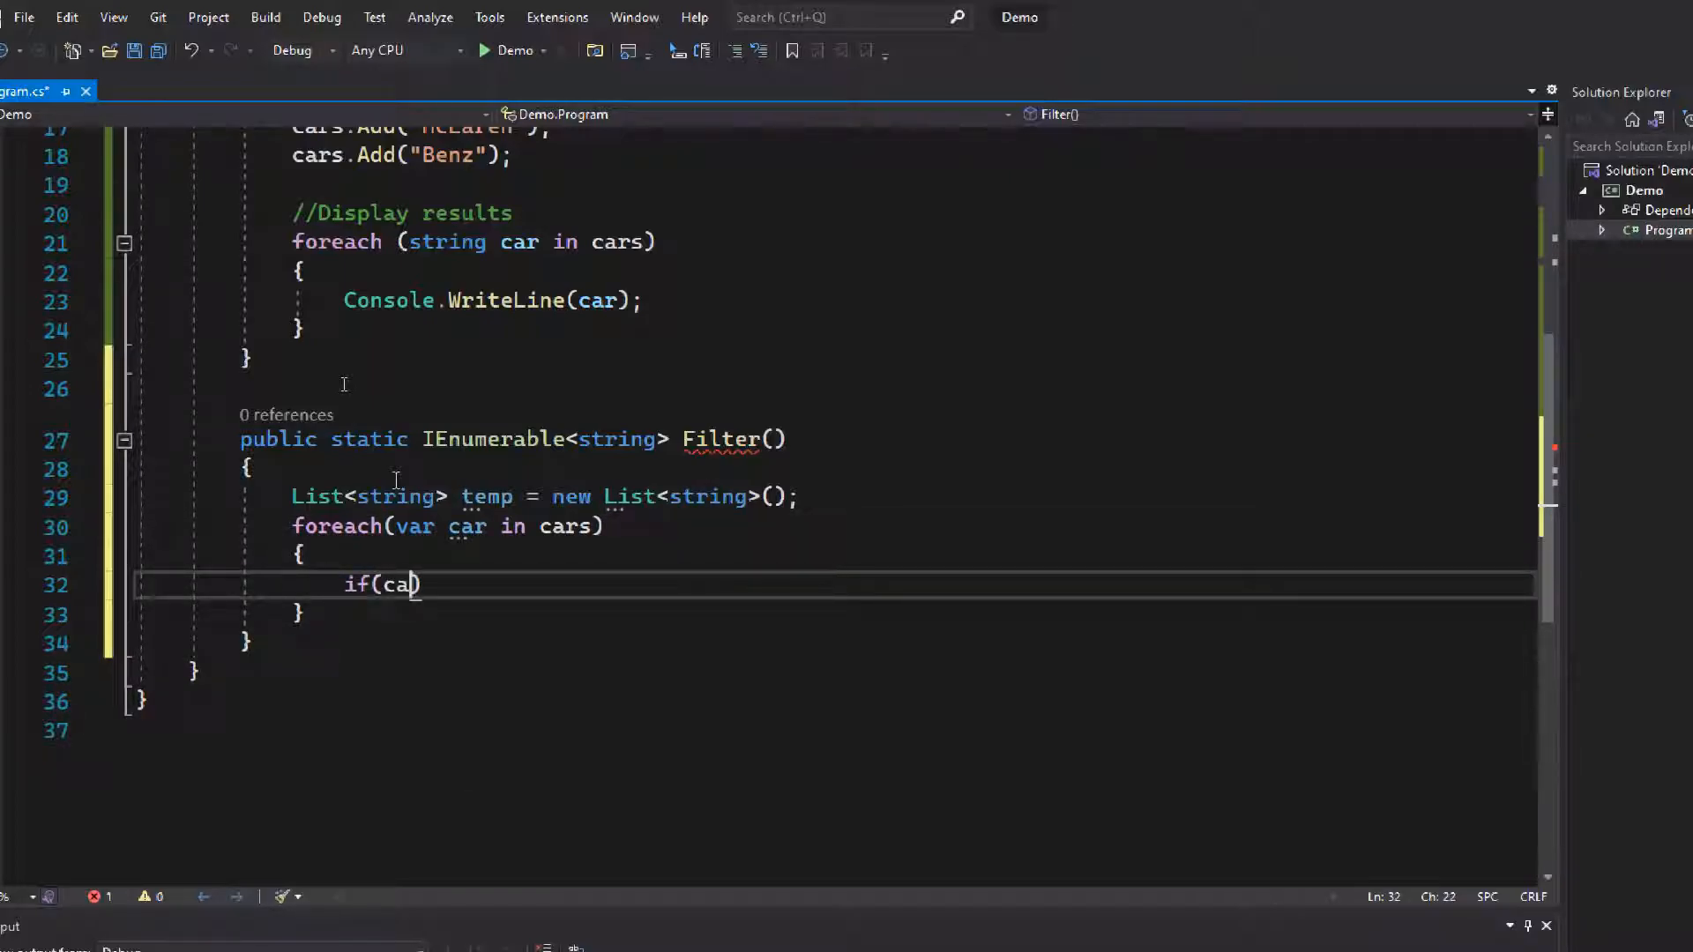
{"action": "type", "text": ".str"}
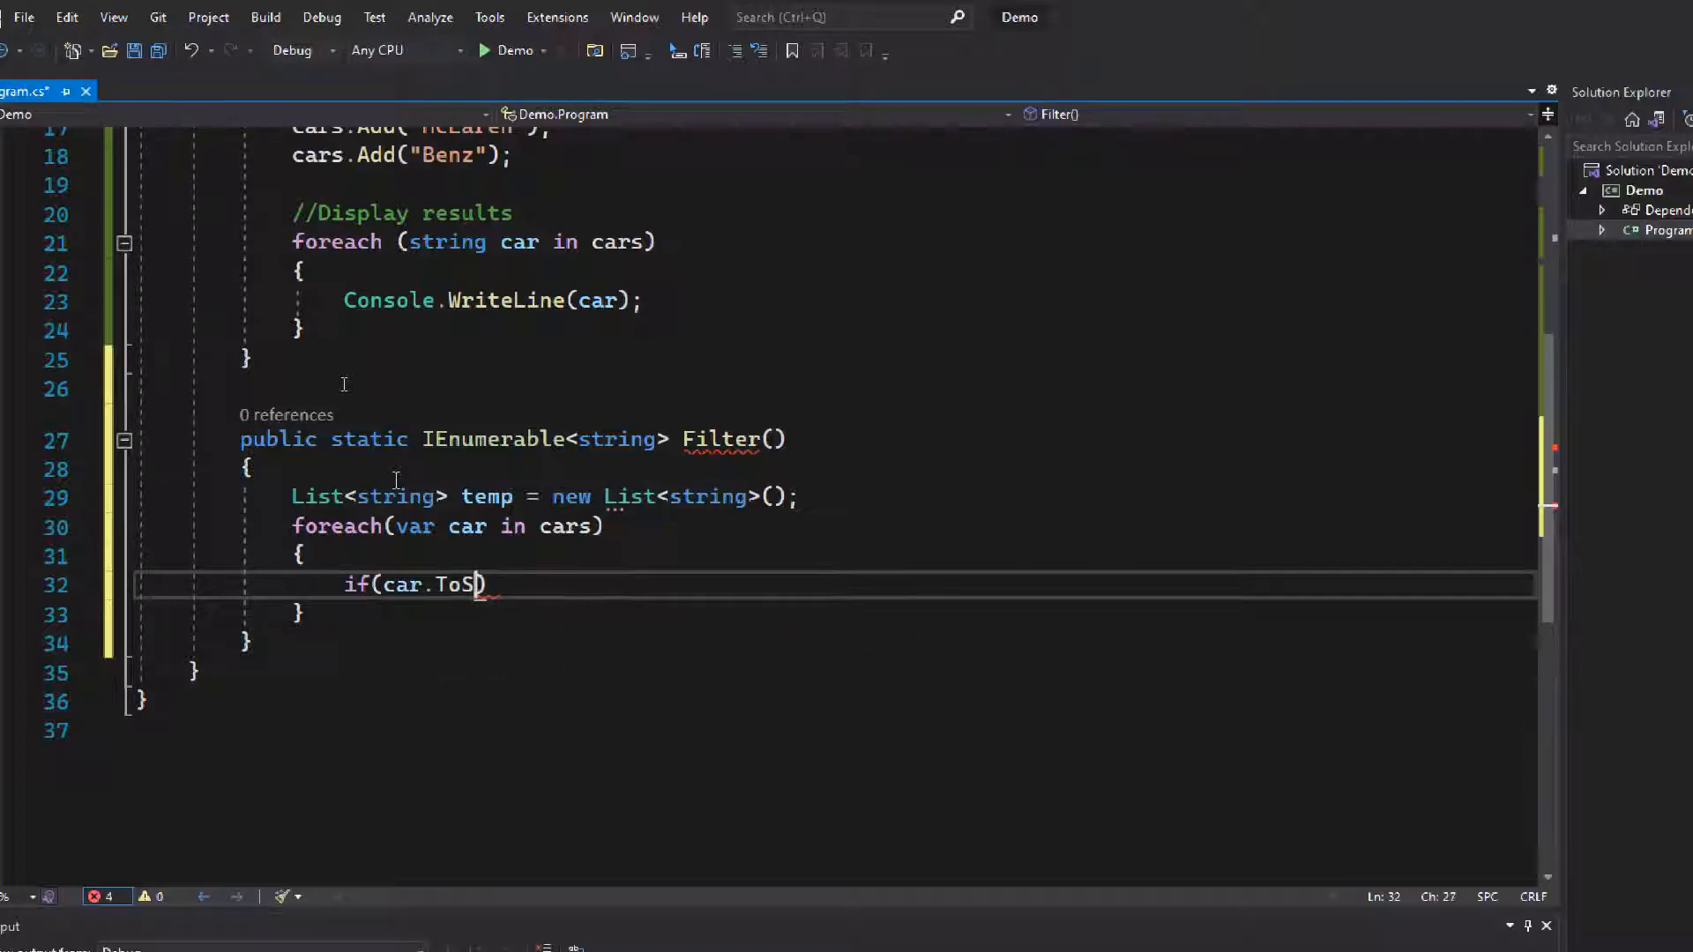
{"action": "type", "text": "star"}
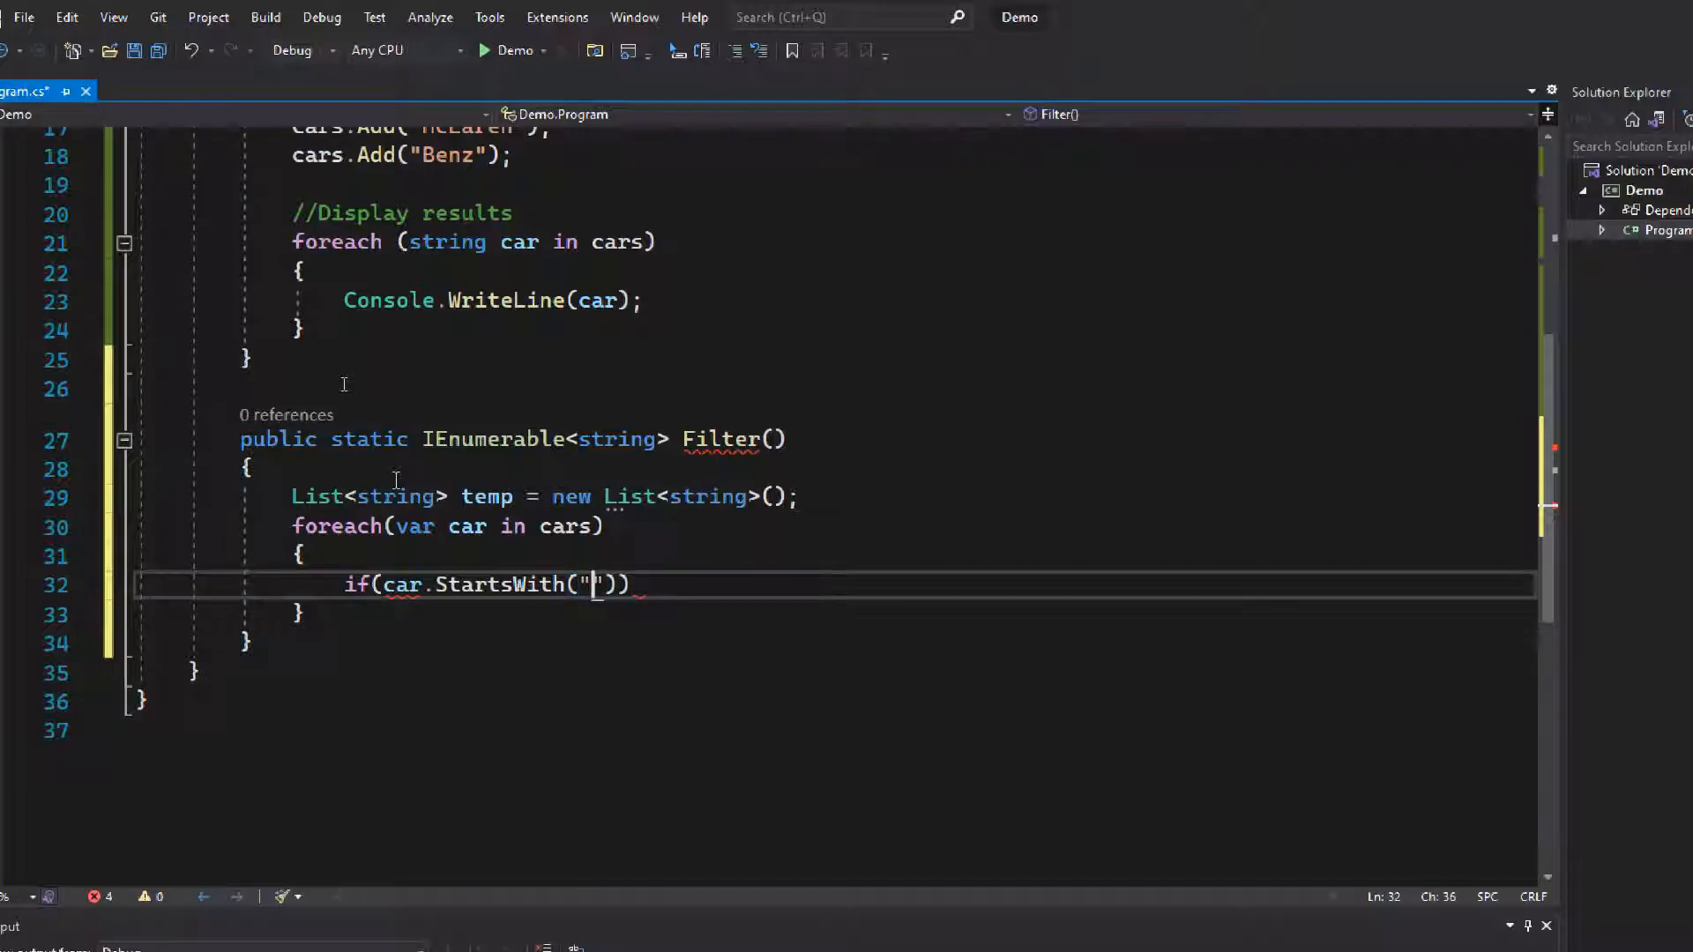
{"action": "type", "text": "B"}
{"action": "type", "text": "t"}
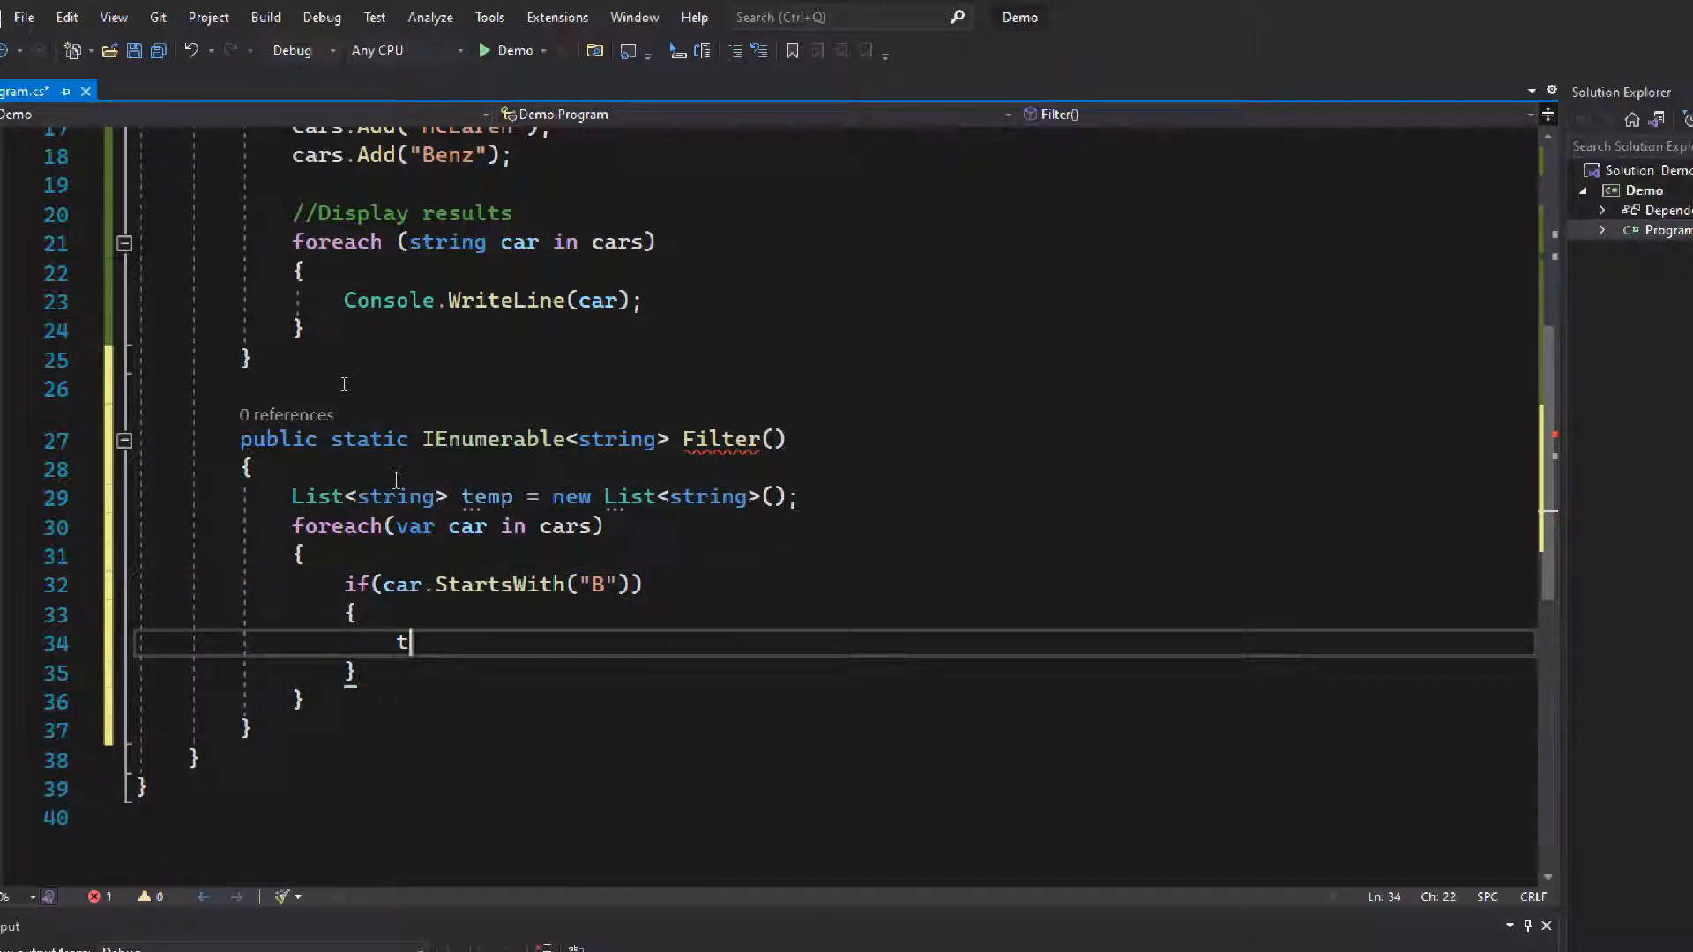
{"action": "type", "text": "emp.Add"}
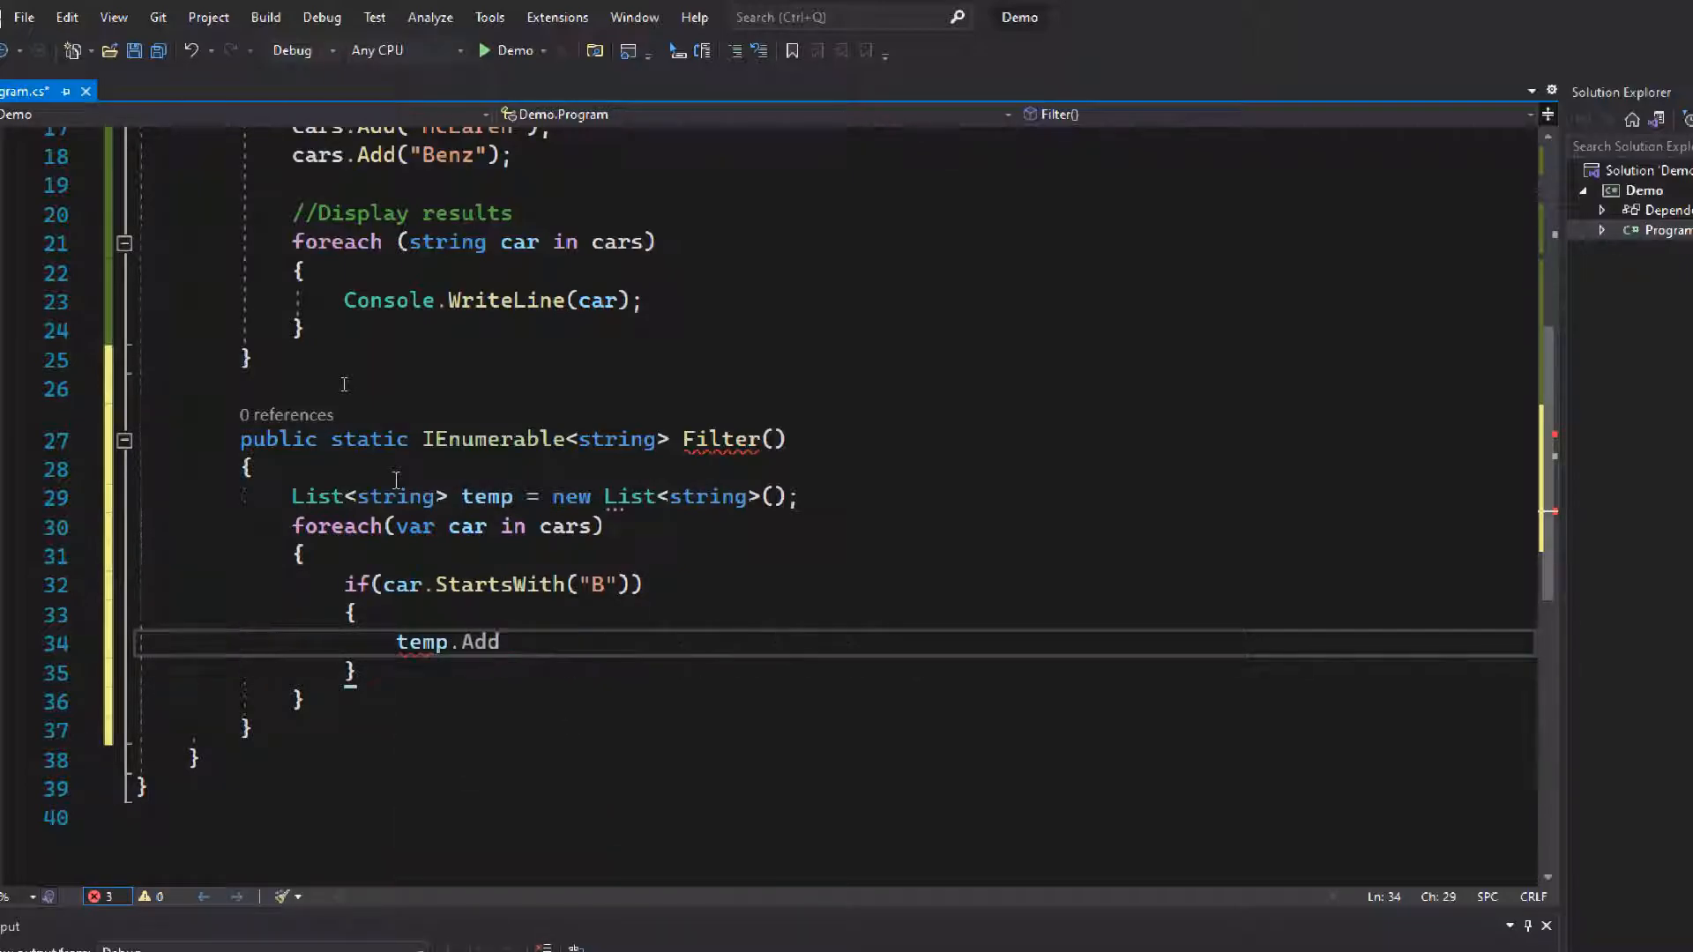
{"action": "type", "text": "(car);"}
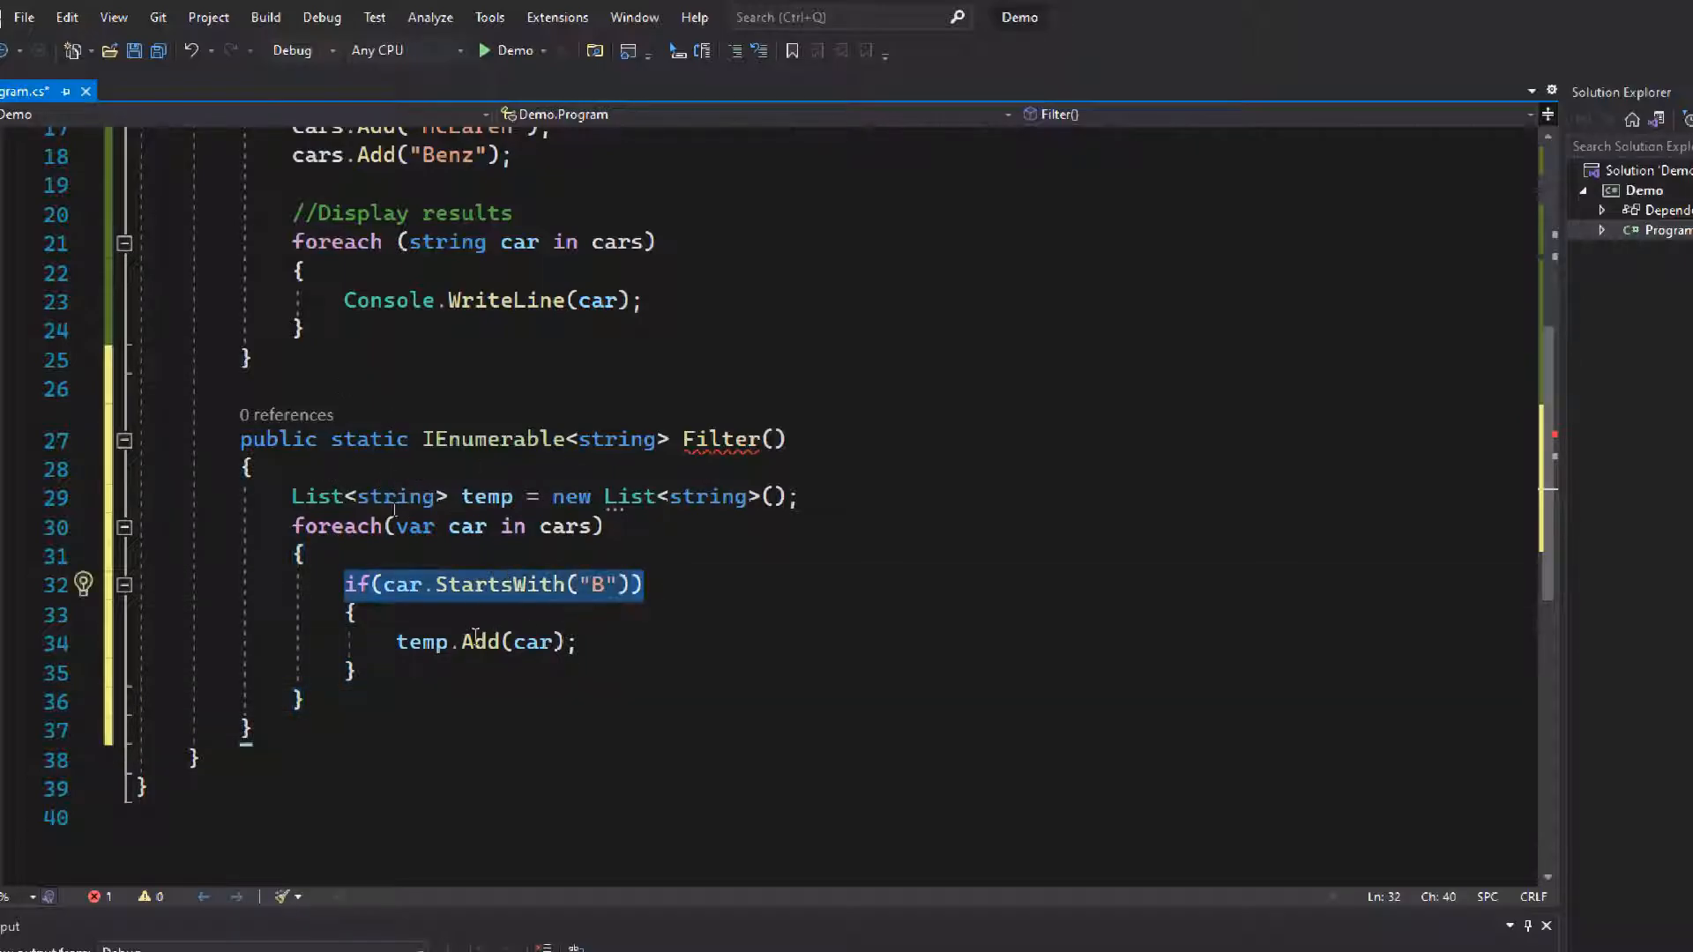
{"action": "left_click", "coordinate": [487, 497]}
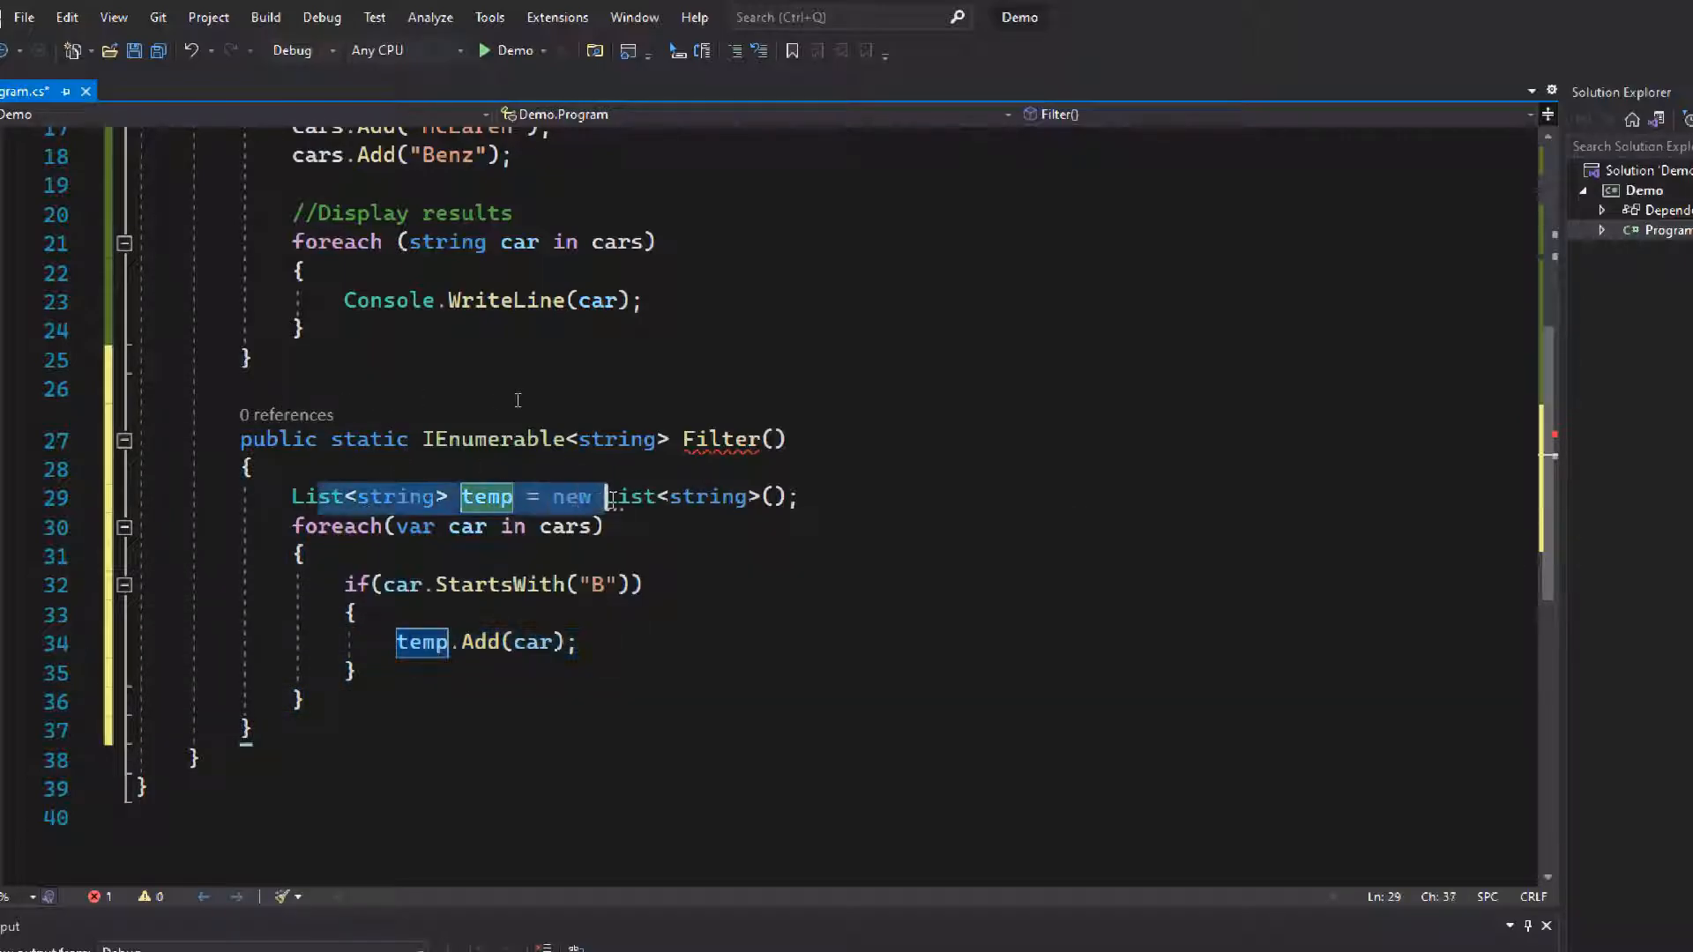
{"action": "left_click_drag", "start_coordinate": [605, 497], "coordinate": [335, 670]}
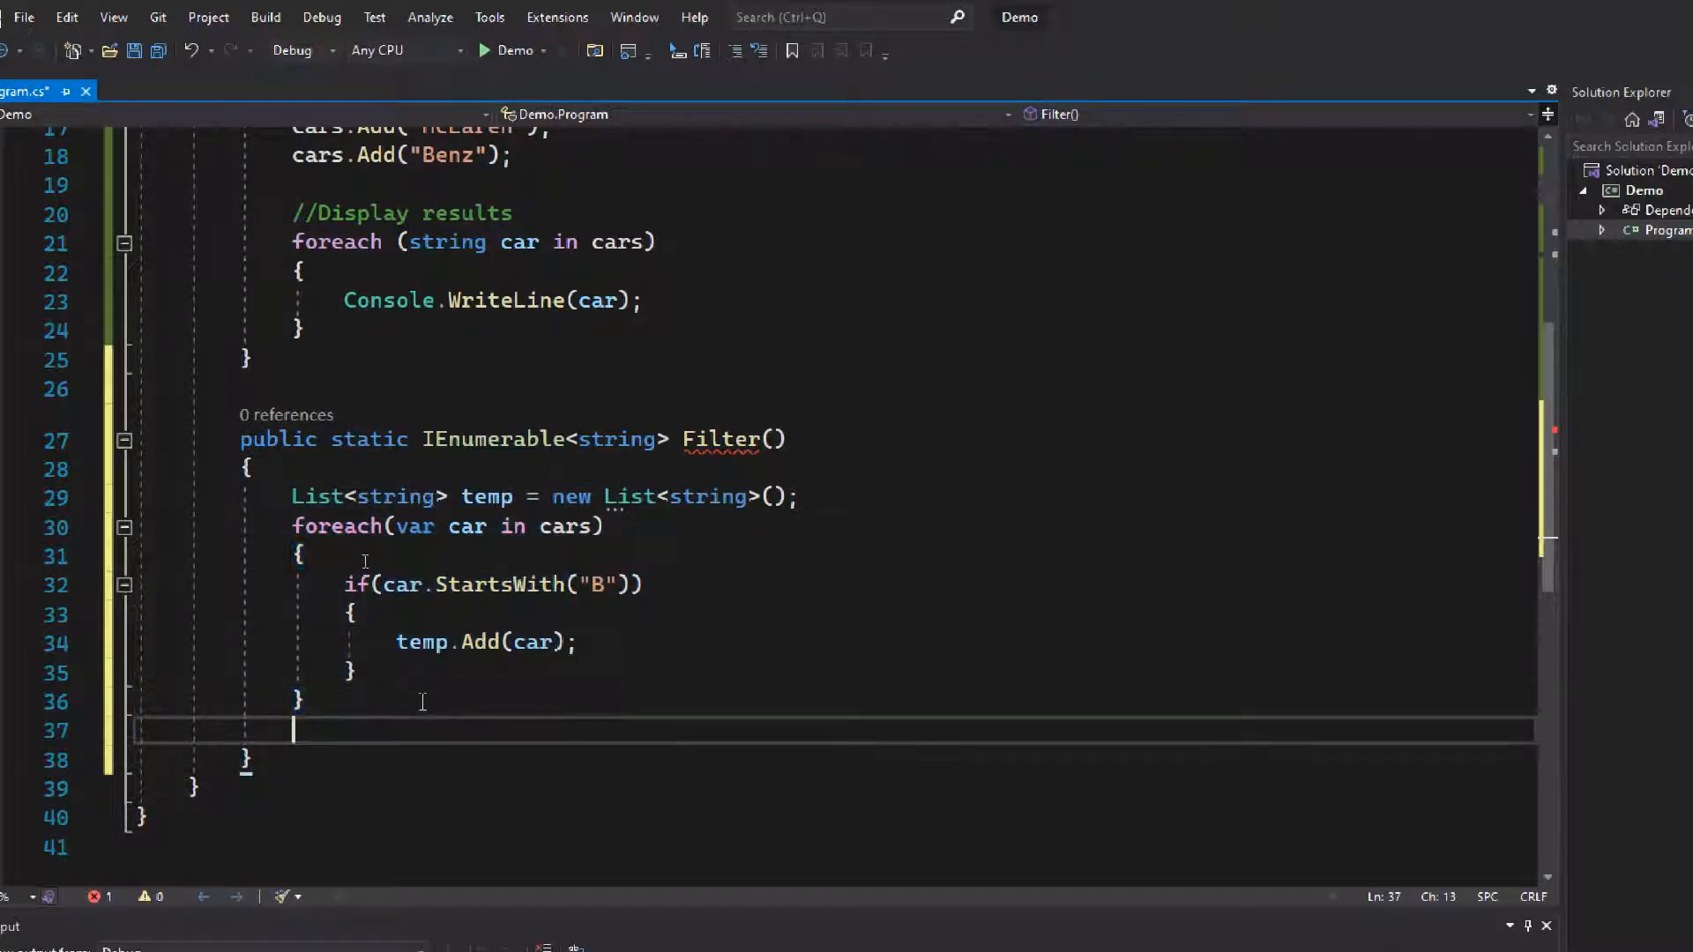
End Filter with return temp; and have Main's foreach iterate over Filter() instead of cars.
{"action": "type", "text": "return temp;"}
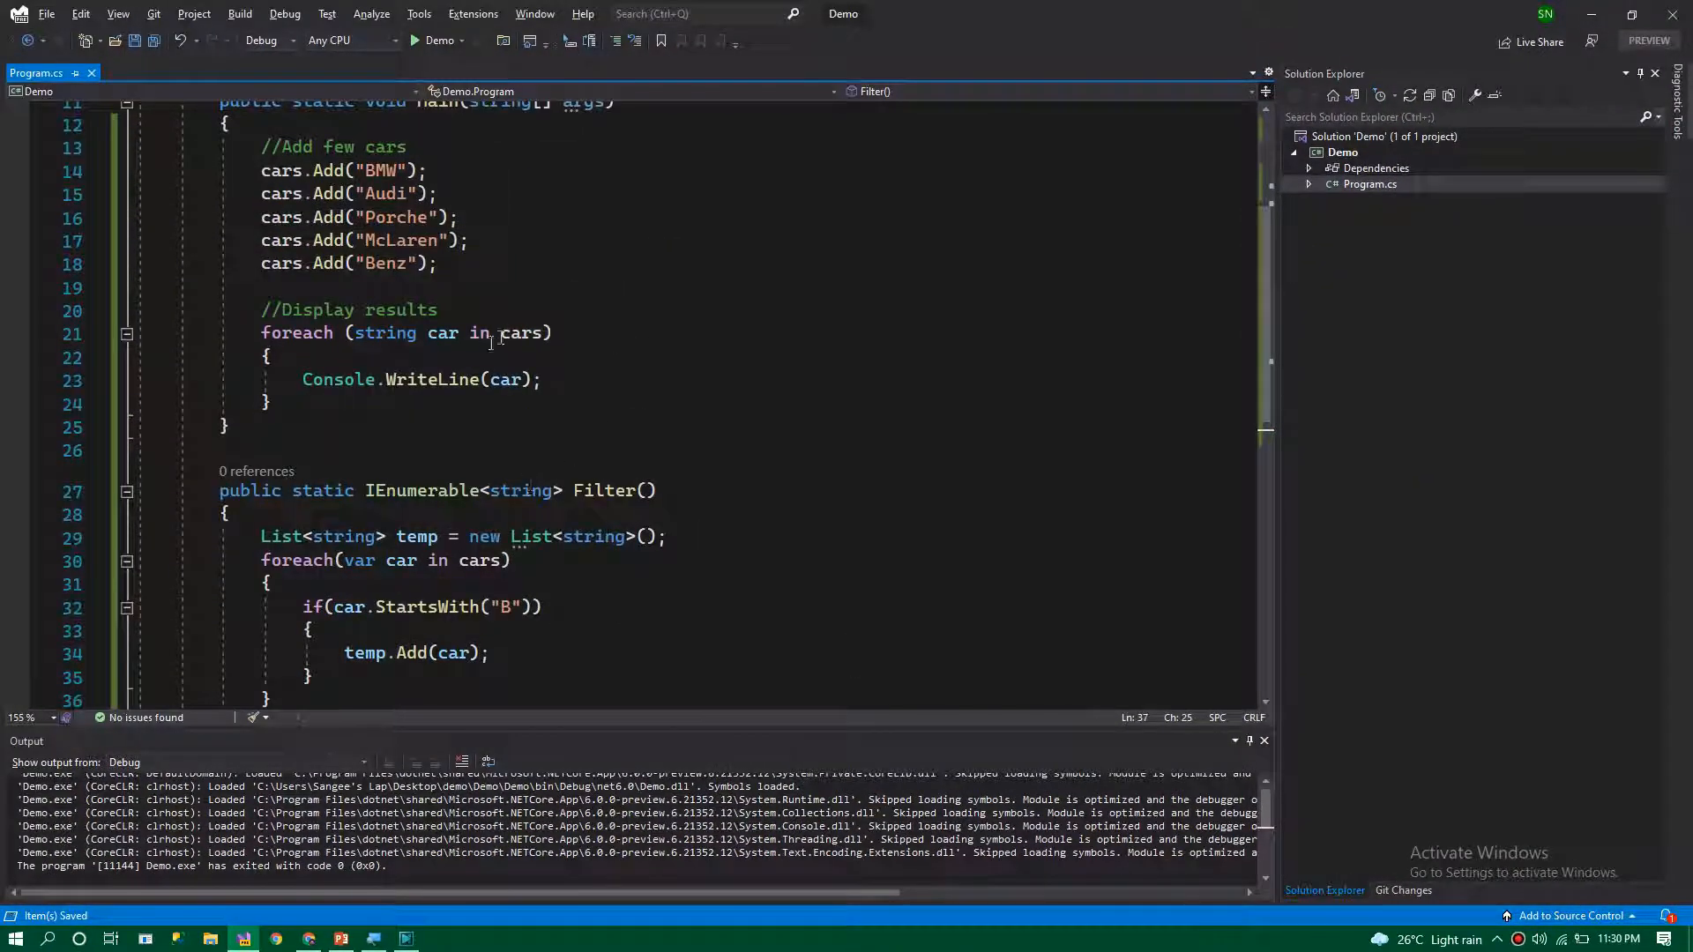
{"action": "type", "text": "Fil"}
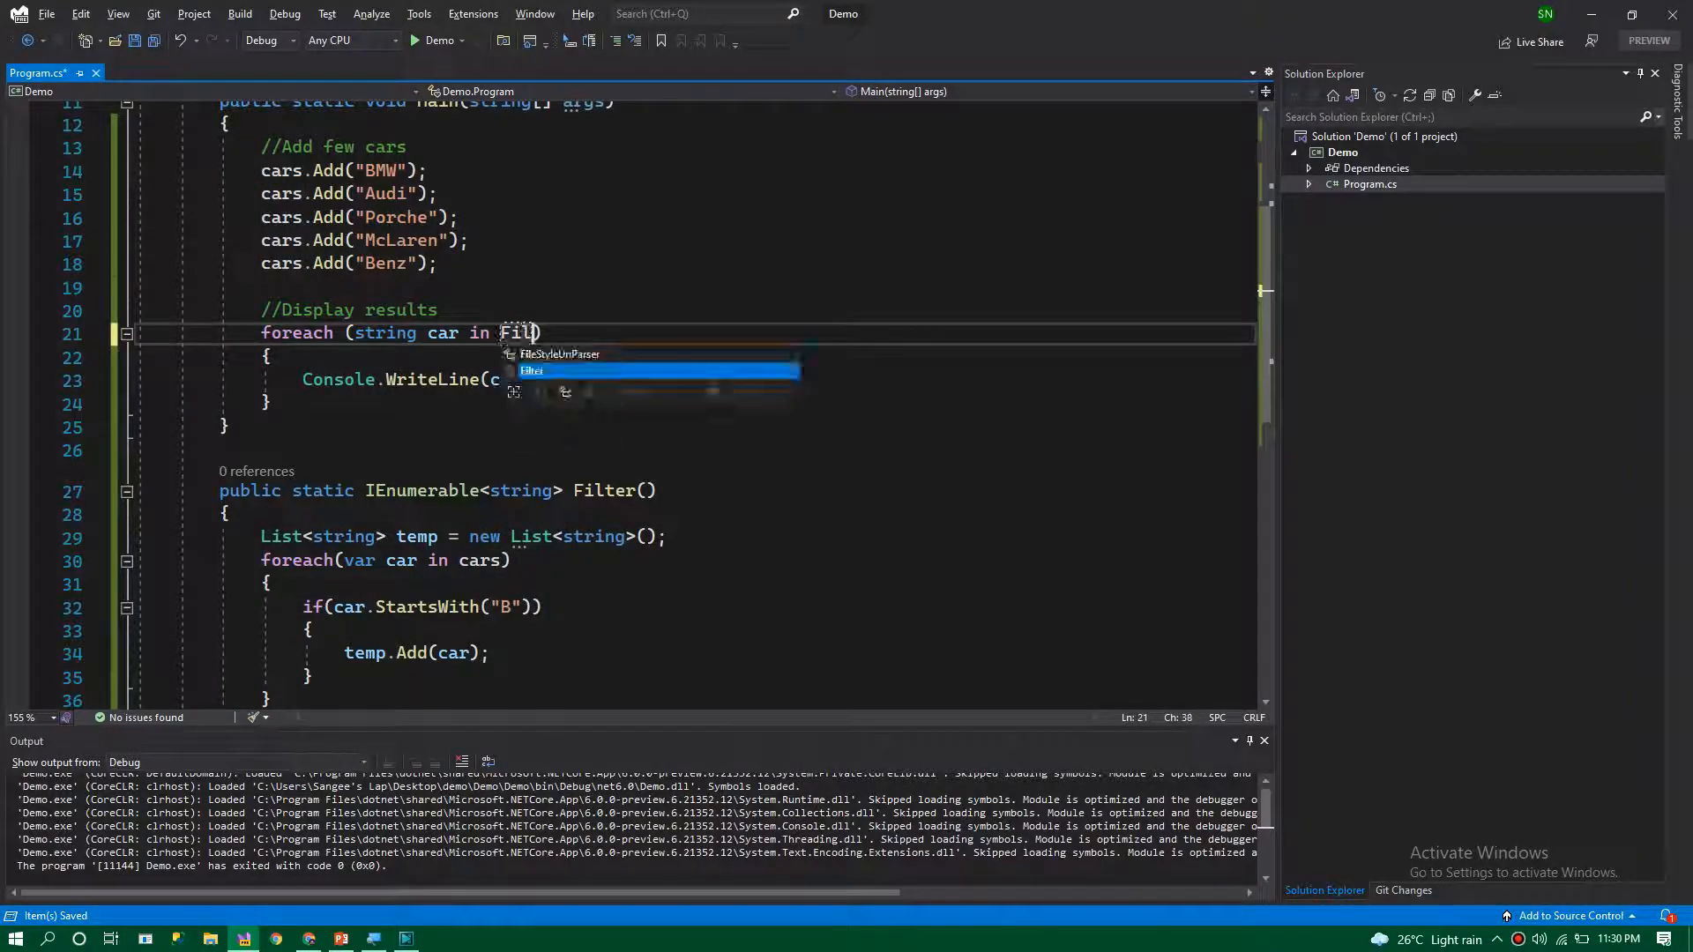
{"action": "key", "text": "Tab"}
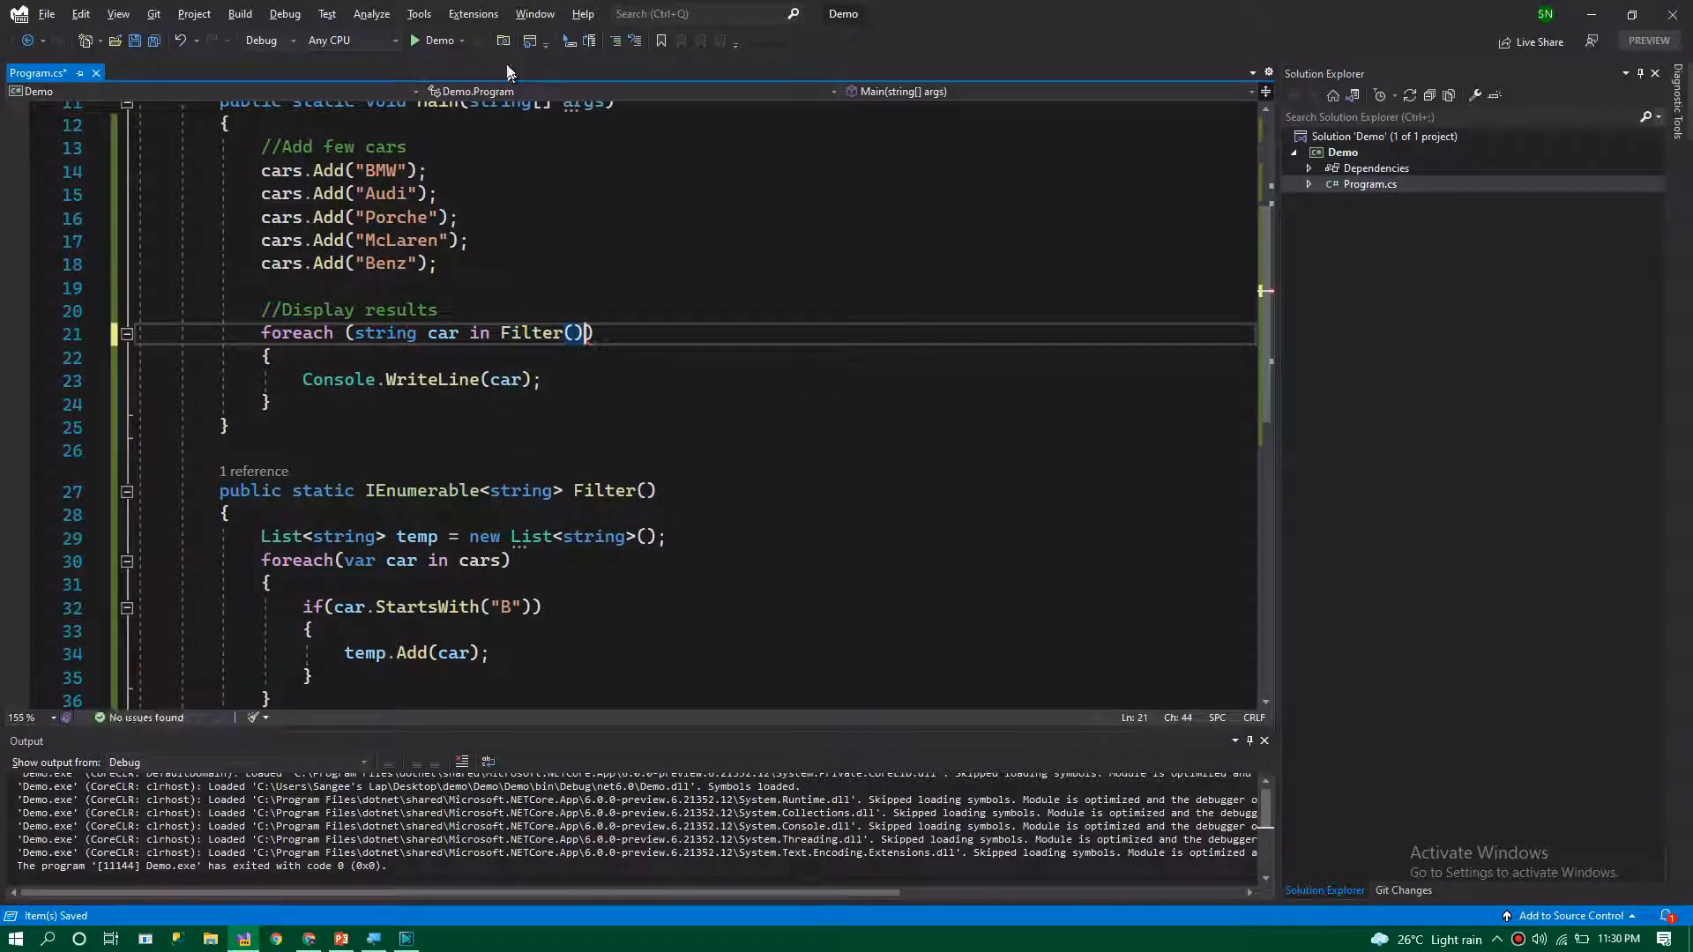
{"action": "left_click", "coordinate": [437, 40]}
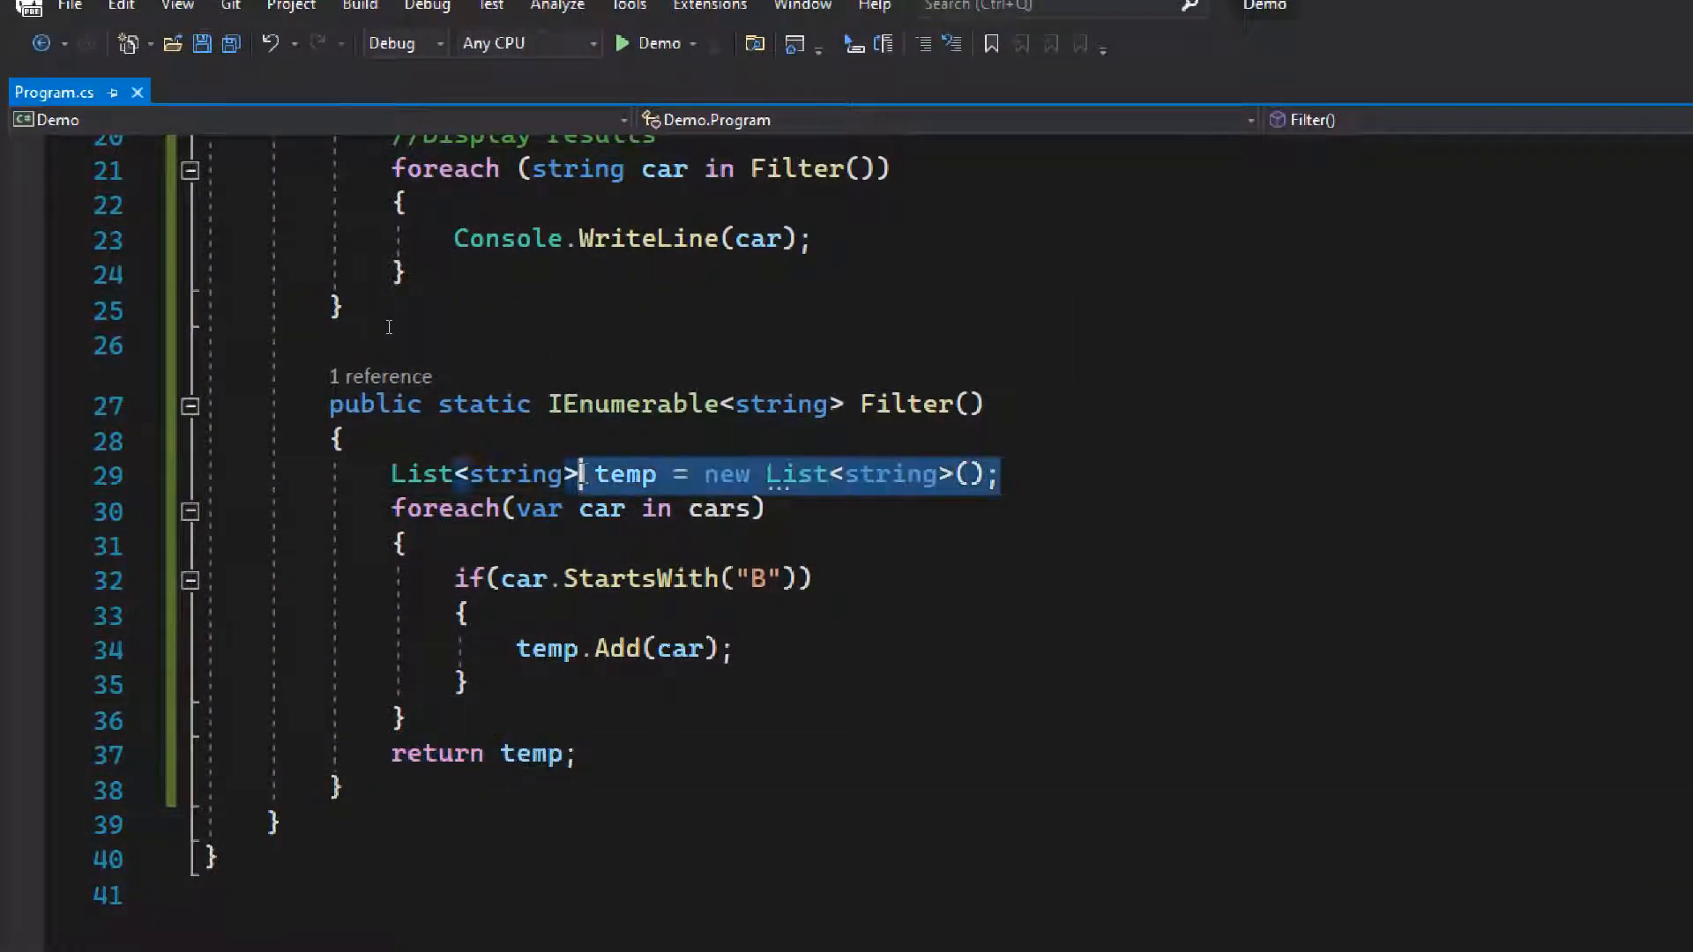
Drop the temp list and make Filter yield return car, then move down to rewrite the example with numbers 1 to 5.
{"action": "key", "text": "Delete"}
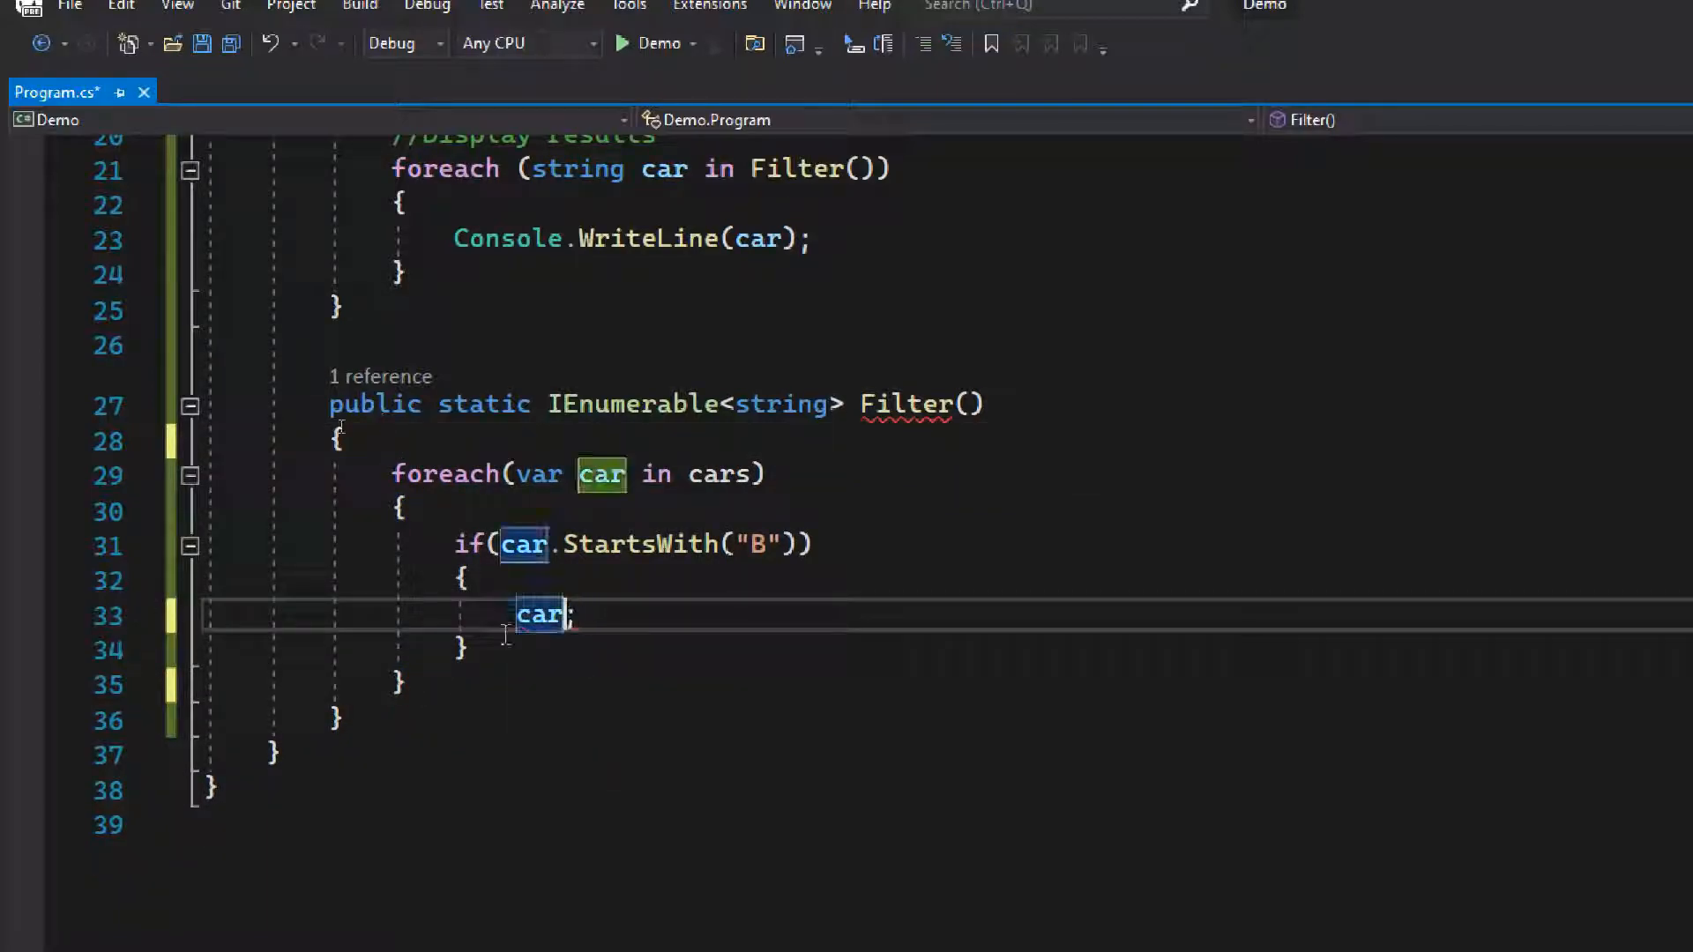
{"action": "type", "text": "yield"}
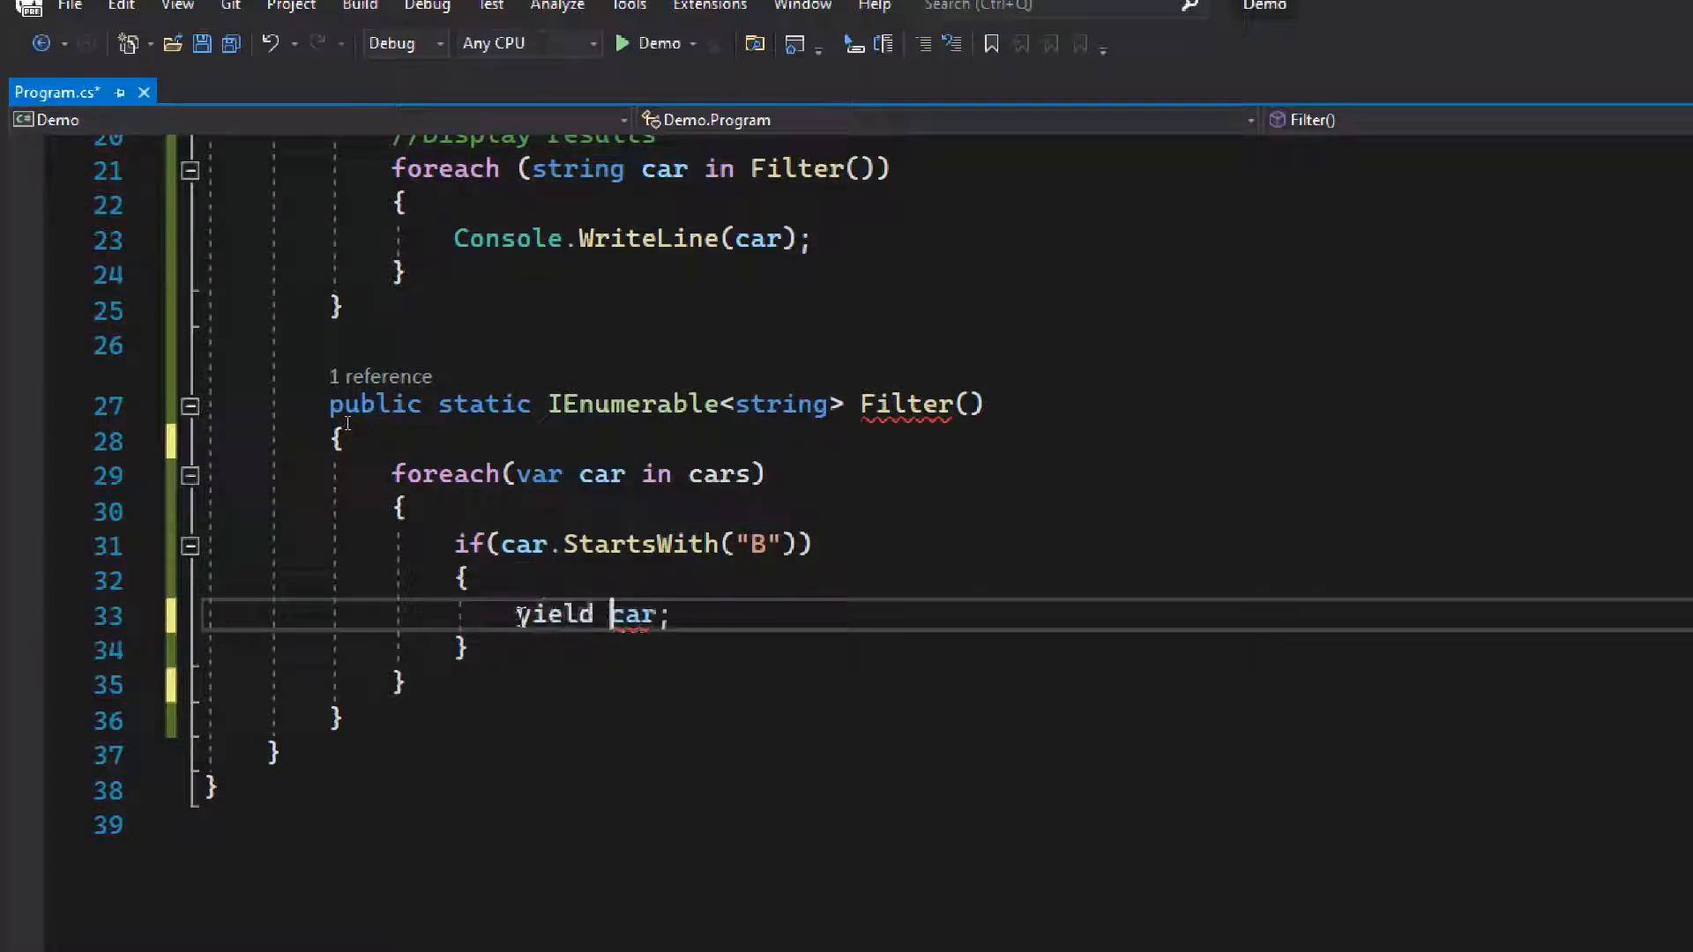
{"action": "type", "text": "return"}
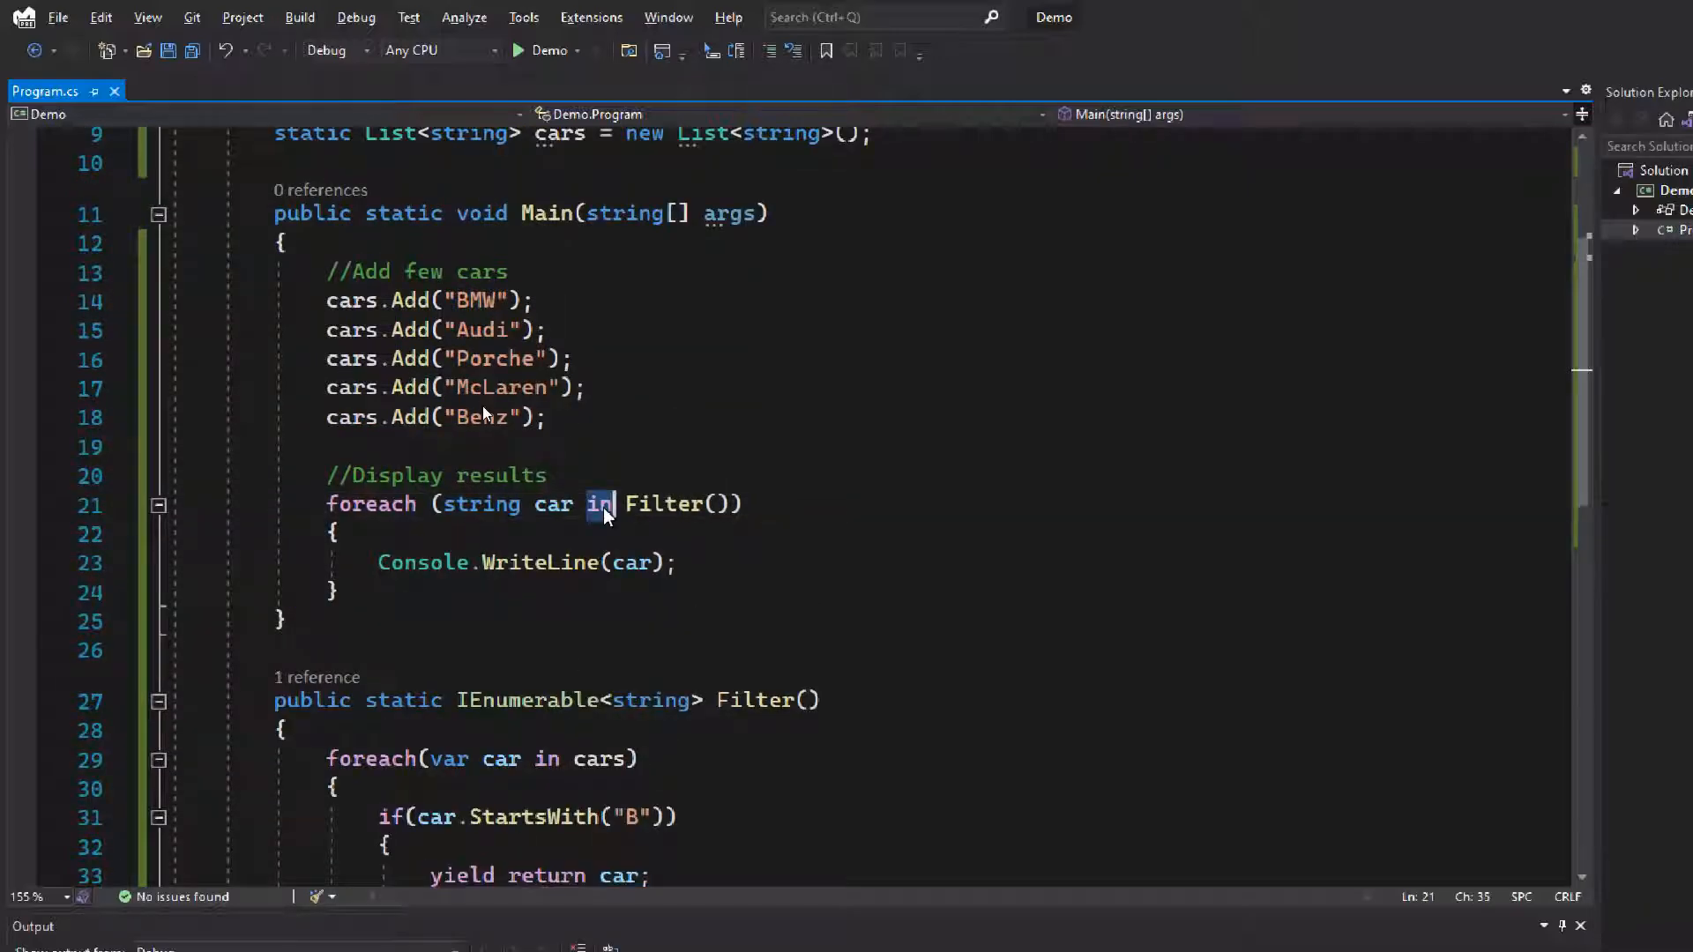
{"action": "scroll", "scroll_direction": "down", "scroll_amount": 3}
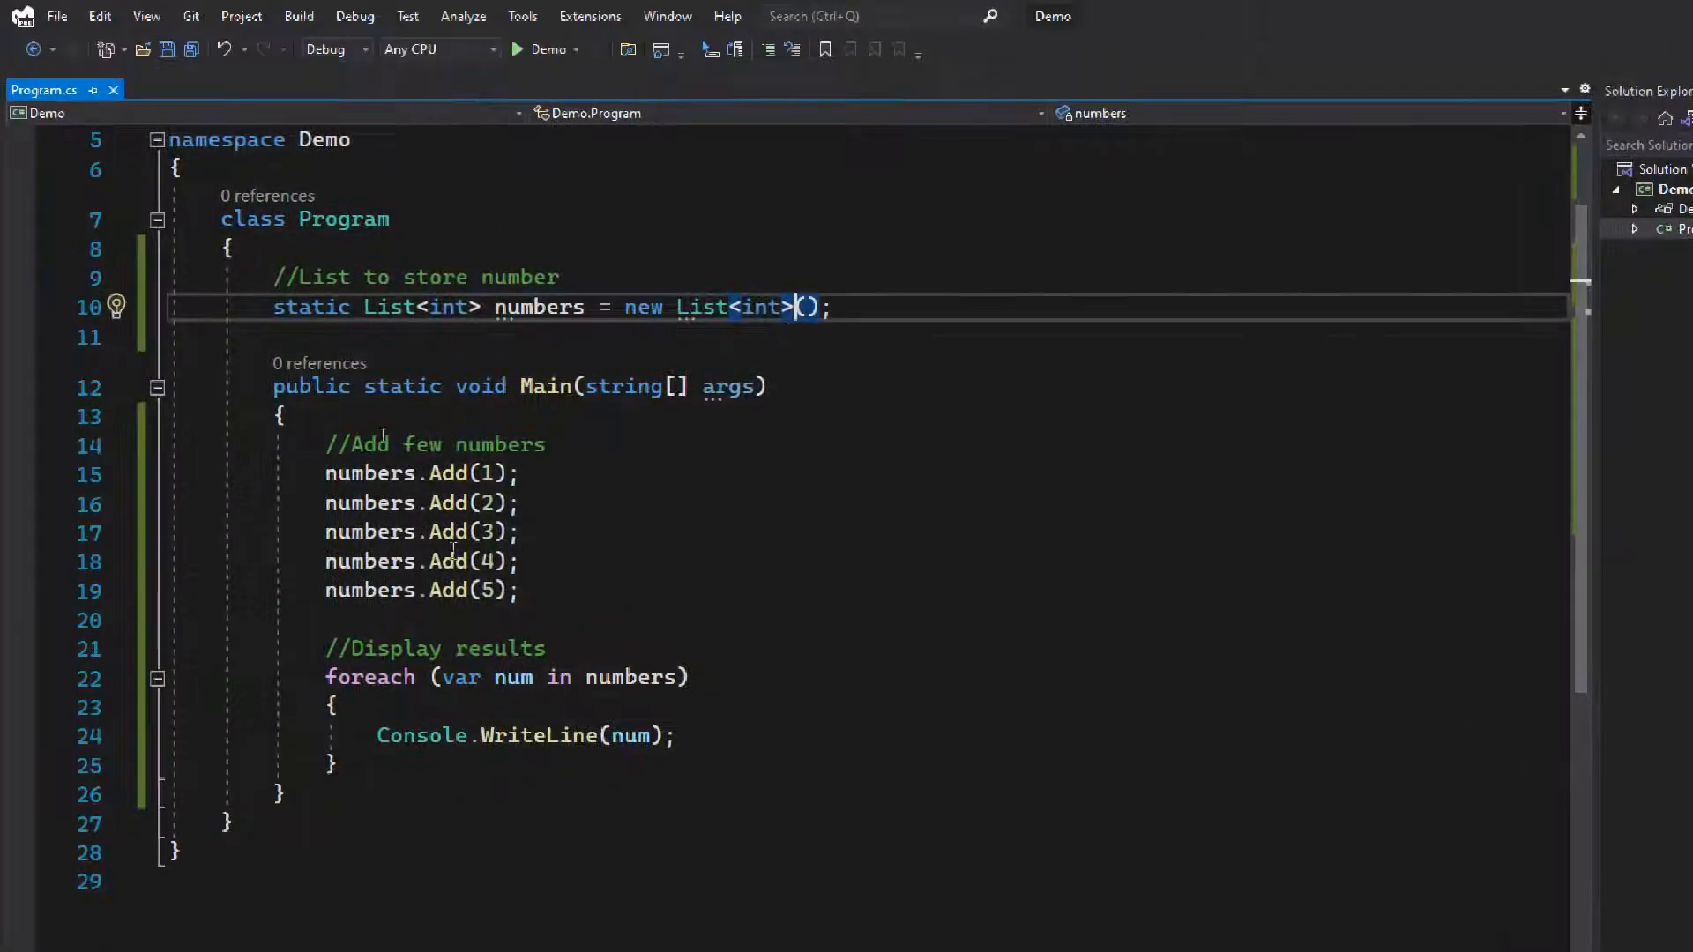
Declare public static IEnumerable<int> Filter() with int sum = 0 and a foreach over numbers.
{"action": "left_click_drag", "start_coordinate": [325, 472], "coordinate": [518, 591]}
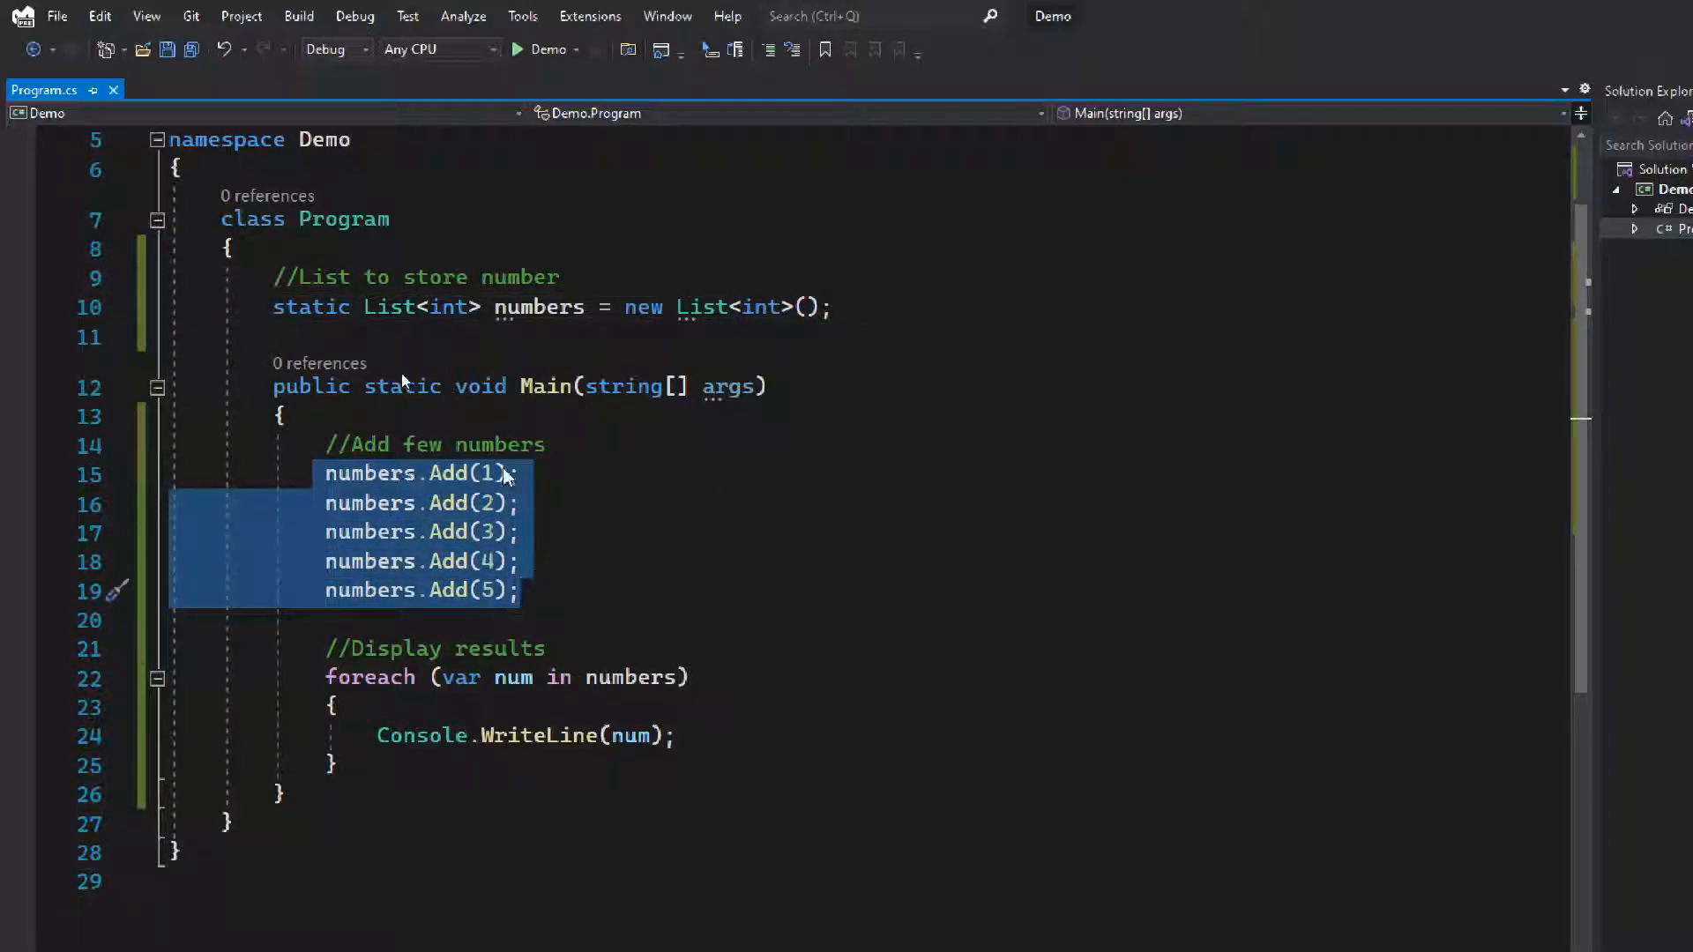
{"action": "left_click", "coordinate": [489, 563]}
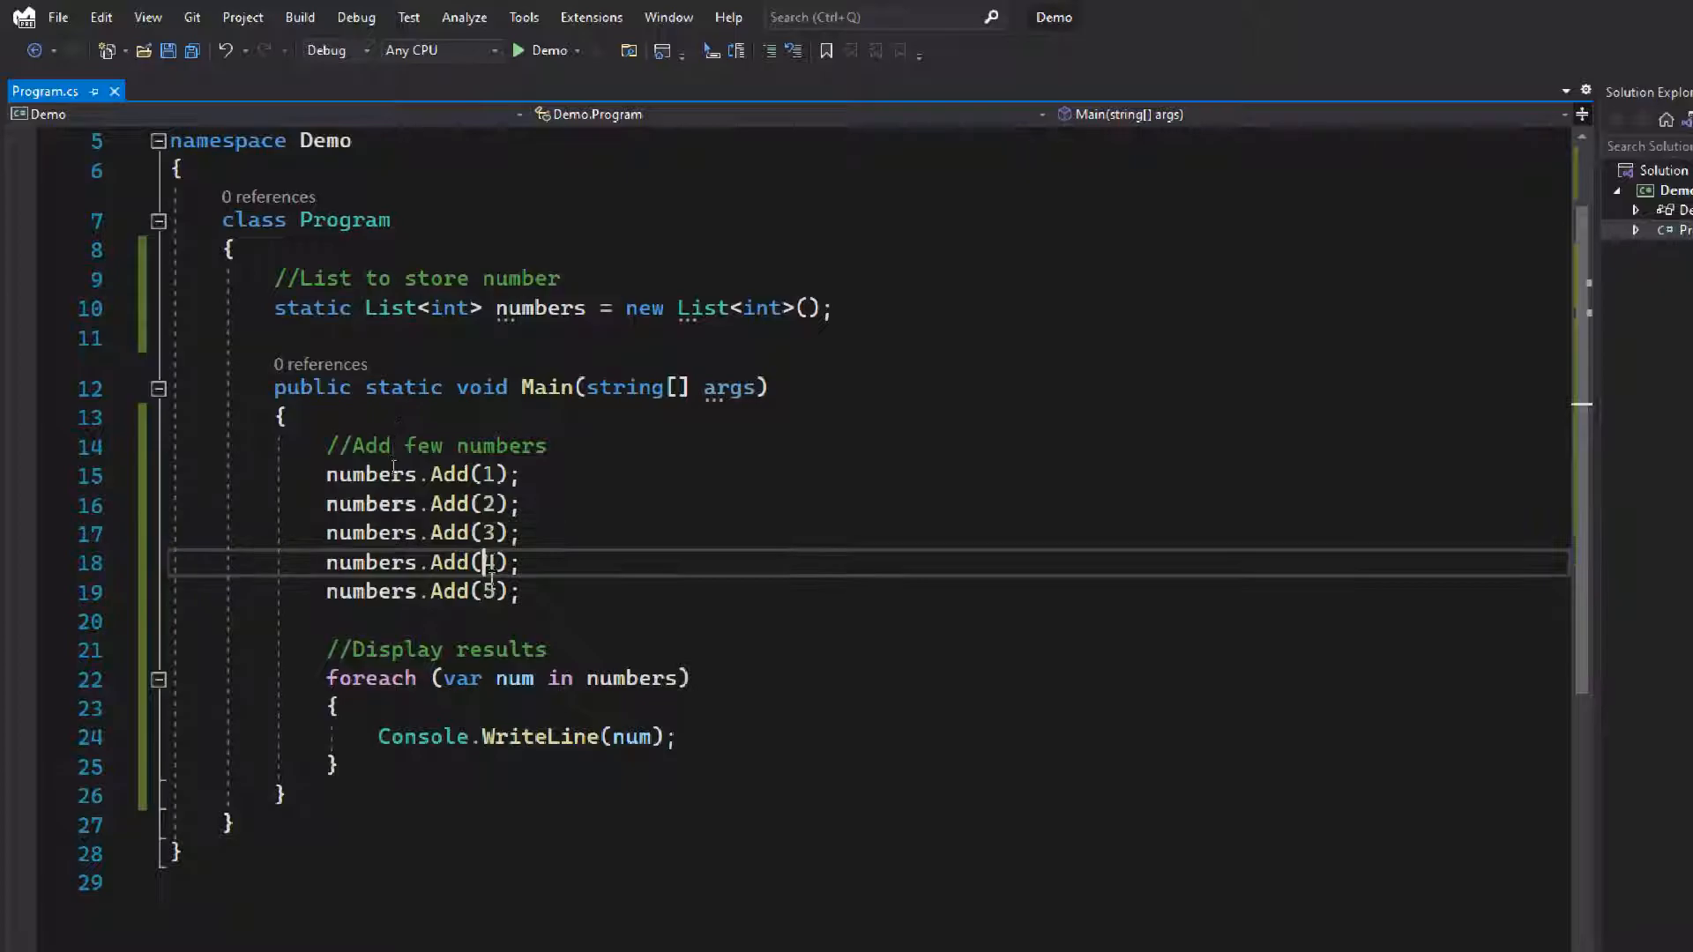
{"action": "scroll", "scroll_direction": "down", "scroll_amount": 3}
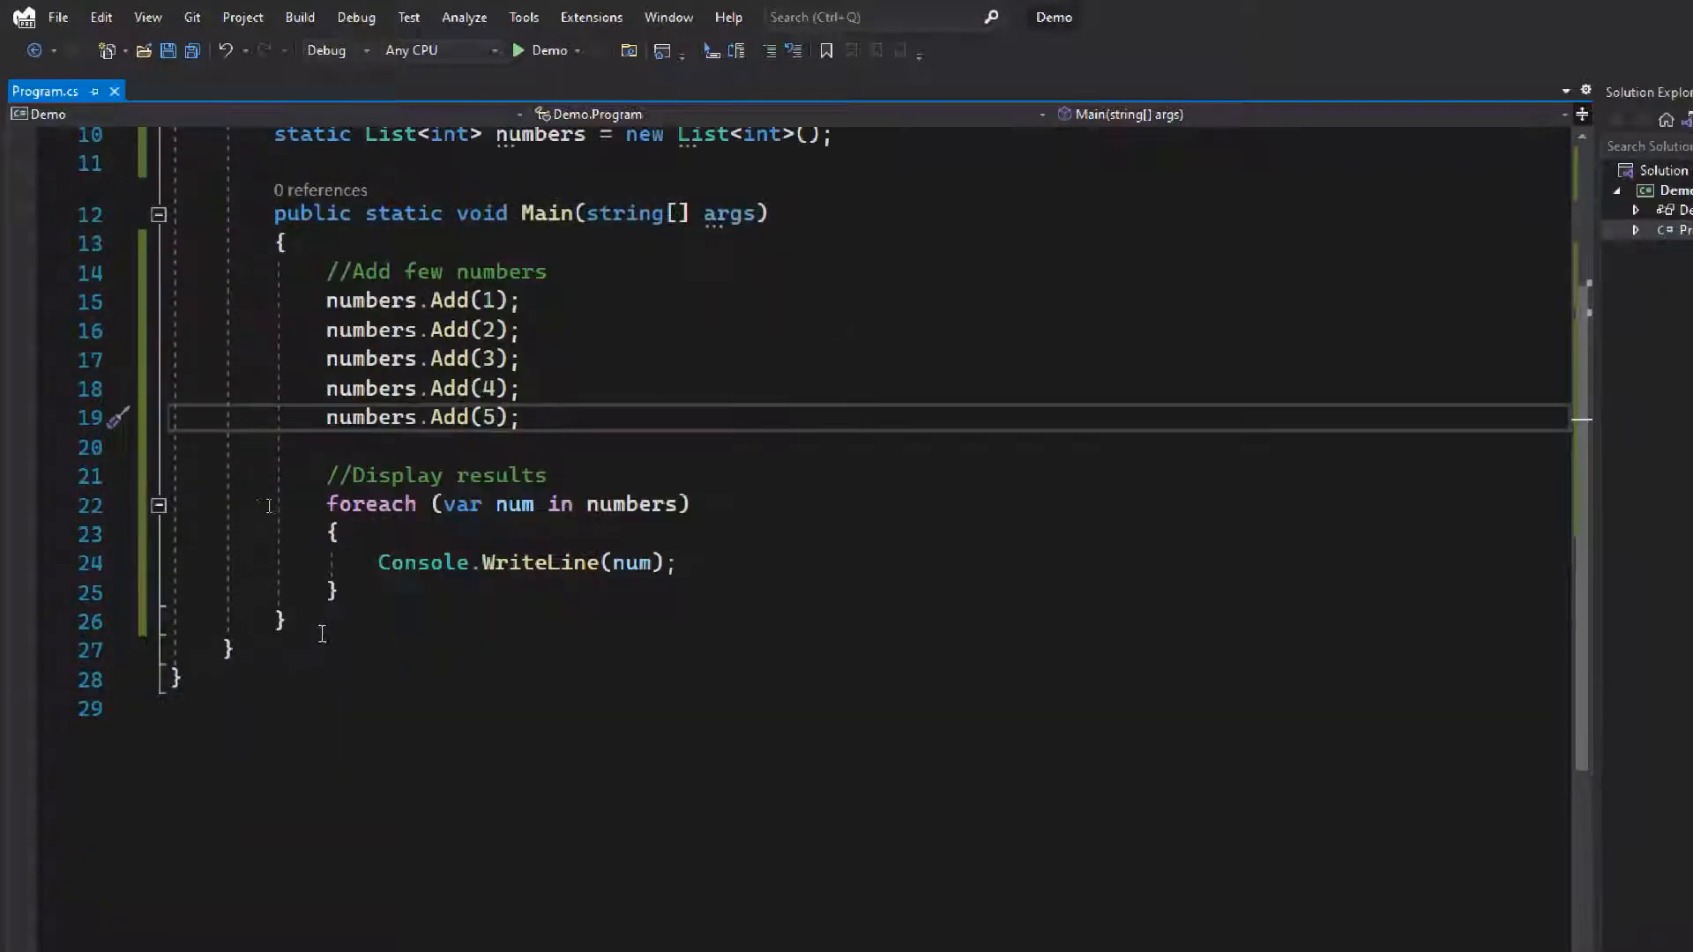
{"action": "type", "text": "public static"}
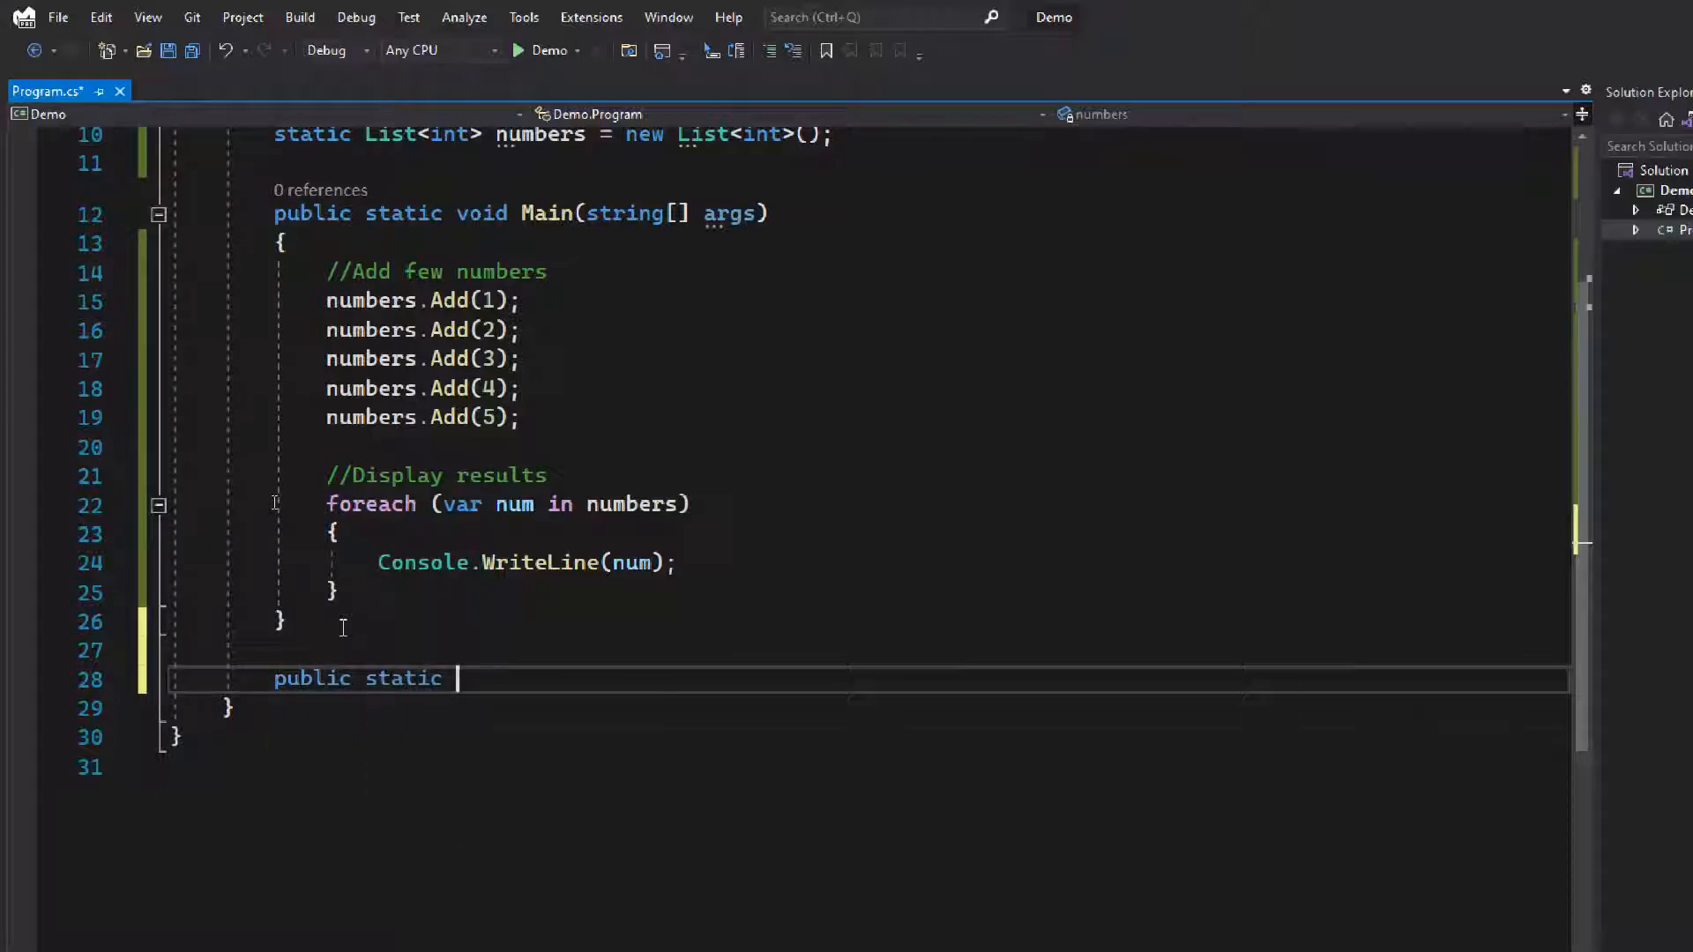
{"action": "type", "text": "IEnumerable<int> Filter("}
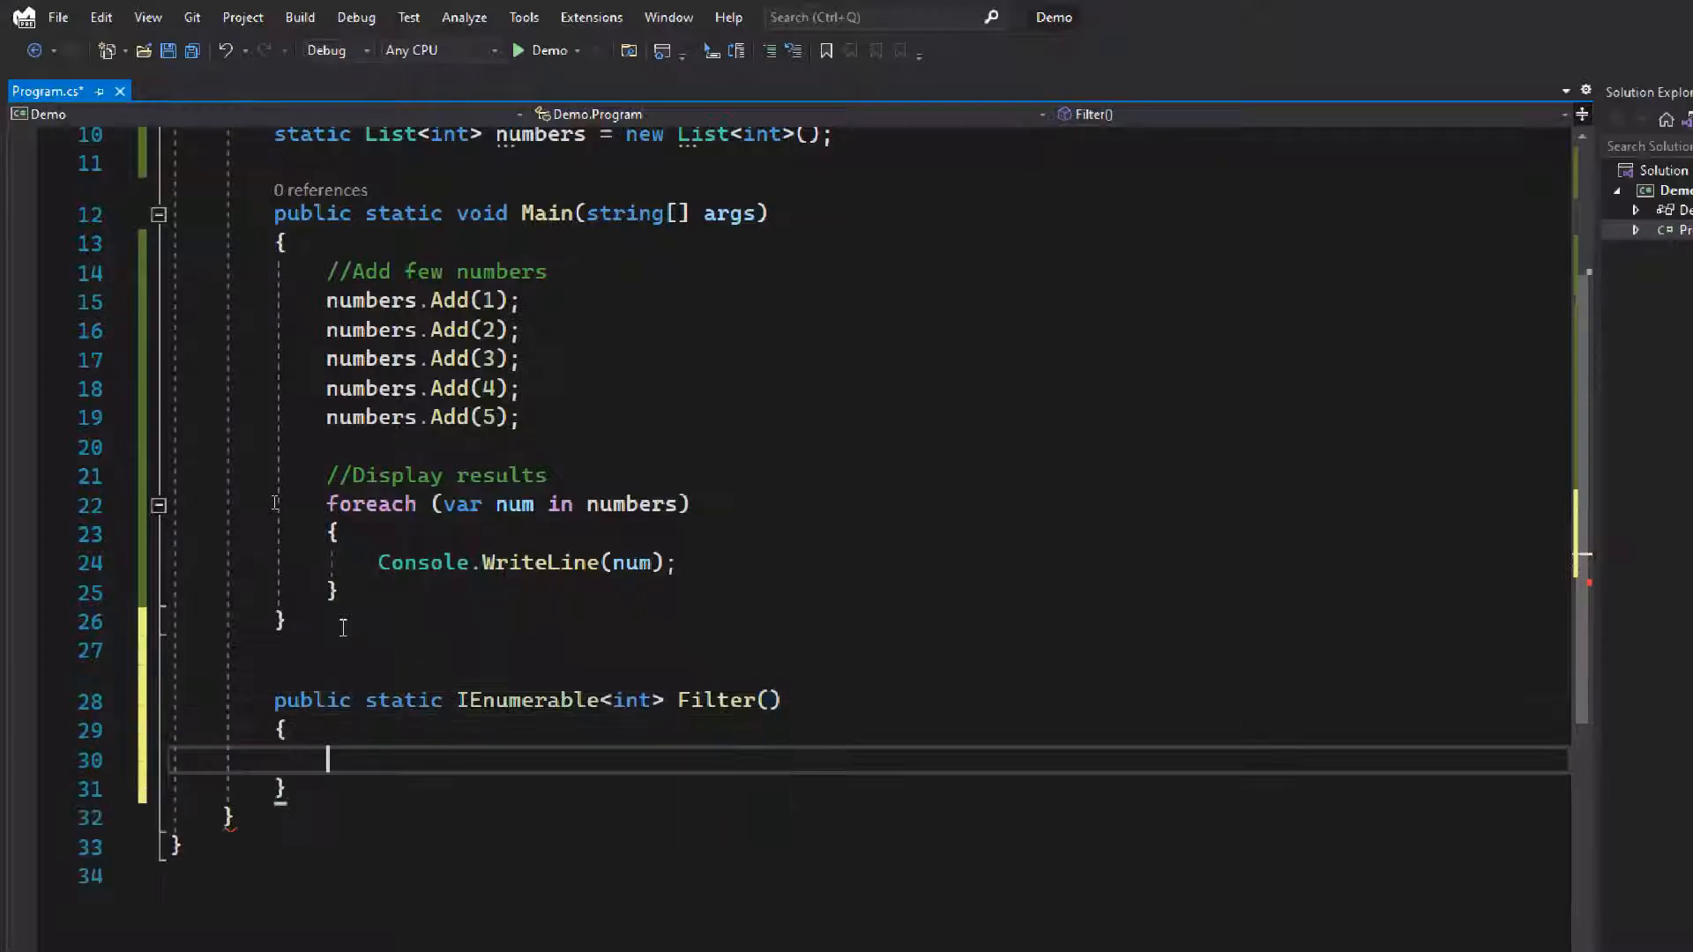
{"action": "type", "text": "int sum = 0;"}
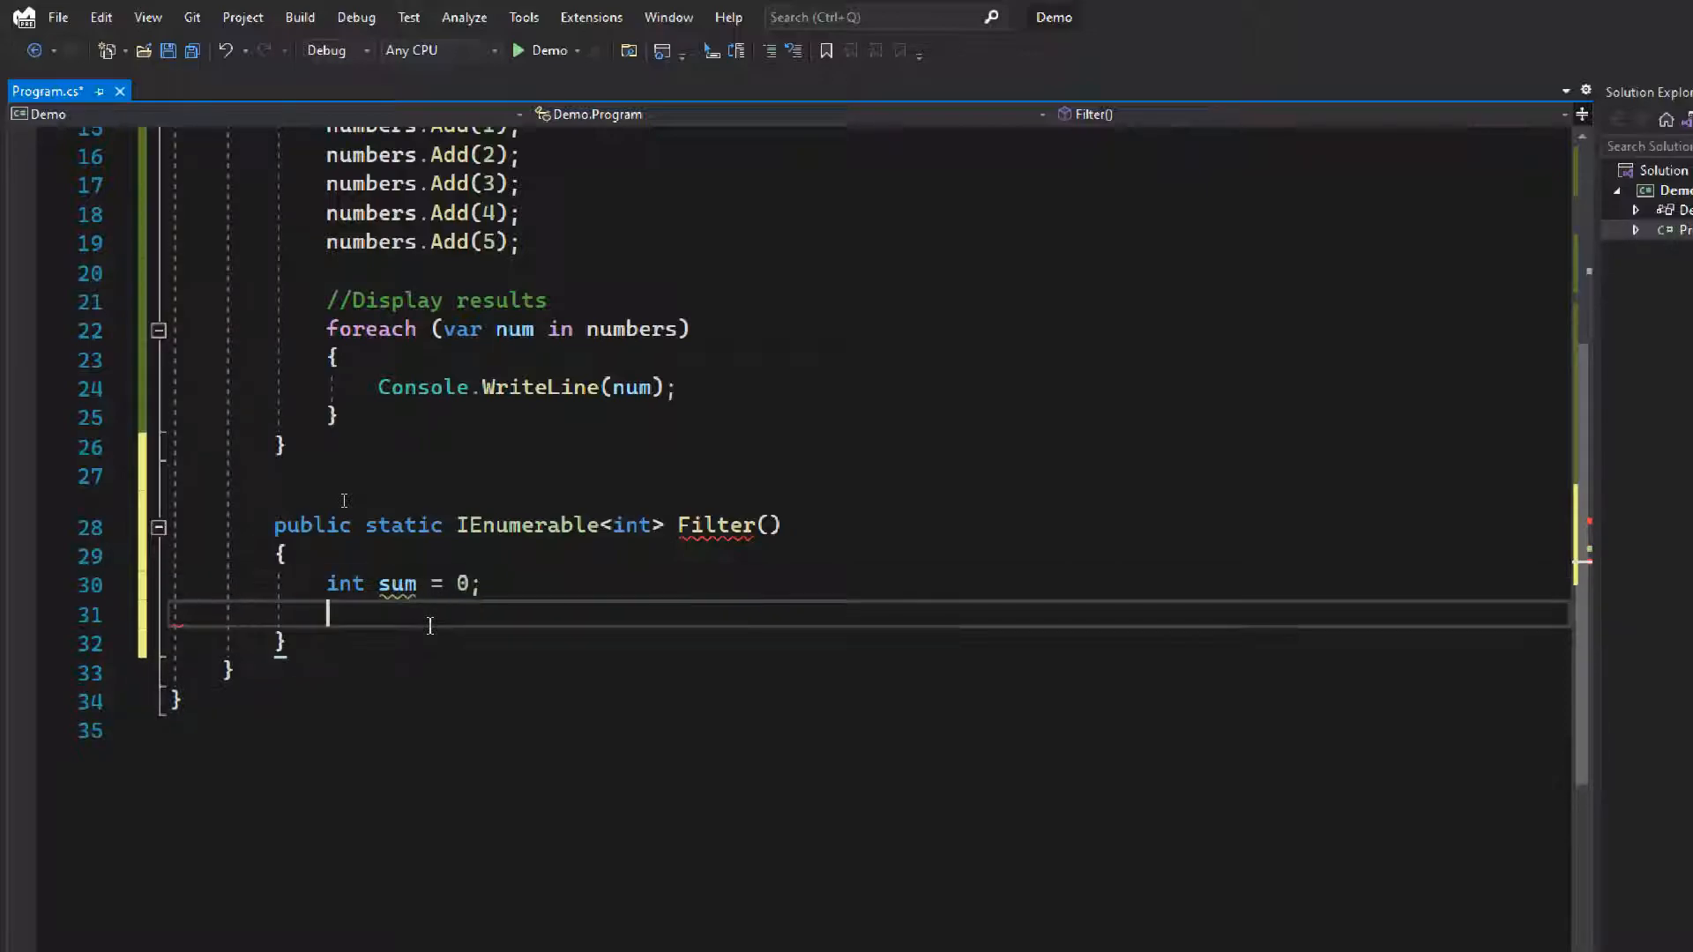
{"action": "type", "text": "foreach(var num in numbers"}
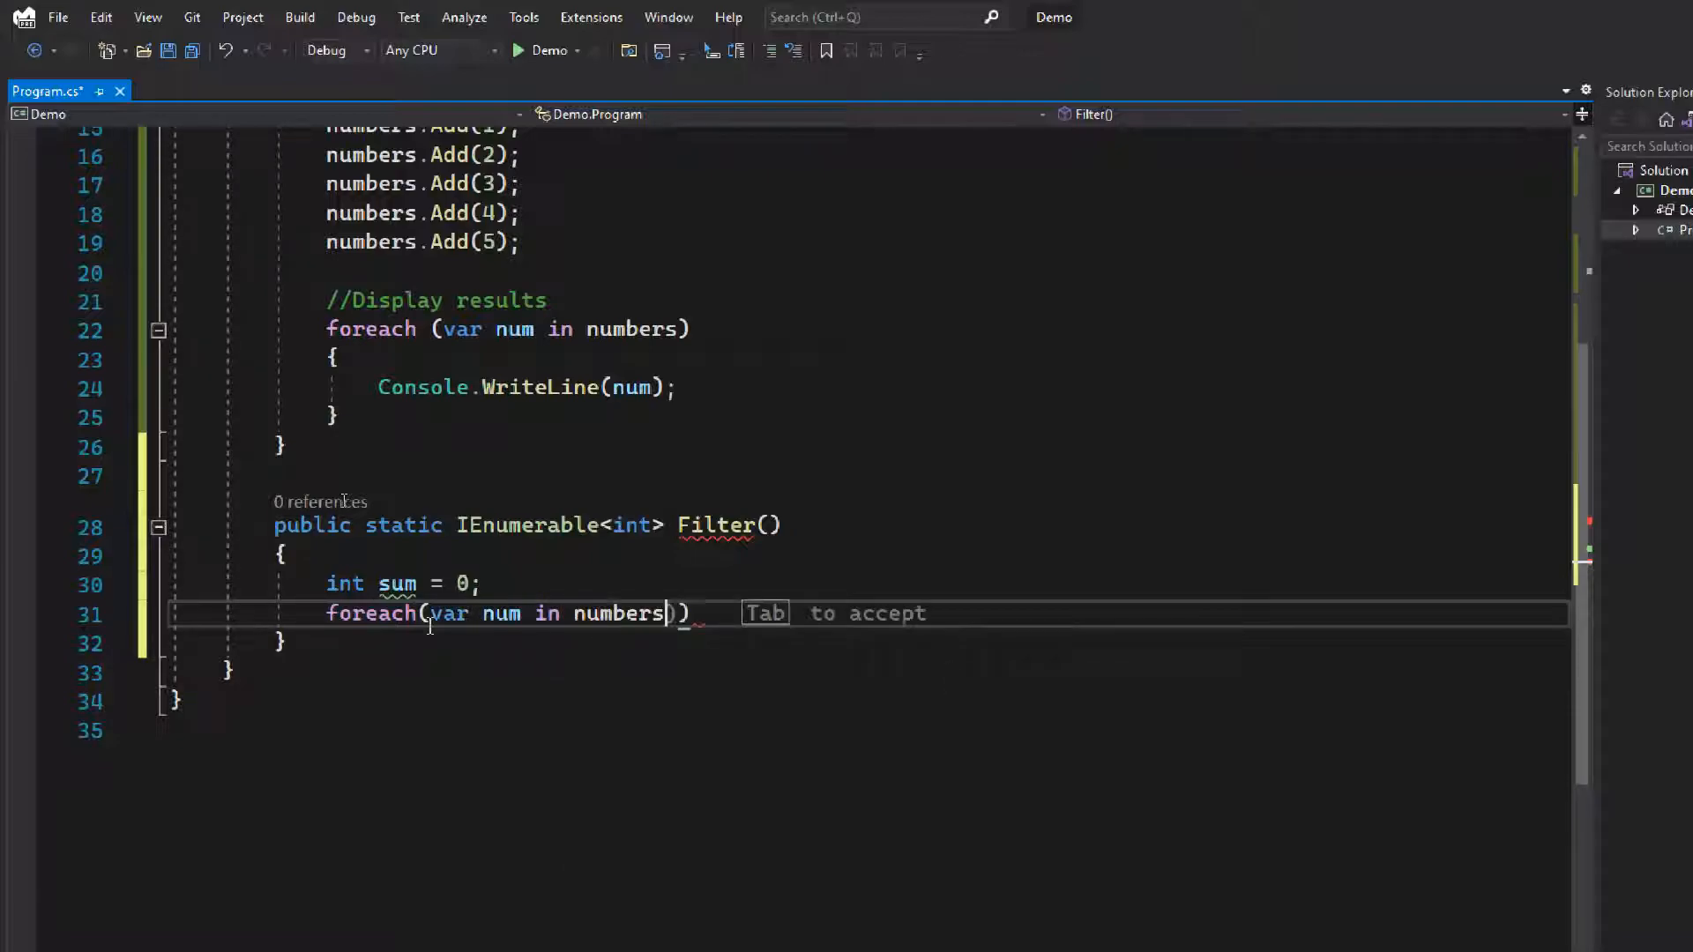
{"action": "key", "text": "Tab"}
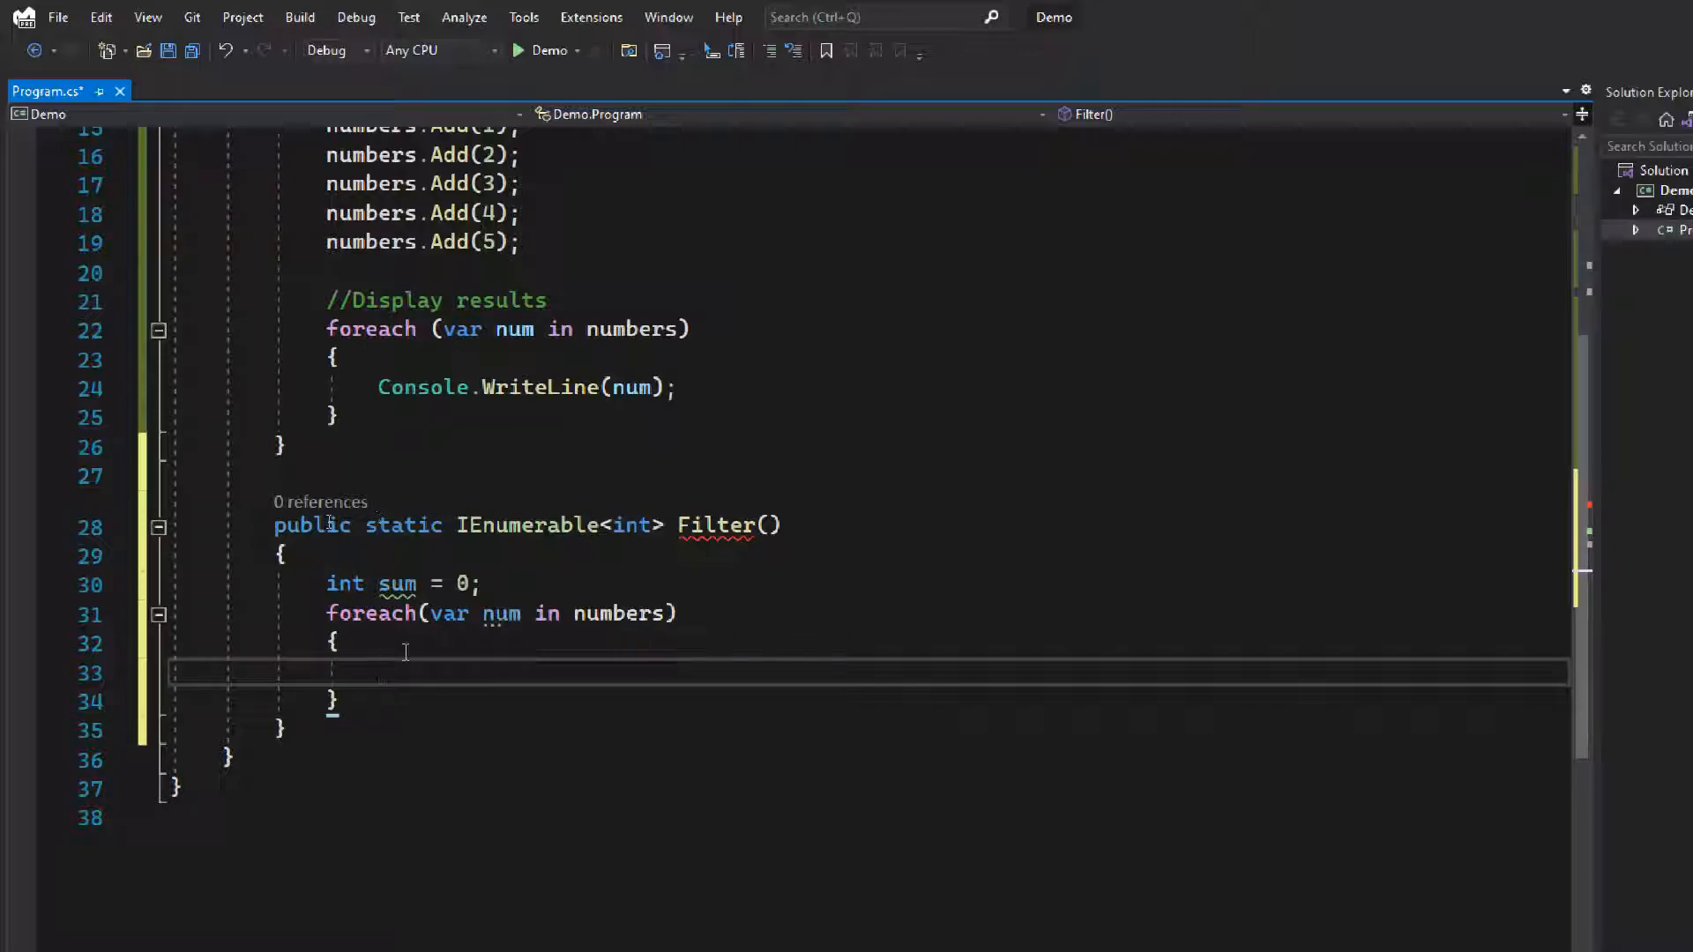
Inside the loop accumulate sum = sum + num; and yield return sum.
{"action": "type", "text": "sum"}
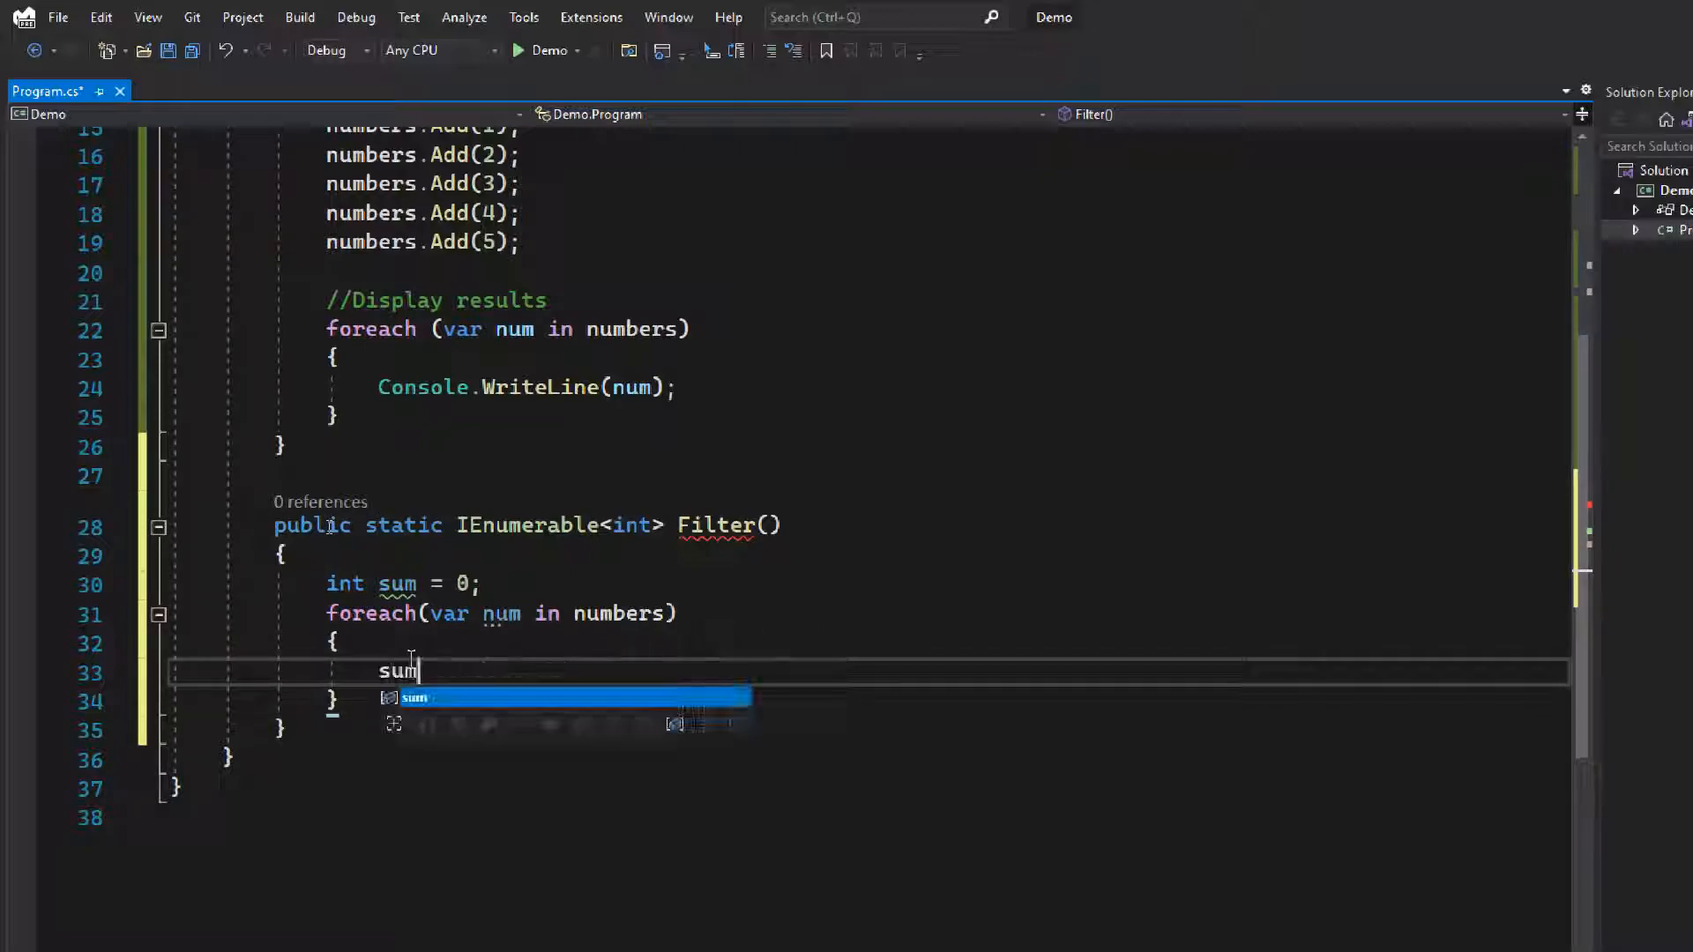
{"action": "type", "text": "= sum"}
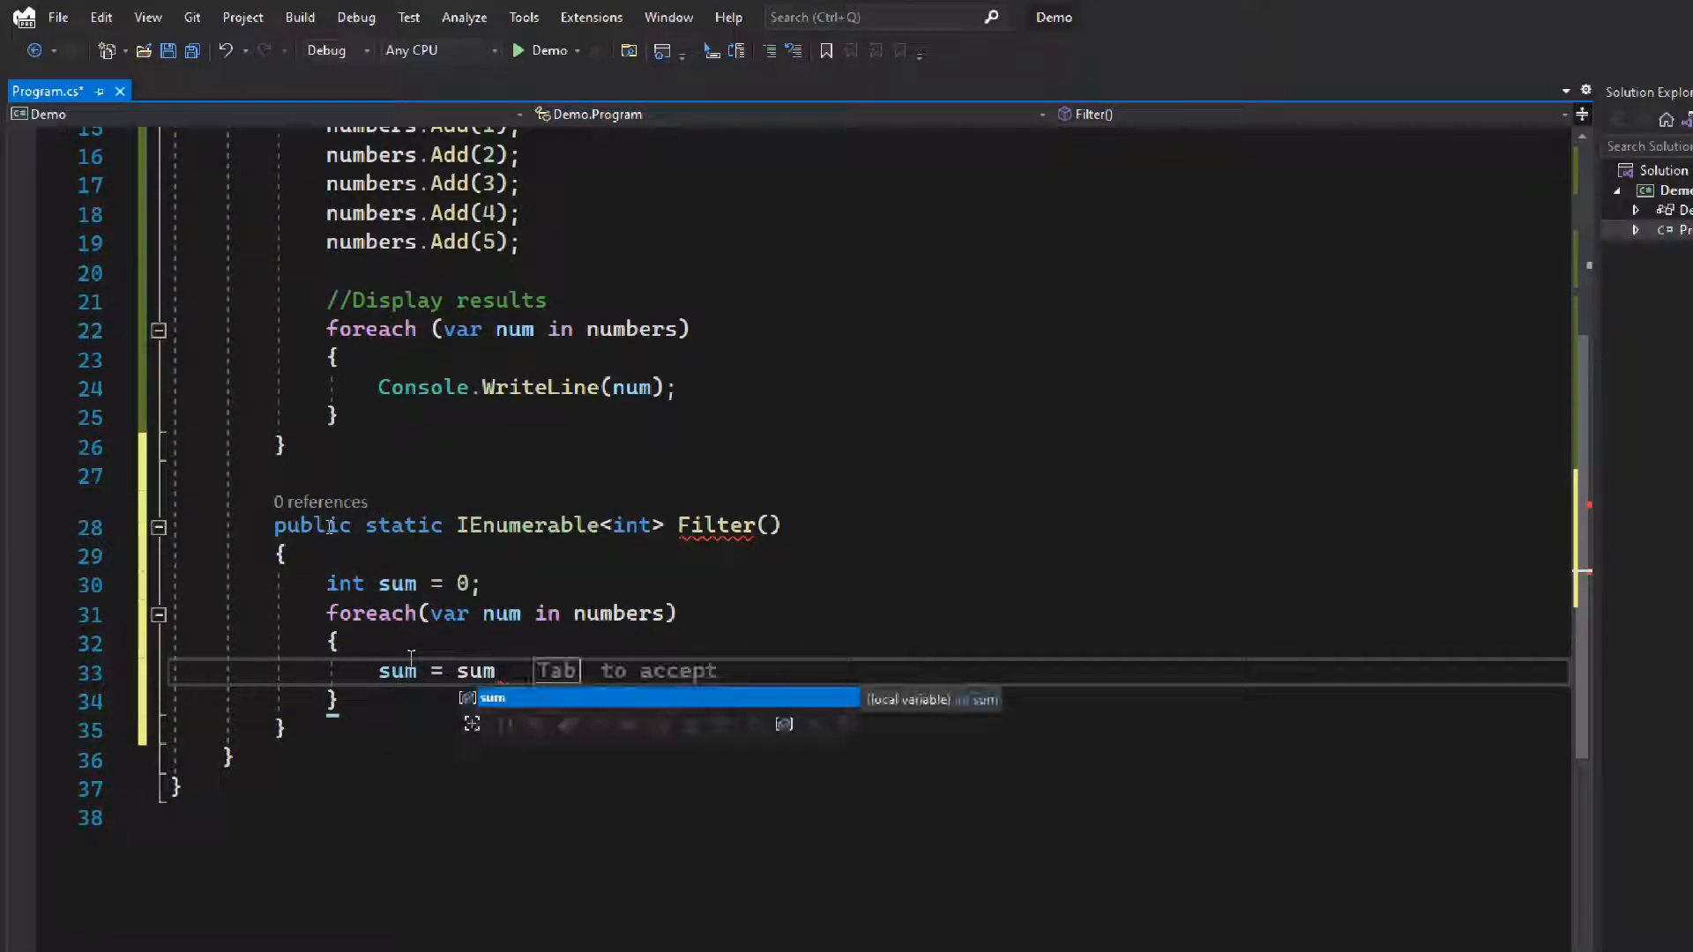
{"action": "type", "text": "+ num;"}
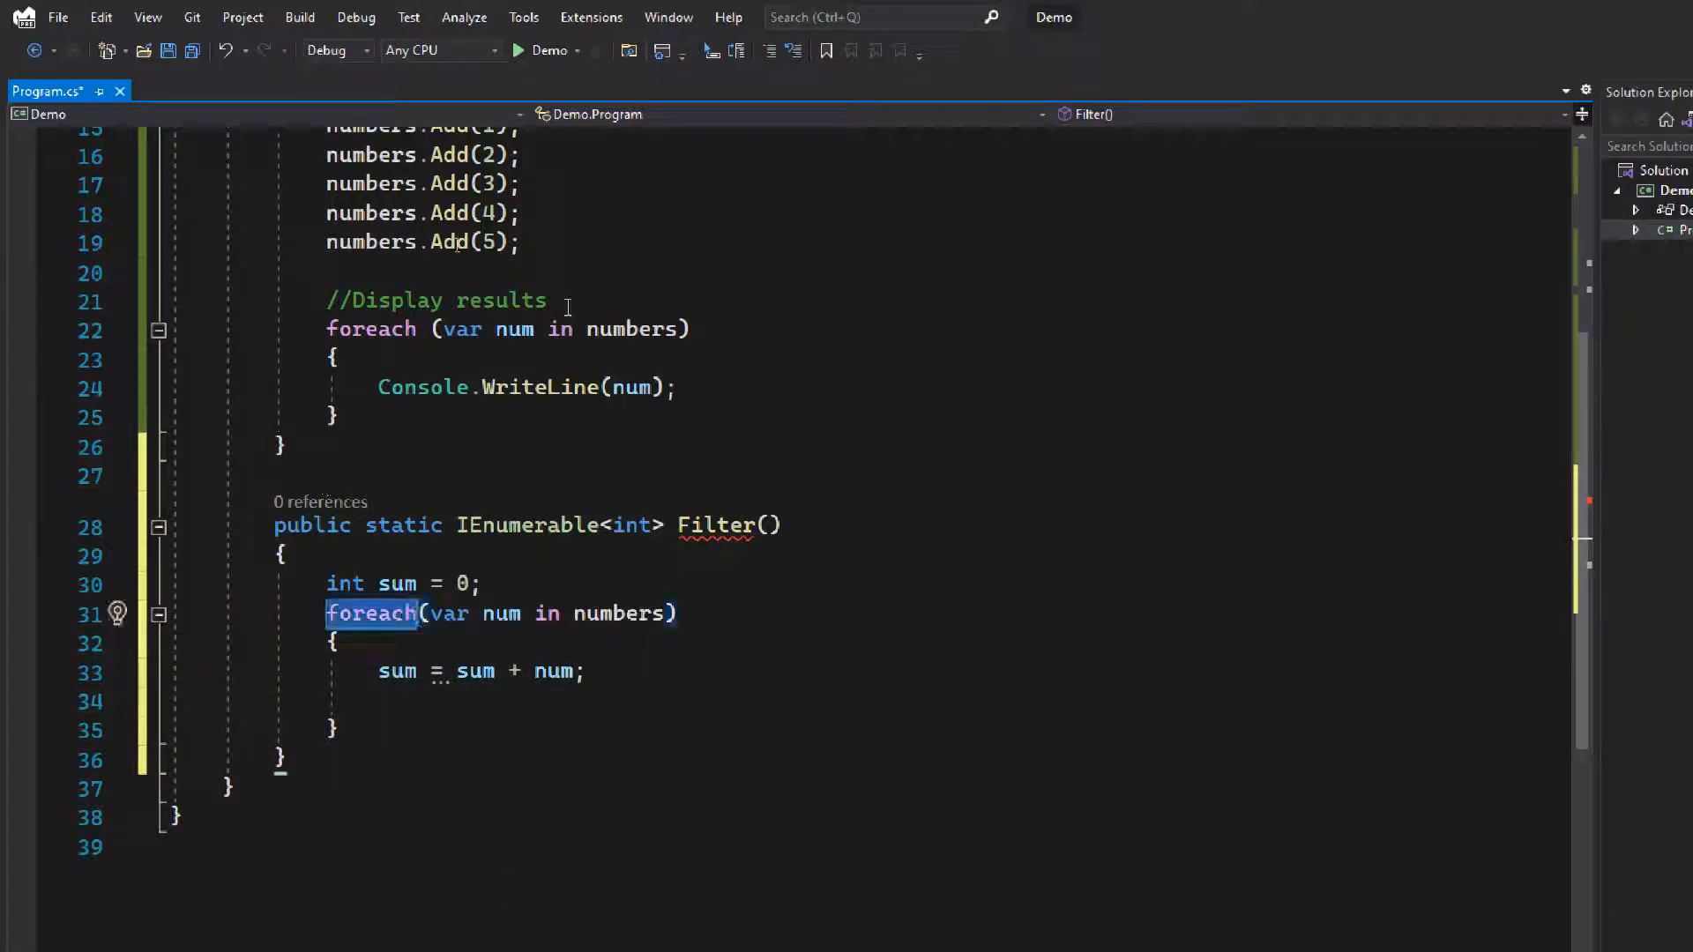
{"action": "left_click", "coordinate": [566, 670]}
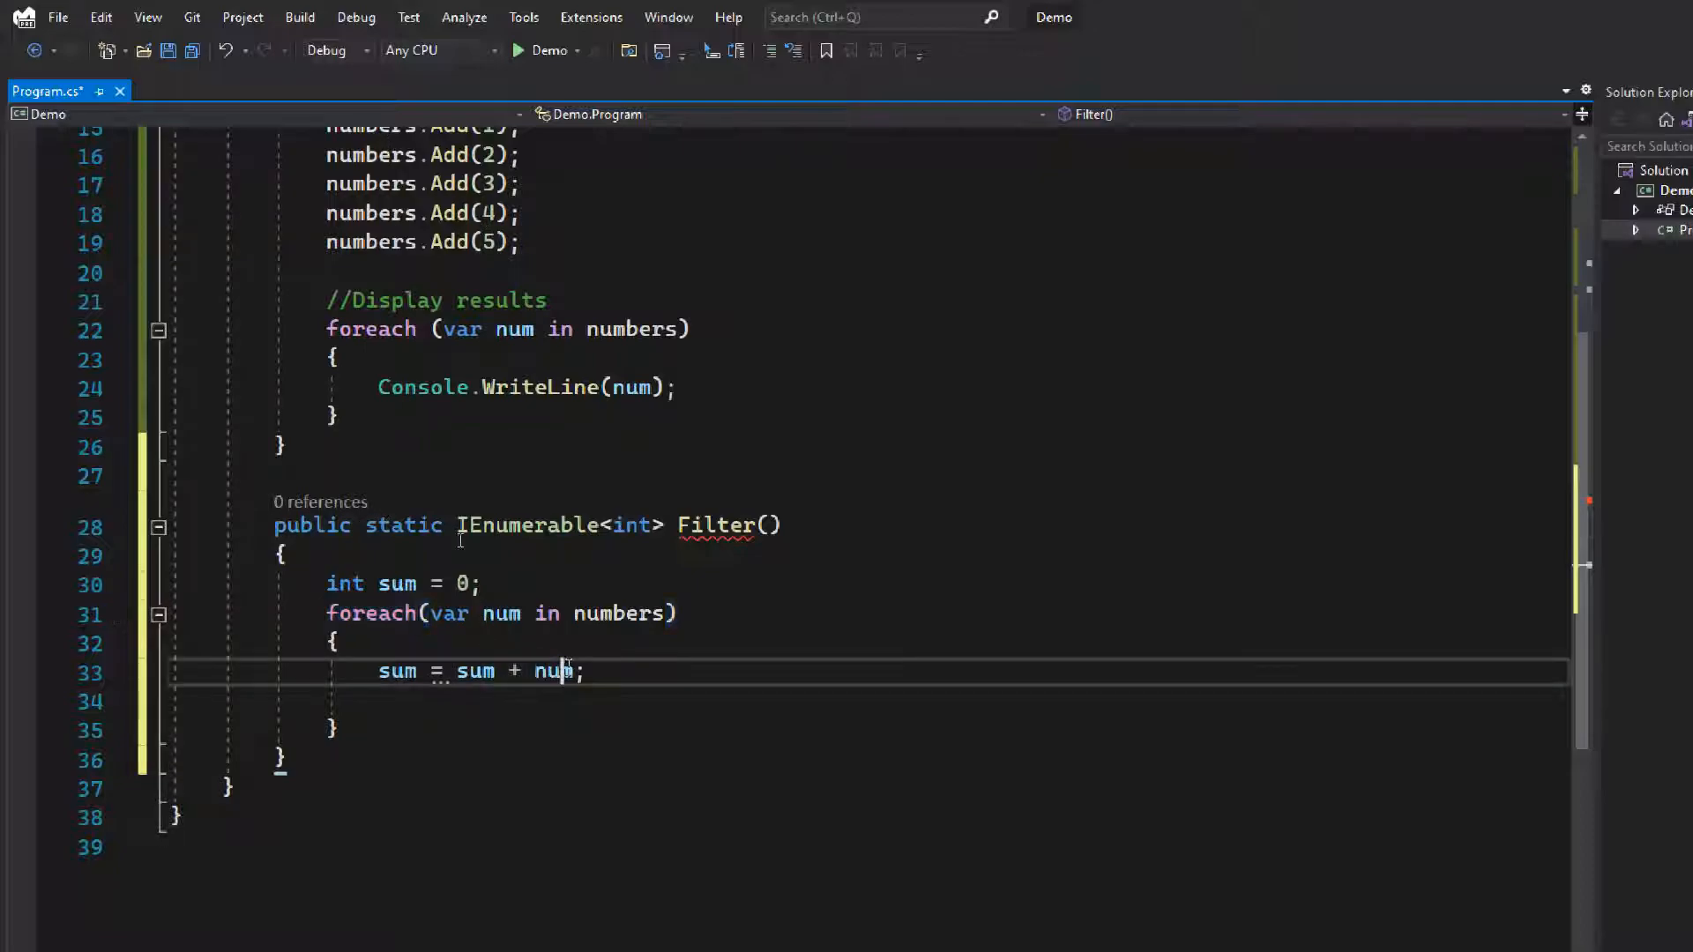
{"action": "type", "text": "yield"}
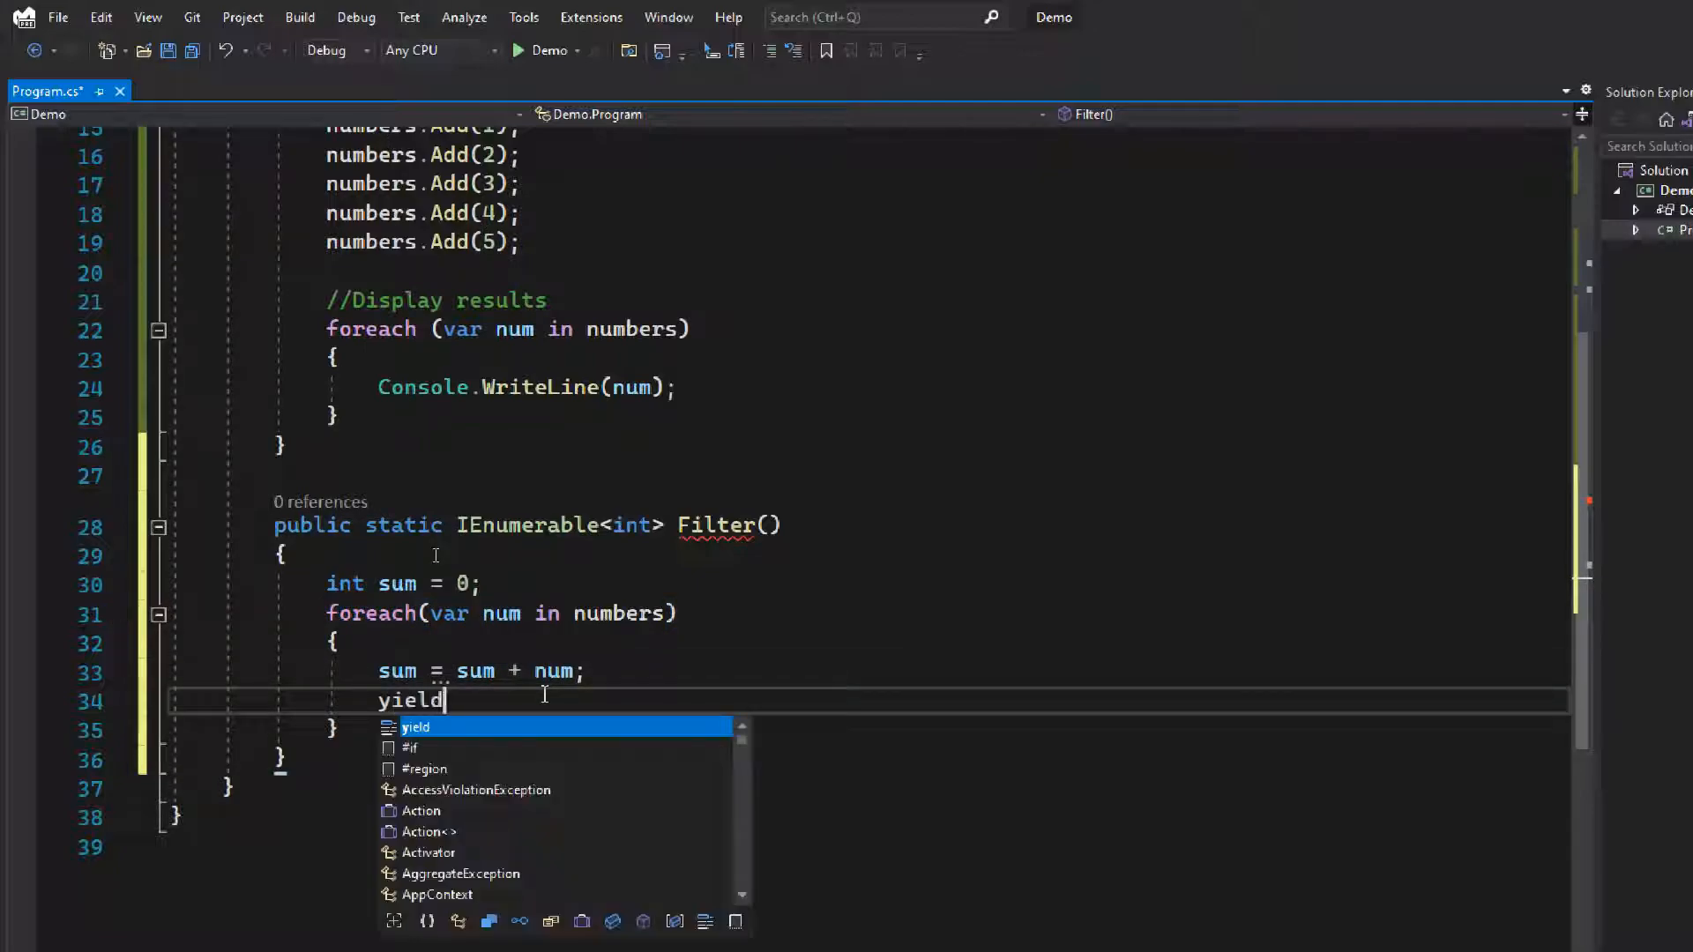
{"action": "type", "text": "return sum;"}
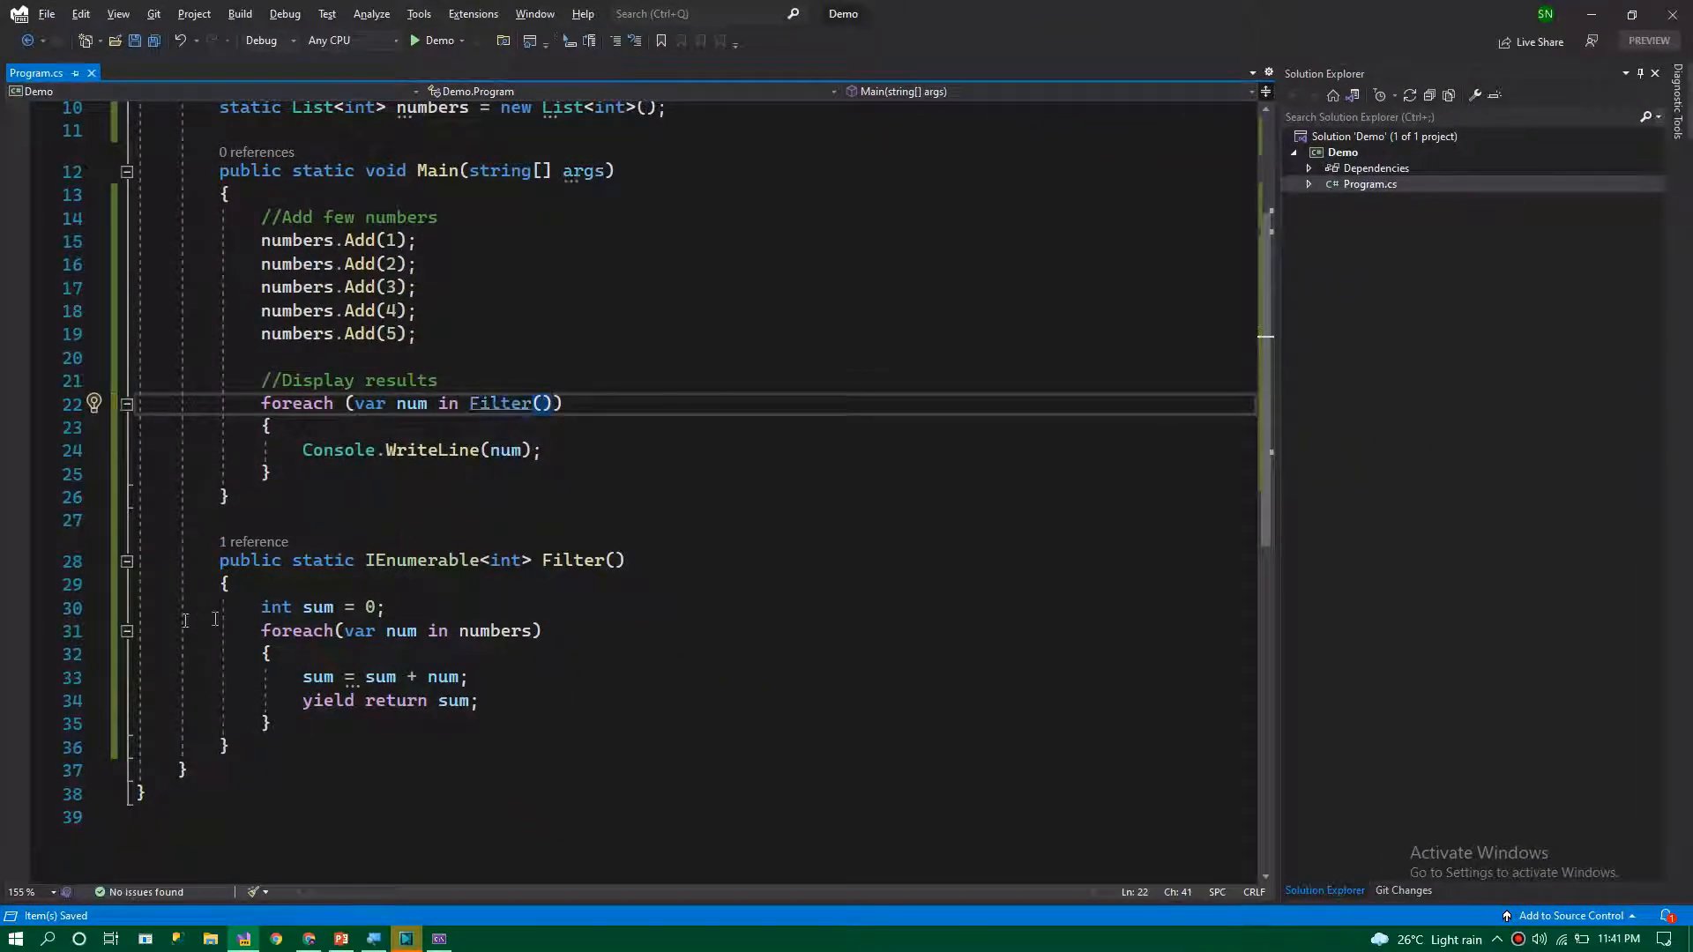
{"action": "mouse_move", "coordinate": [27, 656]}
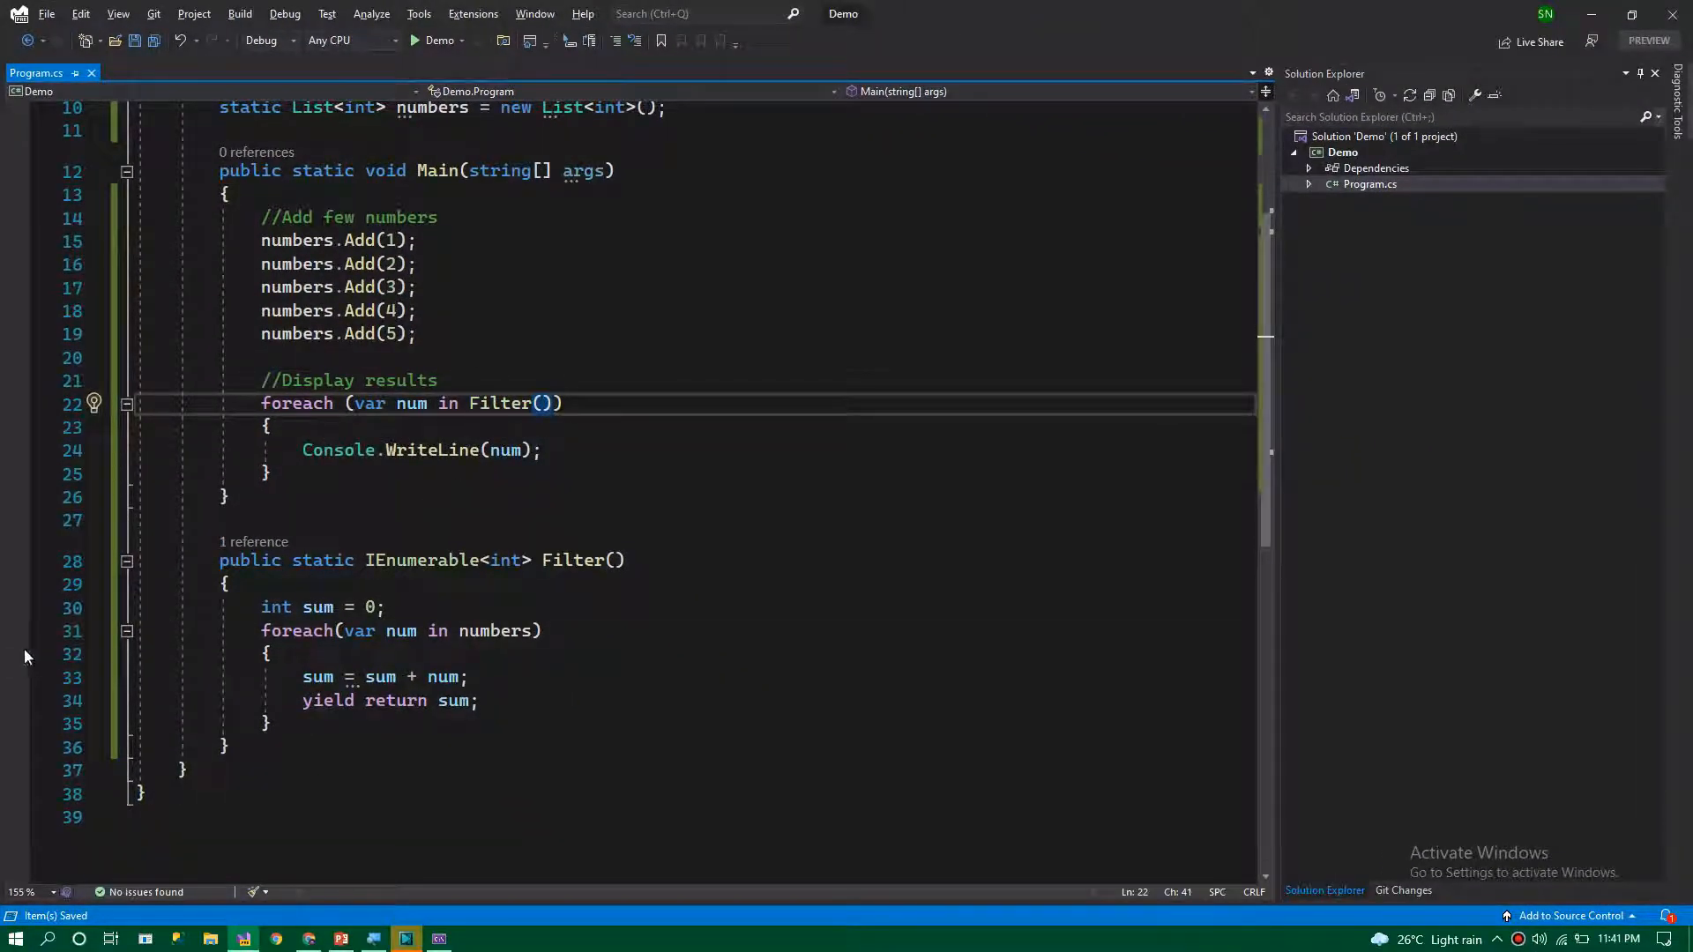
Break on Filter's loop at line 32, start debugging, step into Filter and continue to the console window.
{"action": "left_click", "coordinate": [414, 40]}
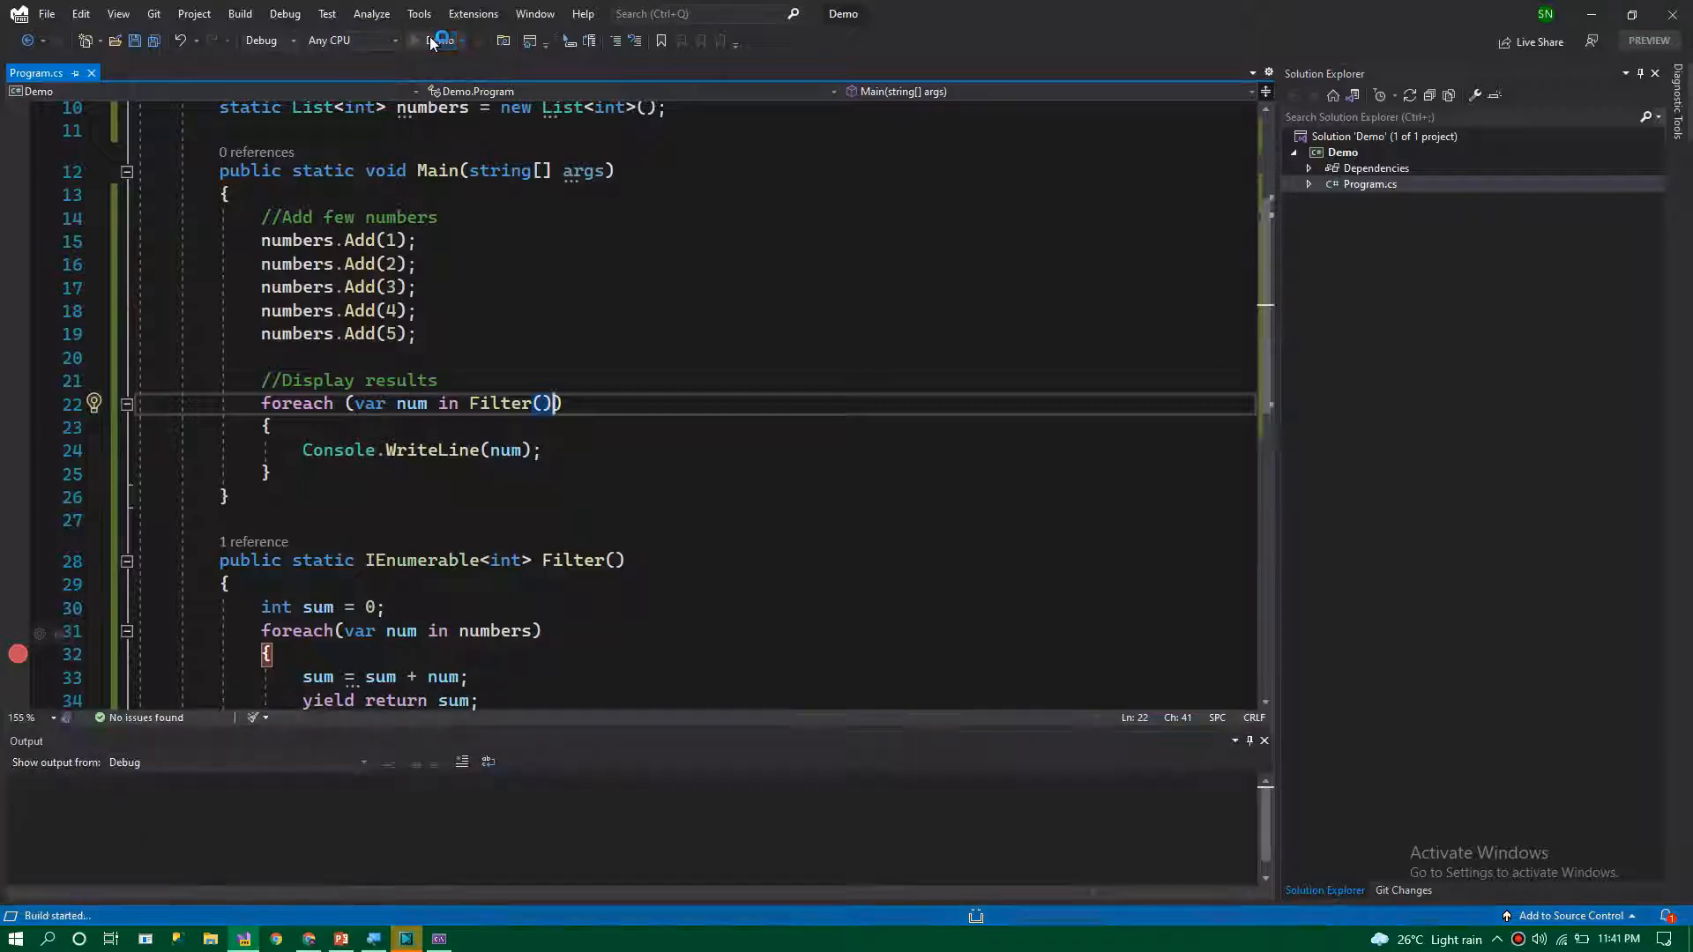
{"action": "left_click", "coordinate": [414, 40]}
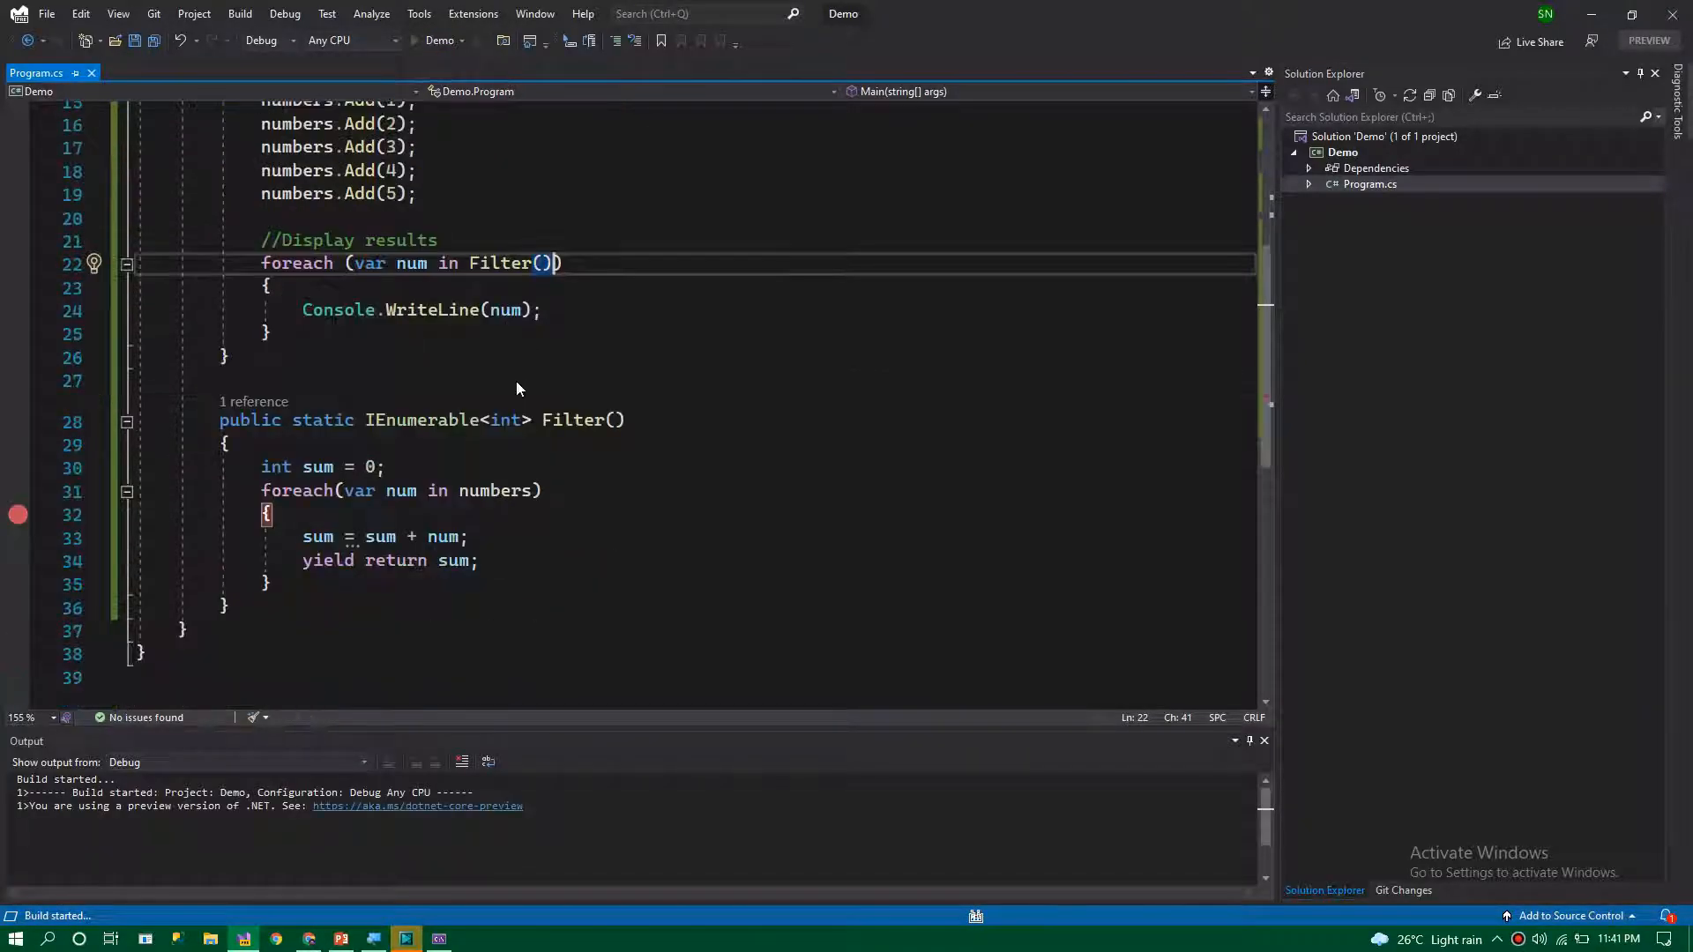
{"action": "left_click", "coordinate": [437, 40]}
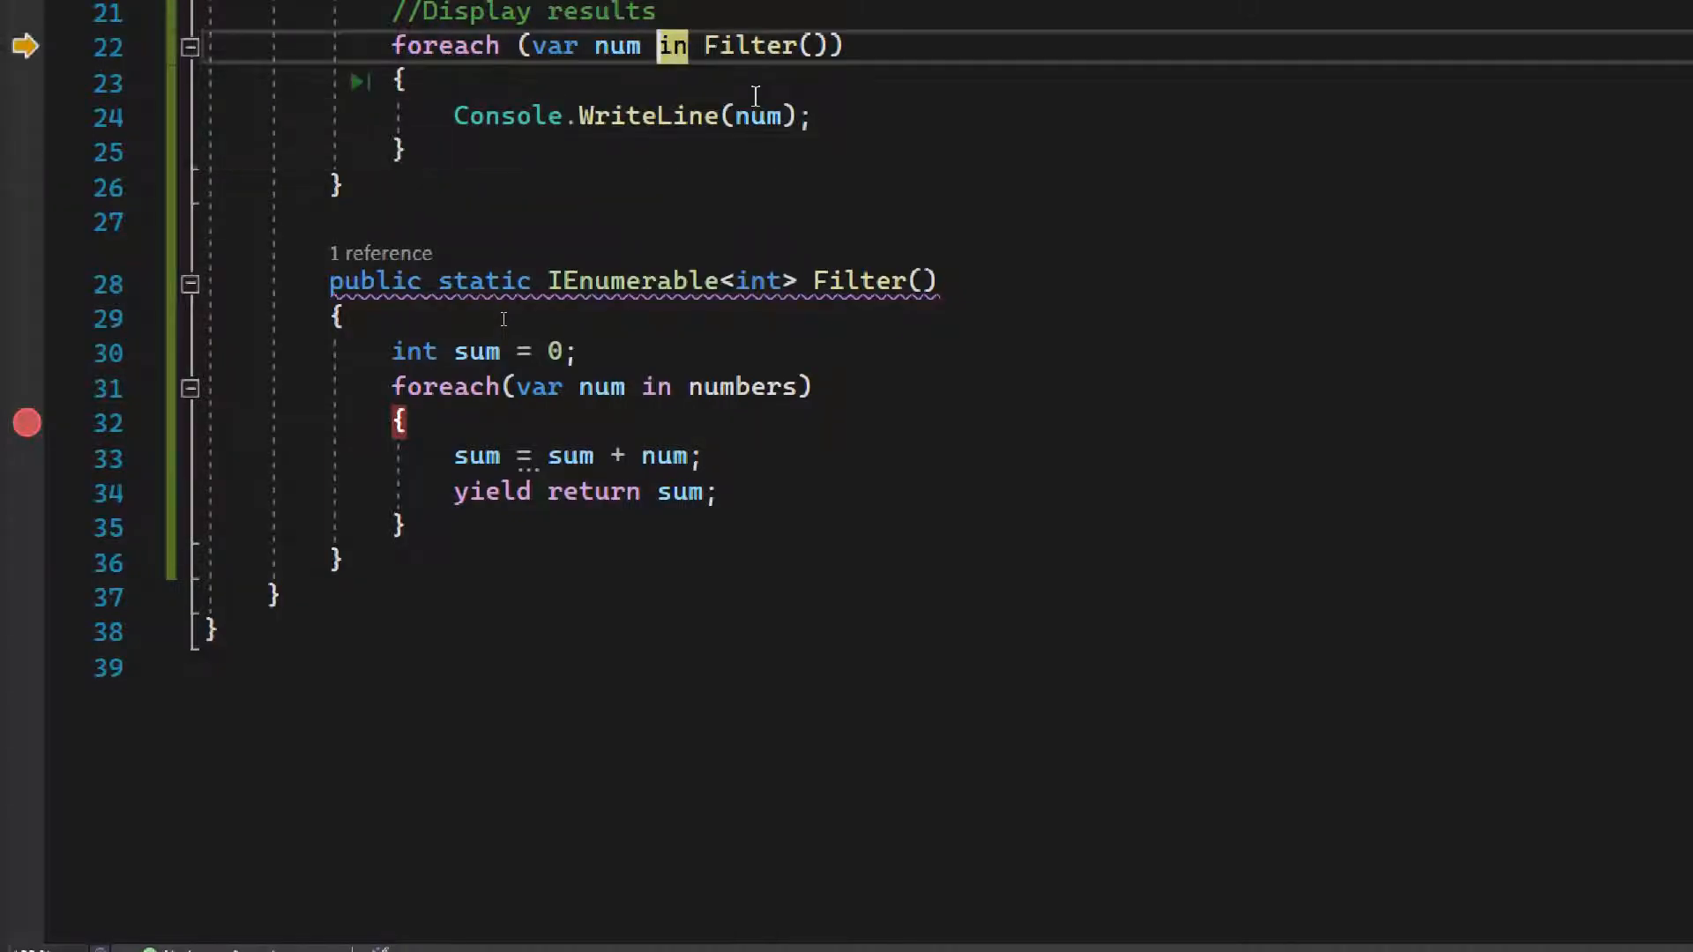
{"action": "key", "text": "F10"}
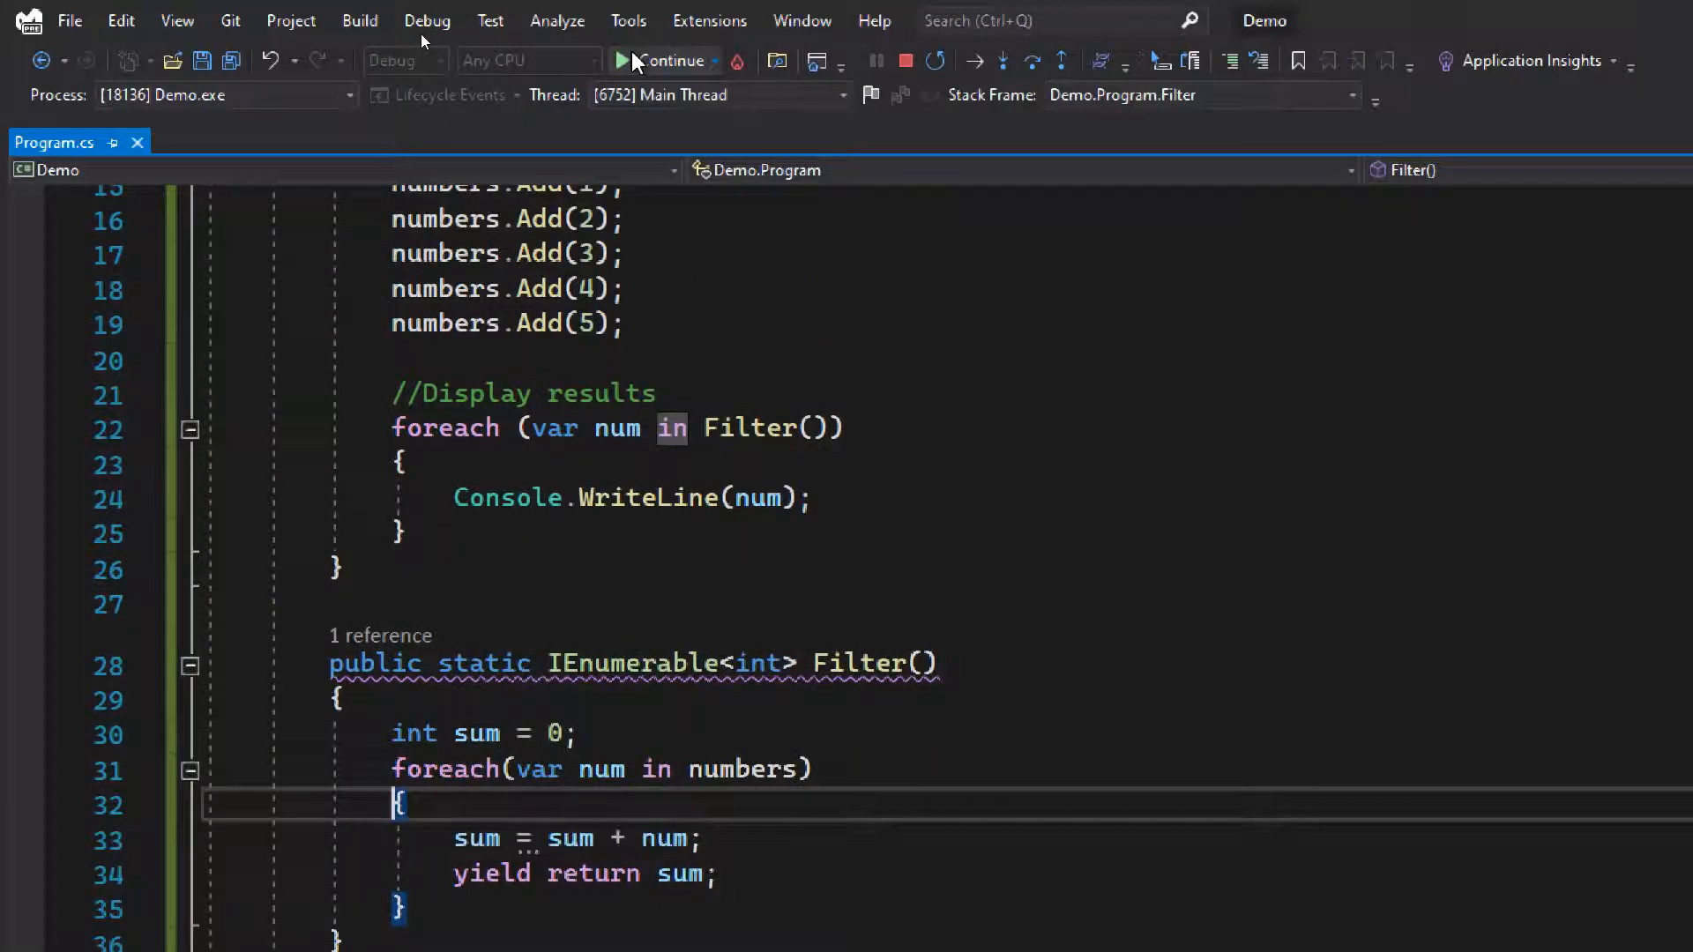
{"action": "left_click", "coordinate": [619, 60]}
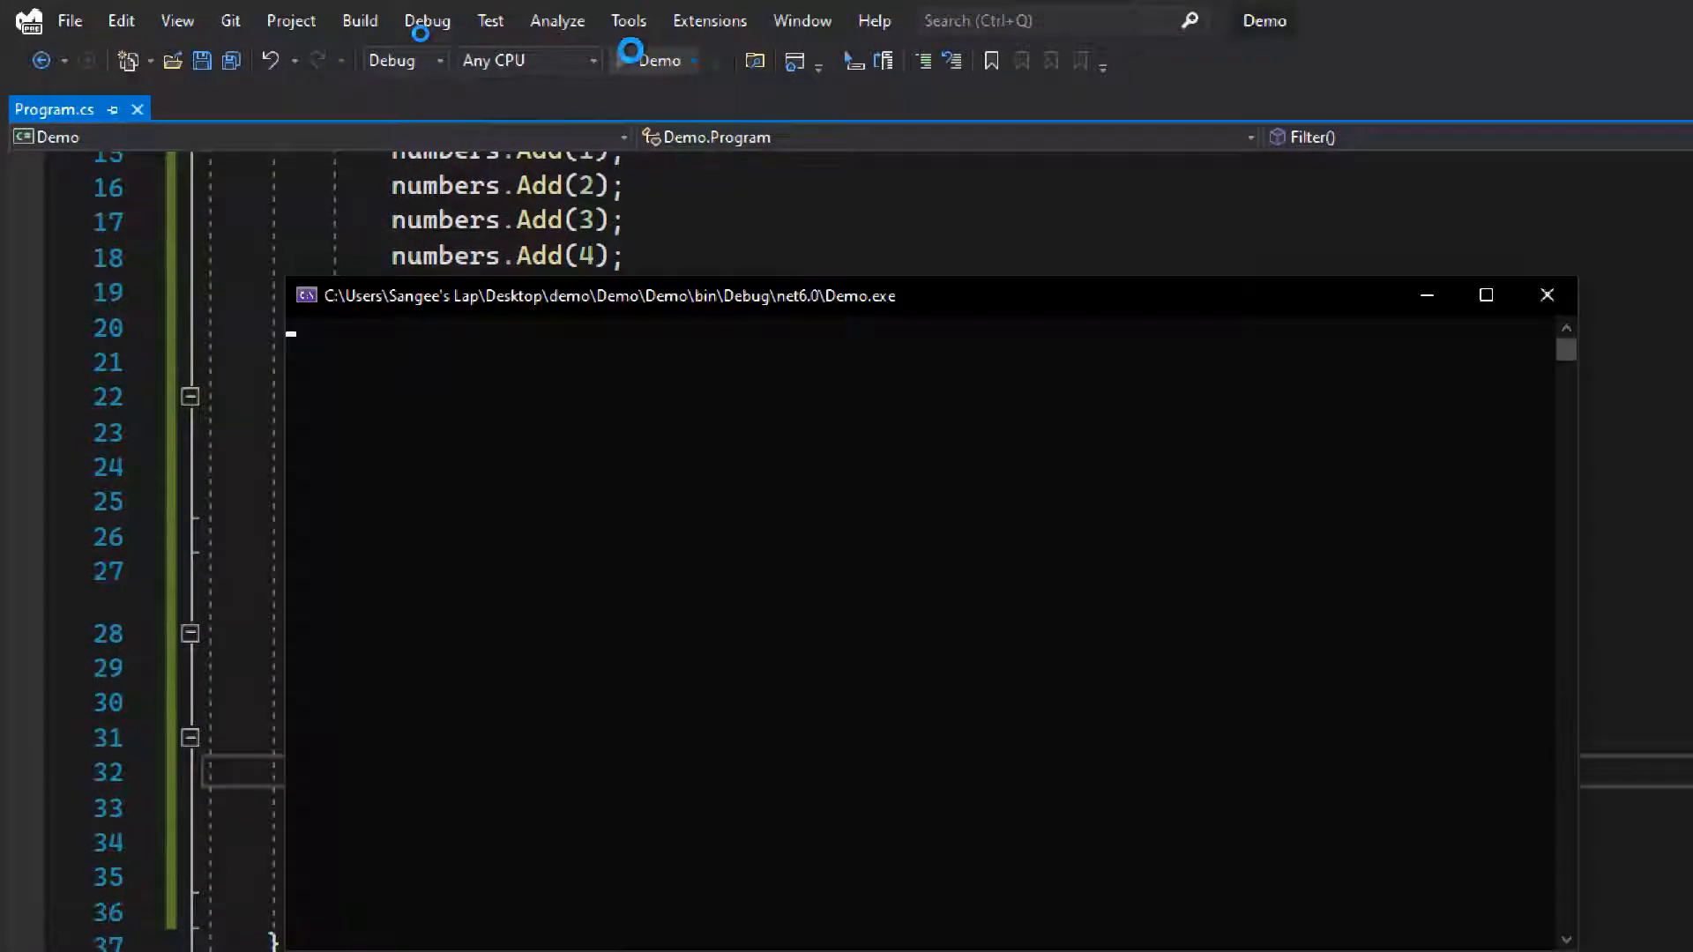